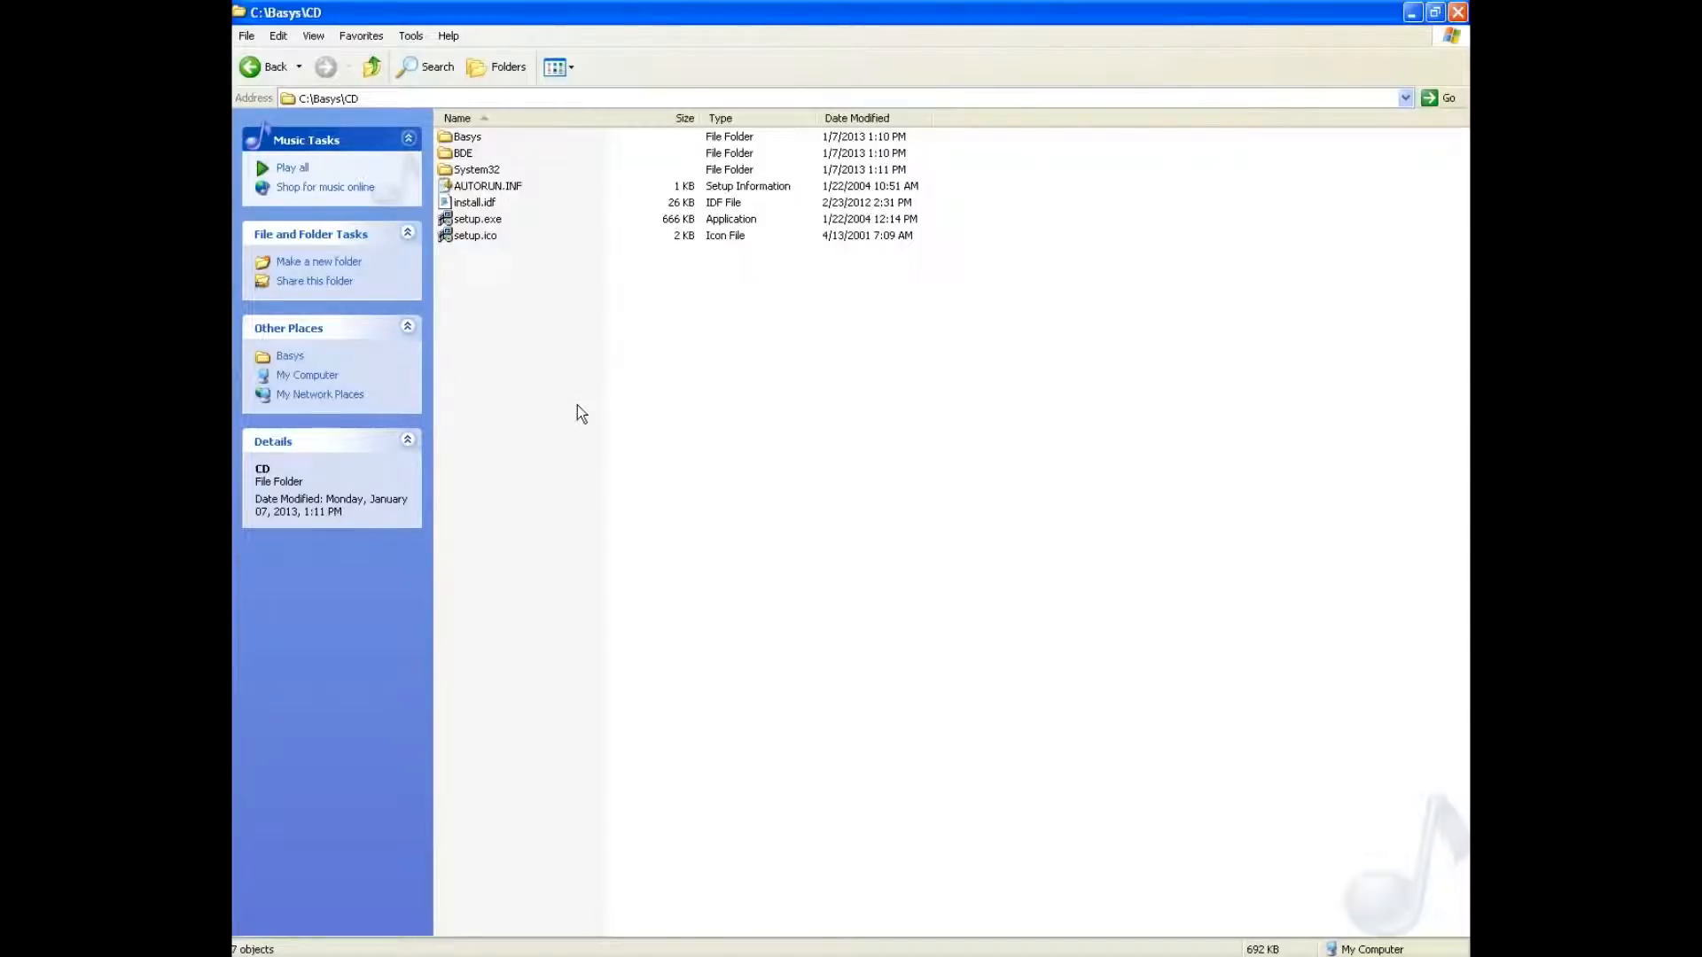
- Browse up from the CD folder to C:\Basys, peek into Valdata, and return
left_click(475, 218)
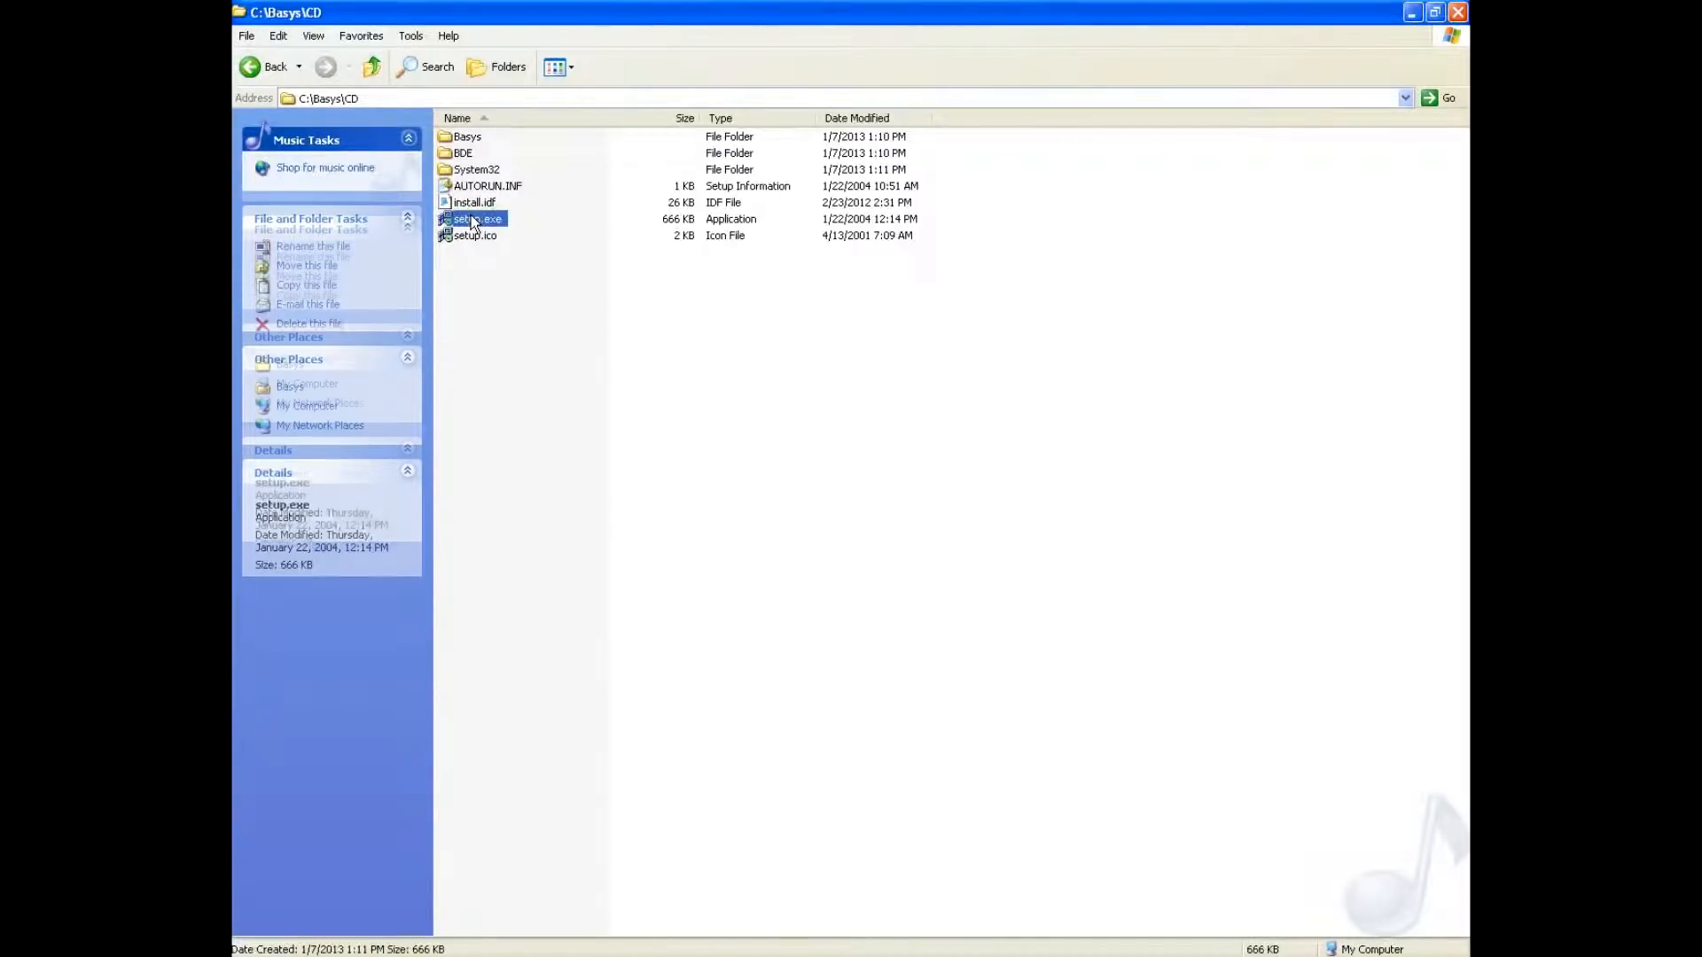
double_click(477, 218)
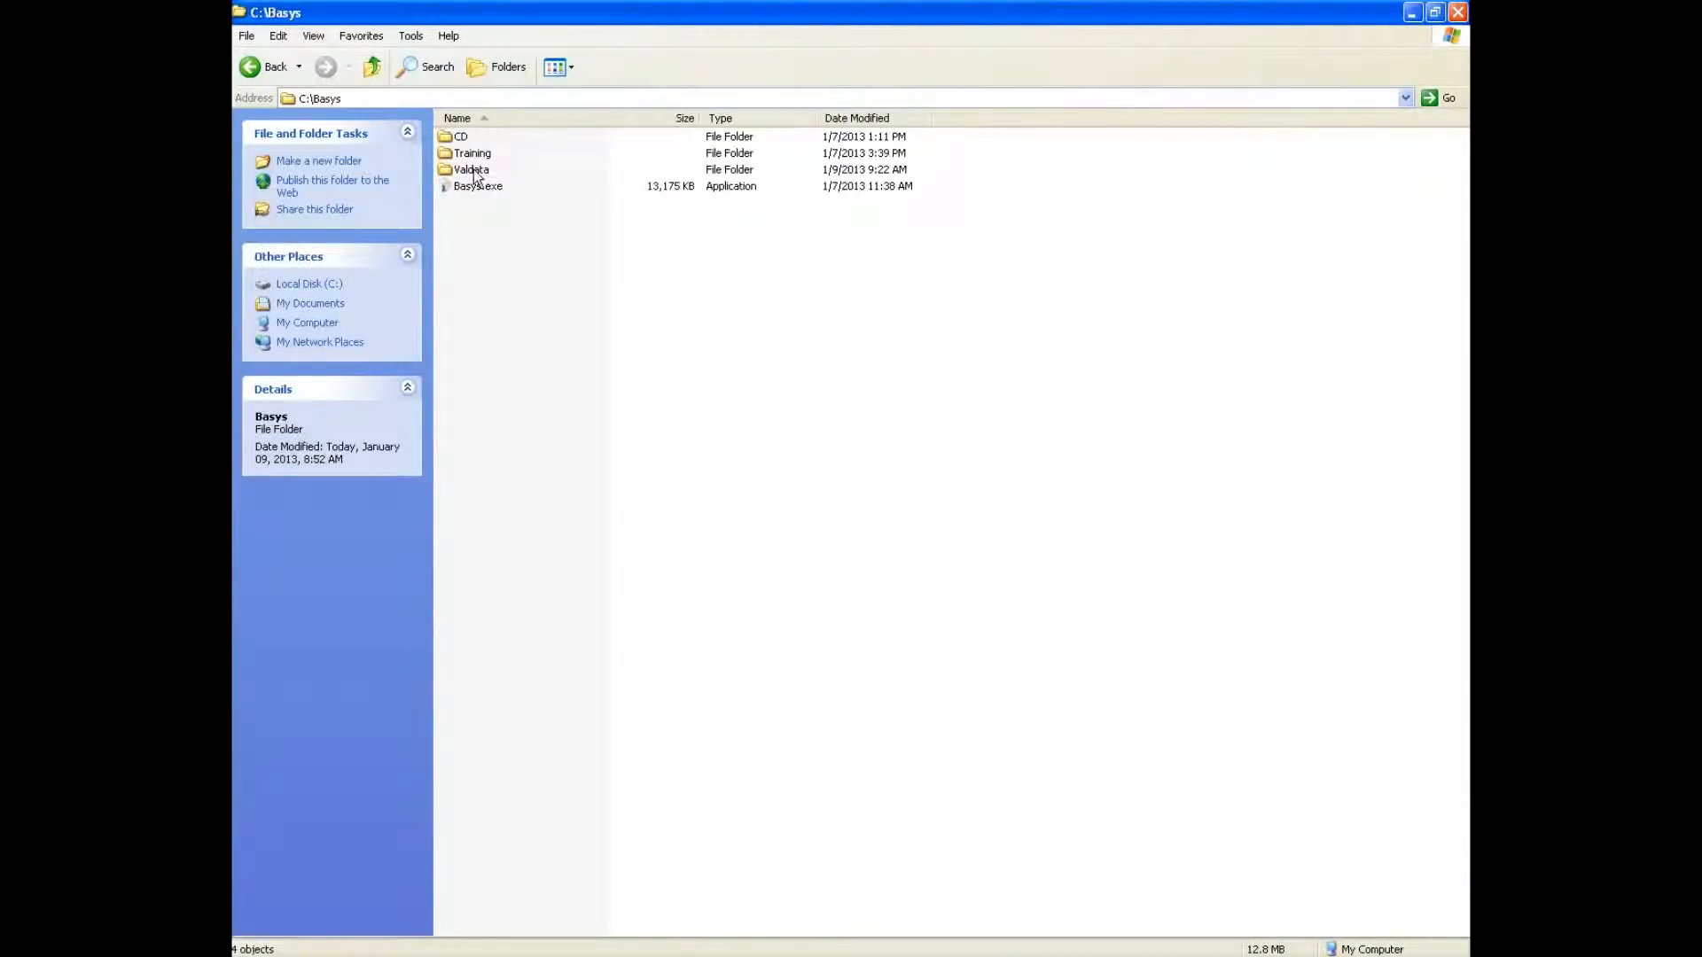
left_click(473, 169)
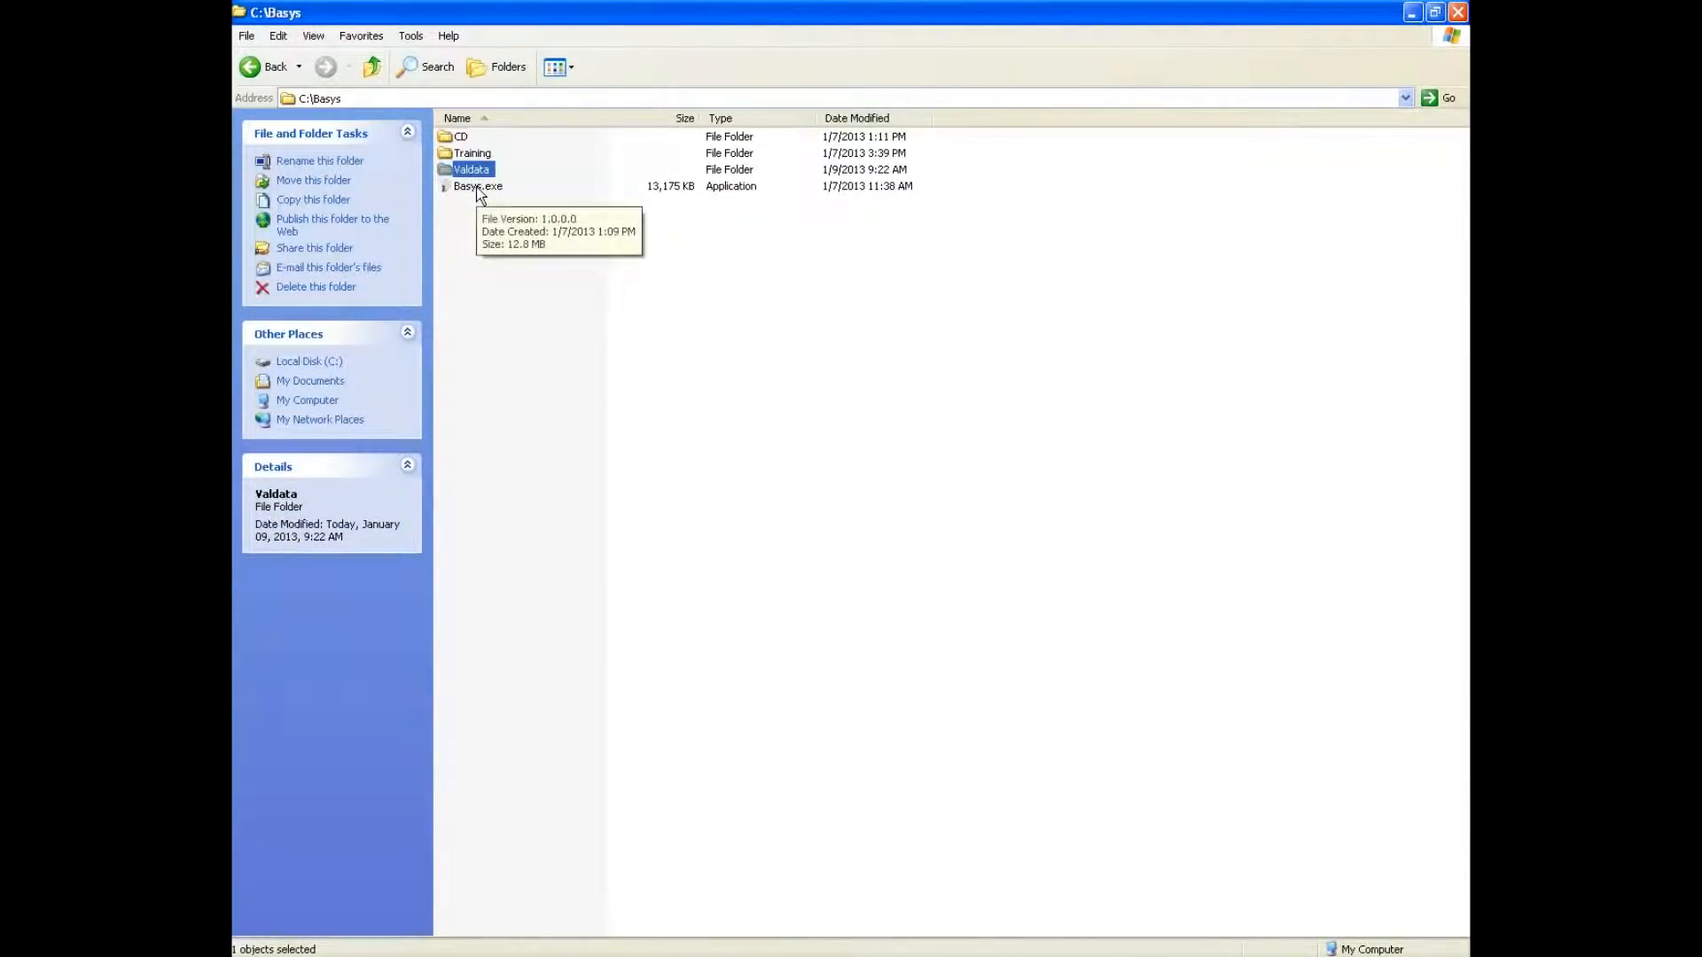
double_click(470, 169)
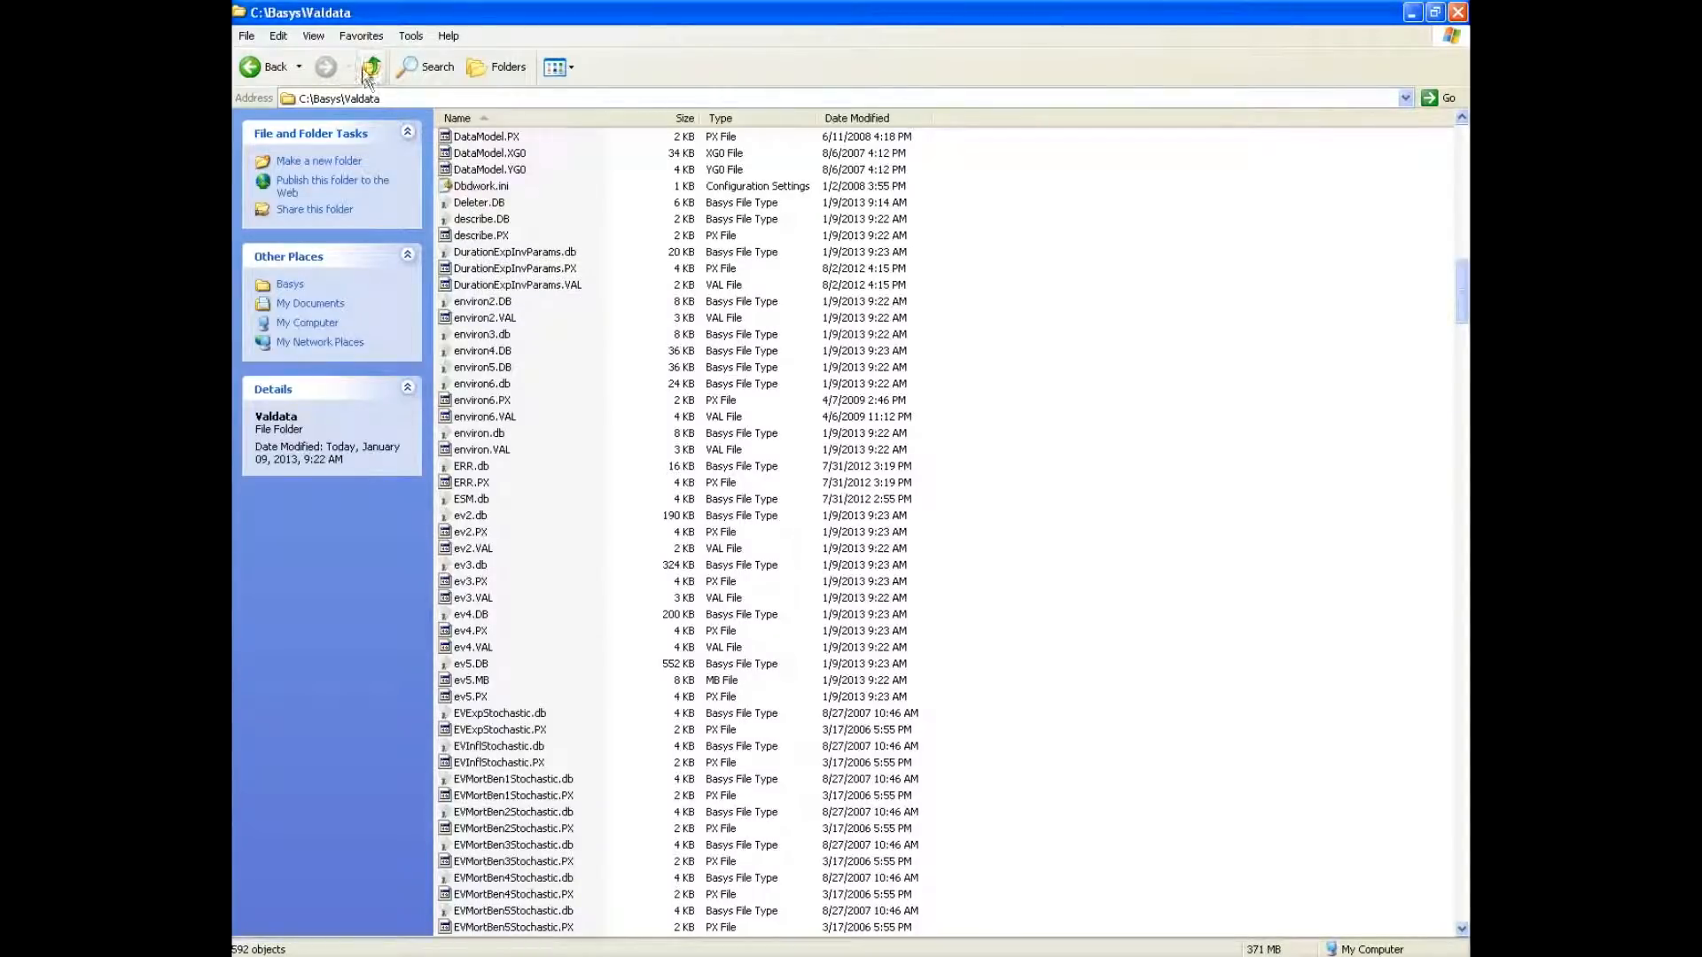
left_click(370, 66)
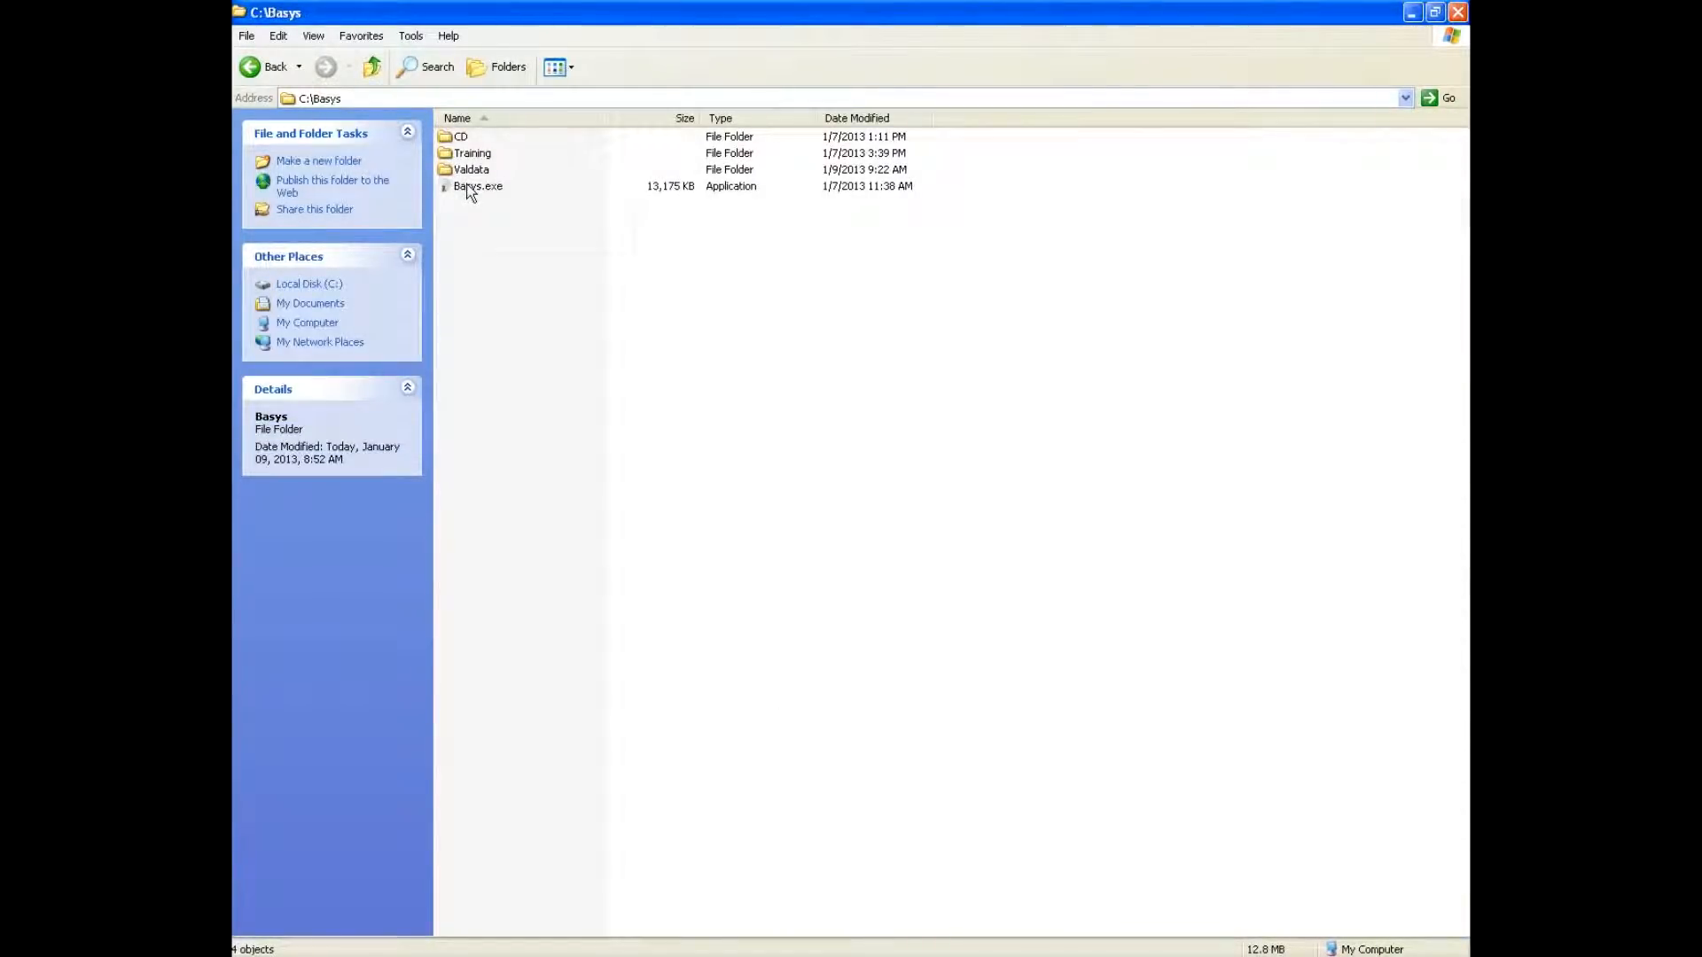
mouse_move(478, 185)
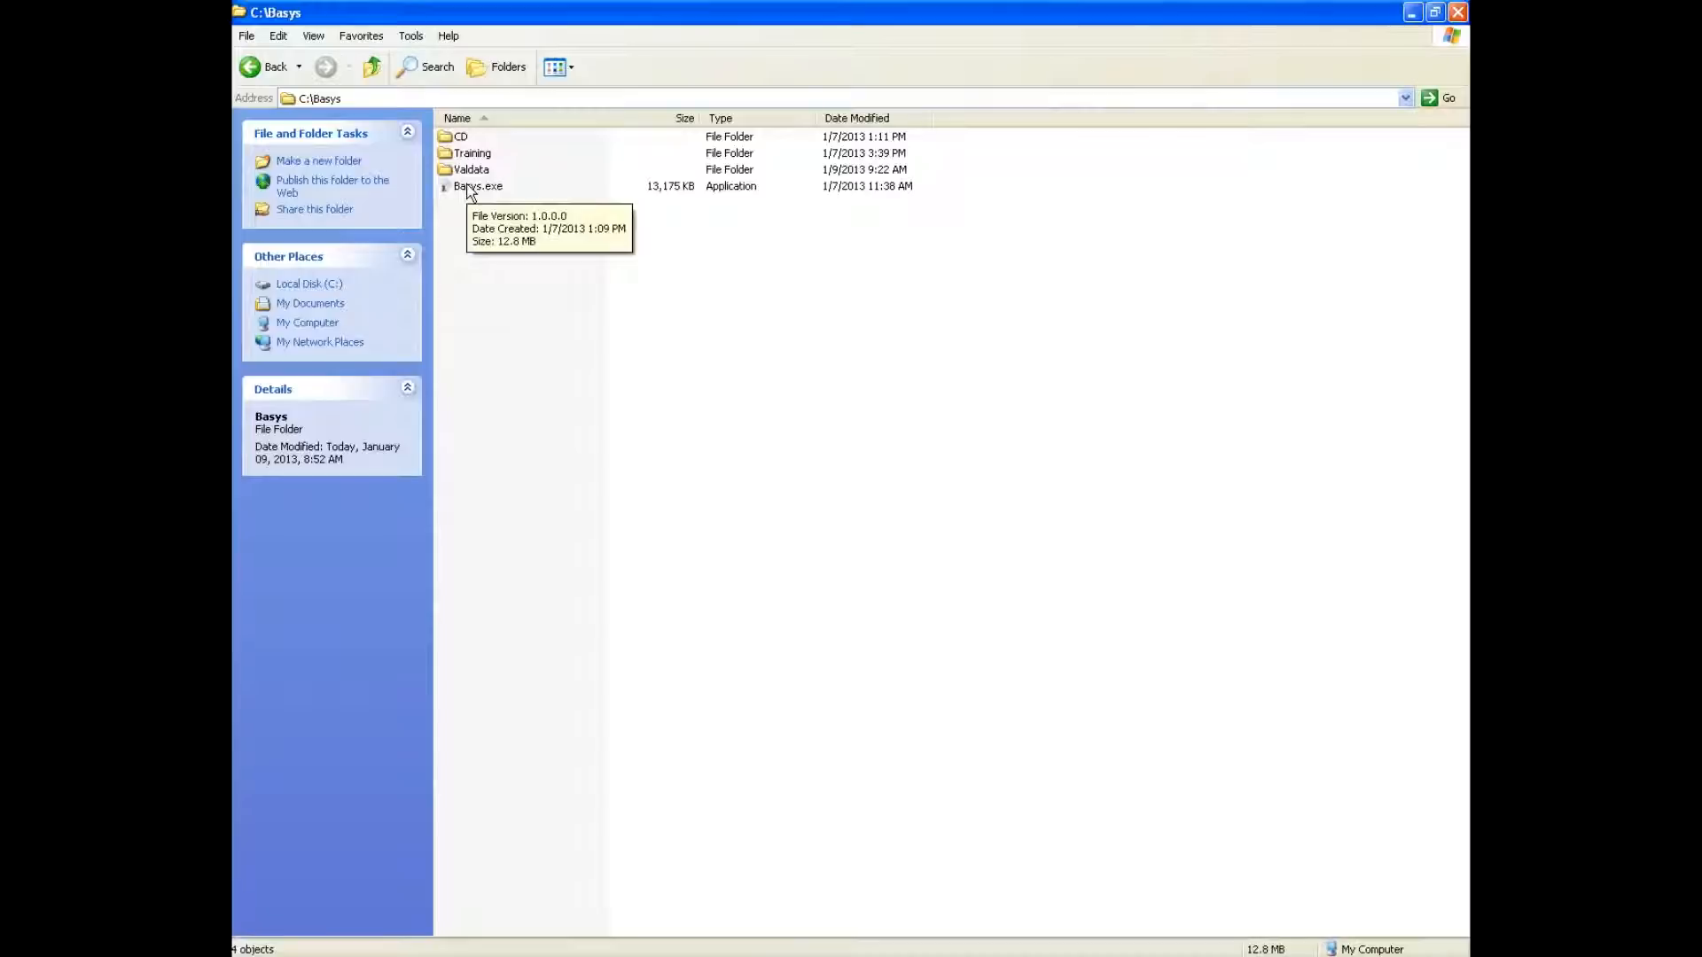
- Launch Basys.exe and inspect the default data, parameters, valuation date, output and description fields
double_click(477, 185)
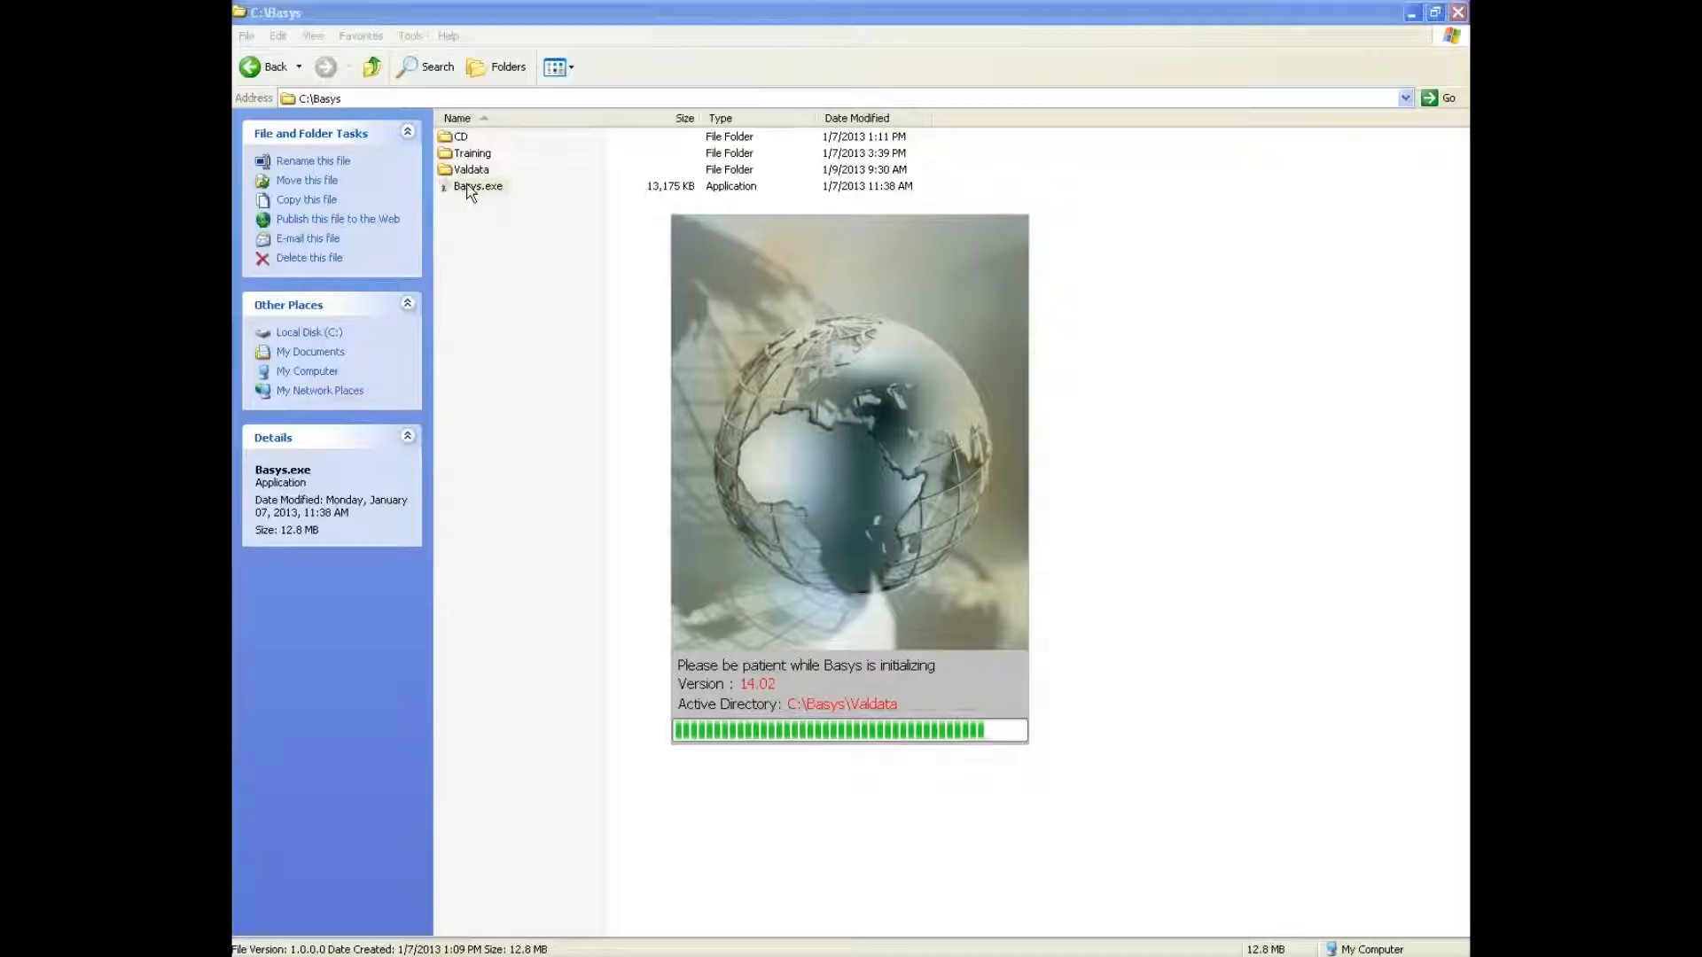
double_click(479, 186)
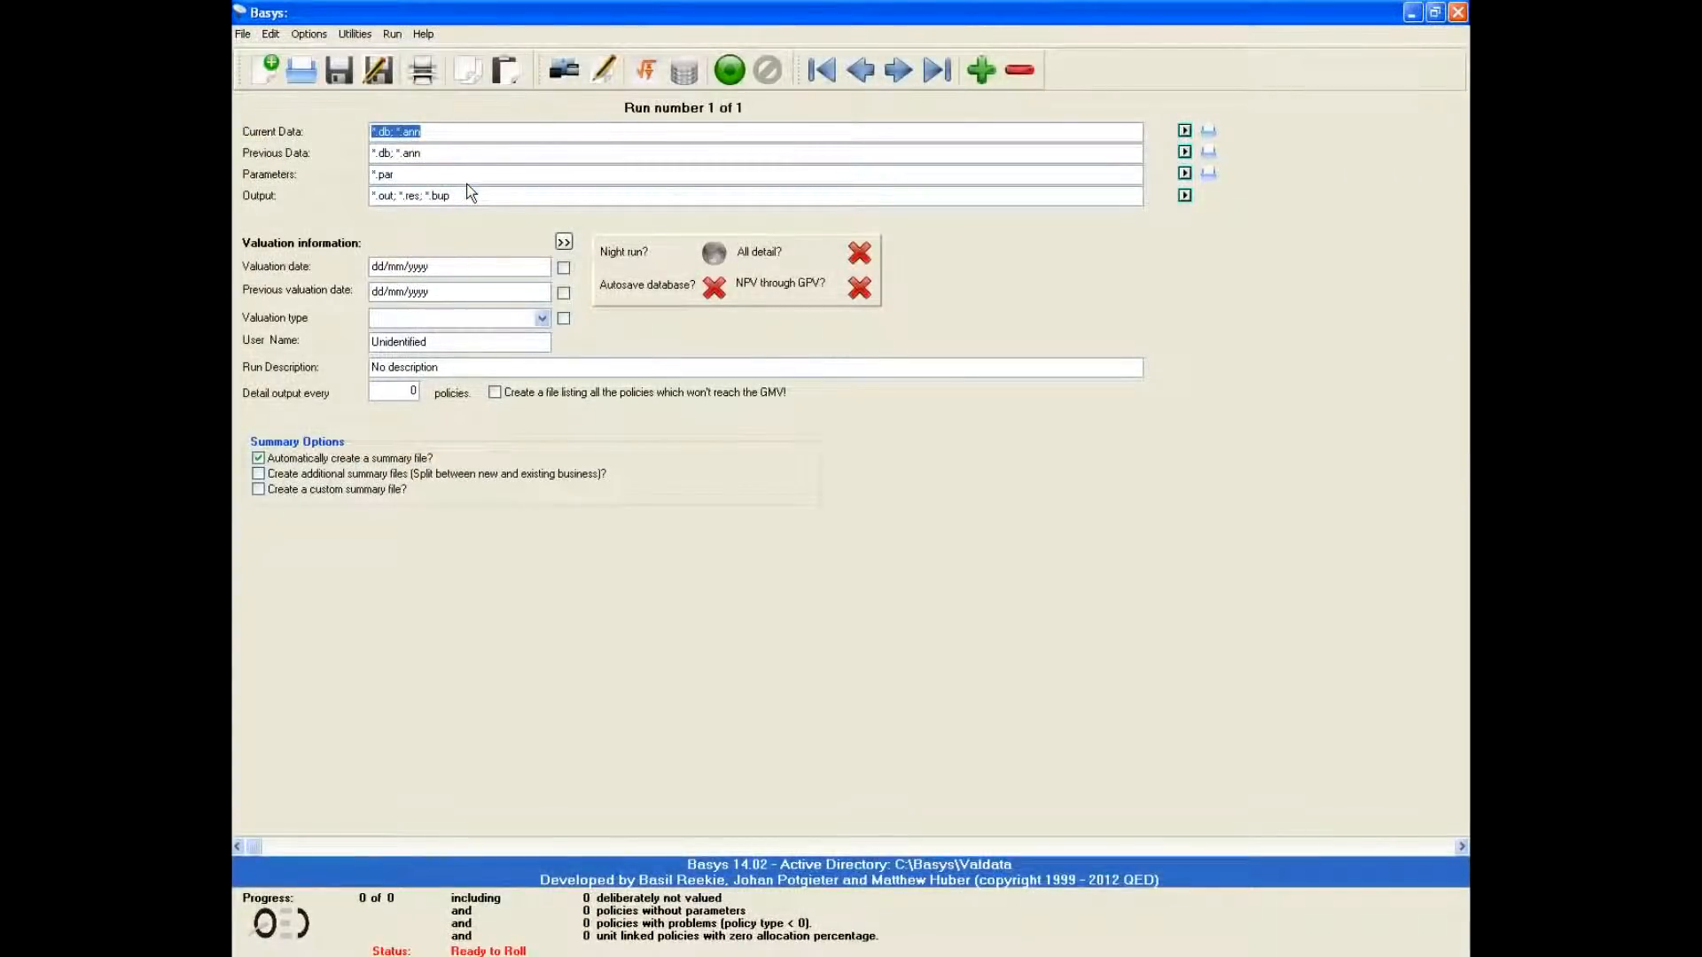
left_click(468, 152)
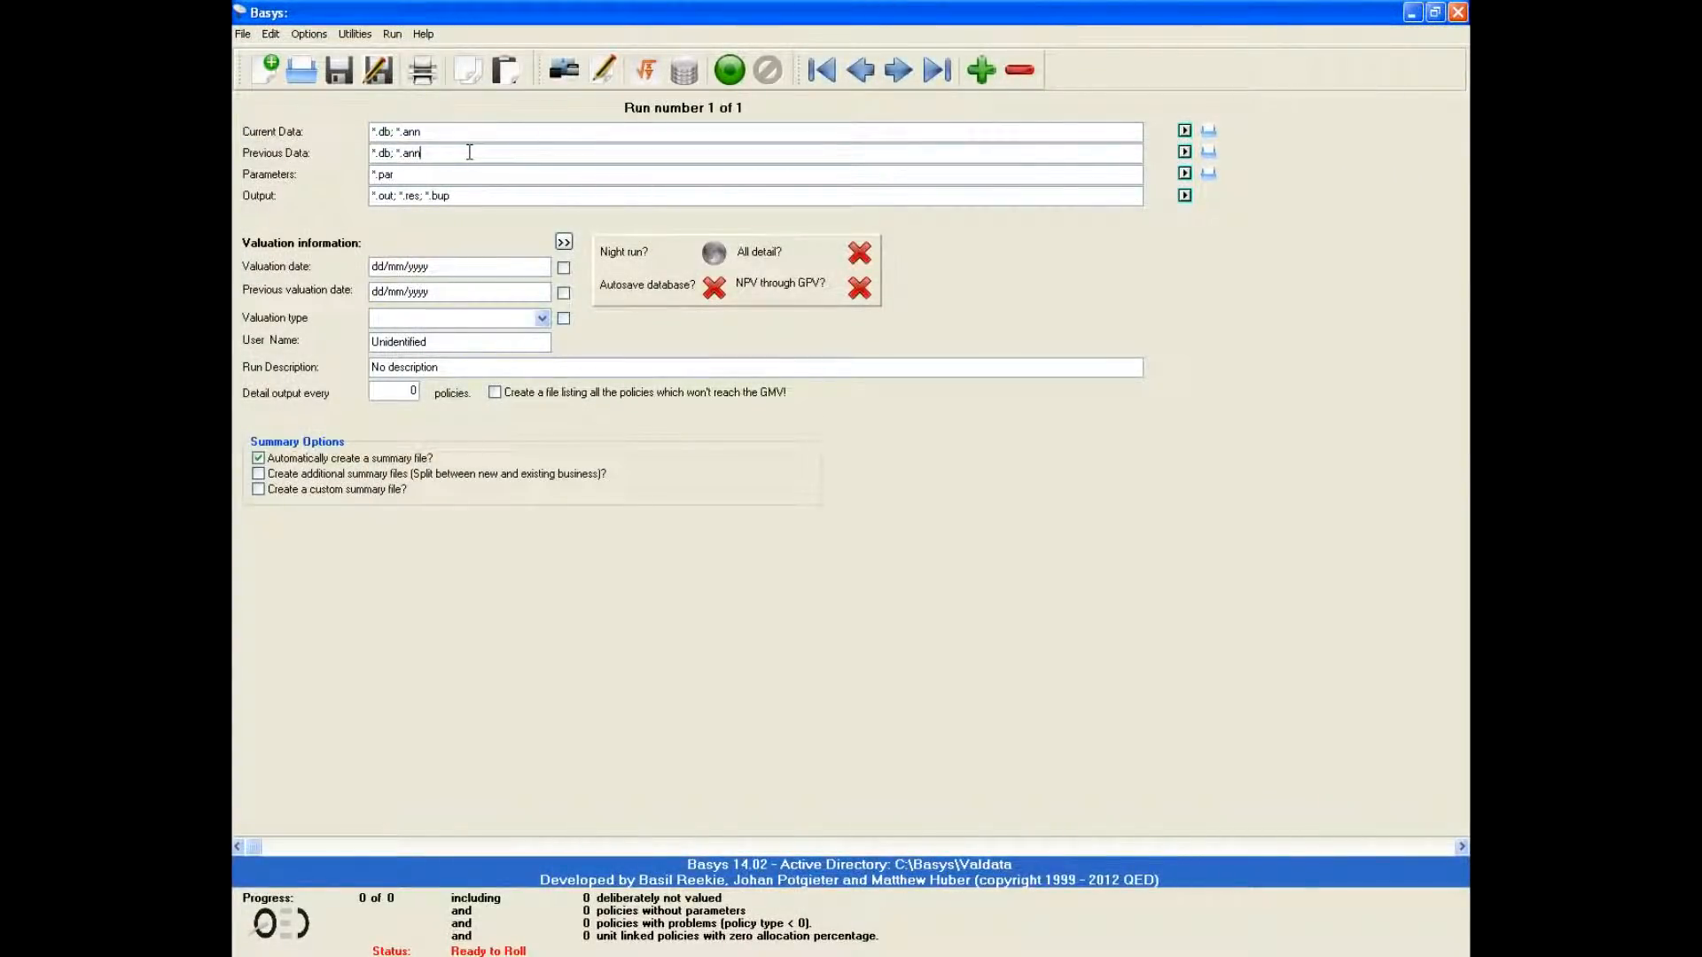
mouse_move(467, 151)
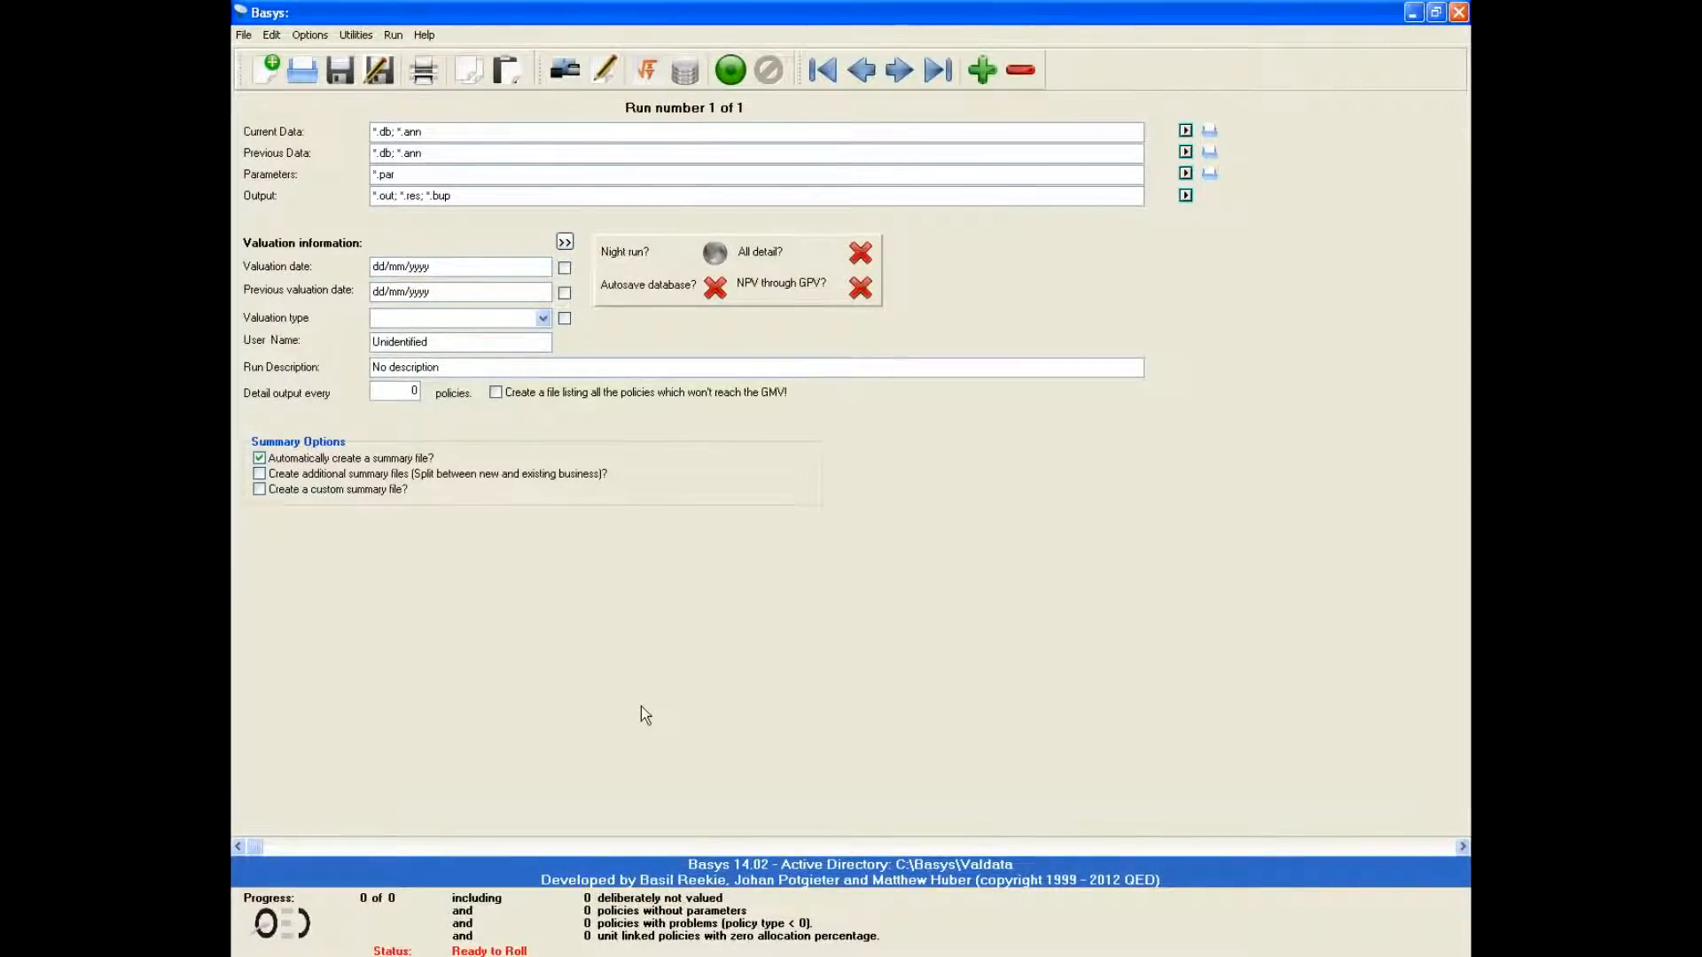
mouse_move(486, 361)
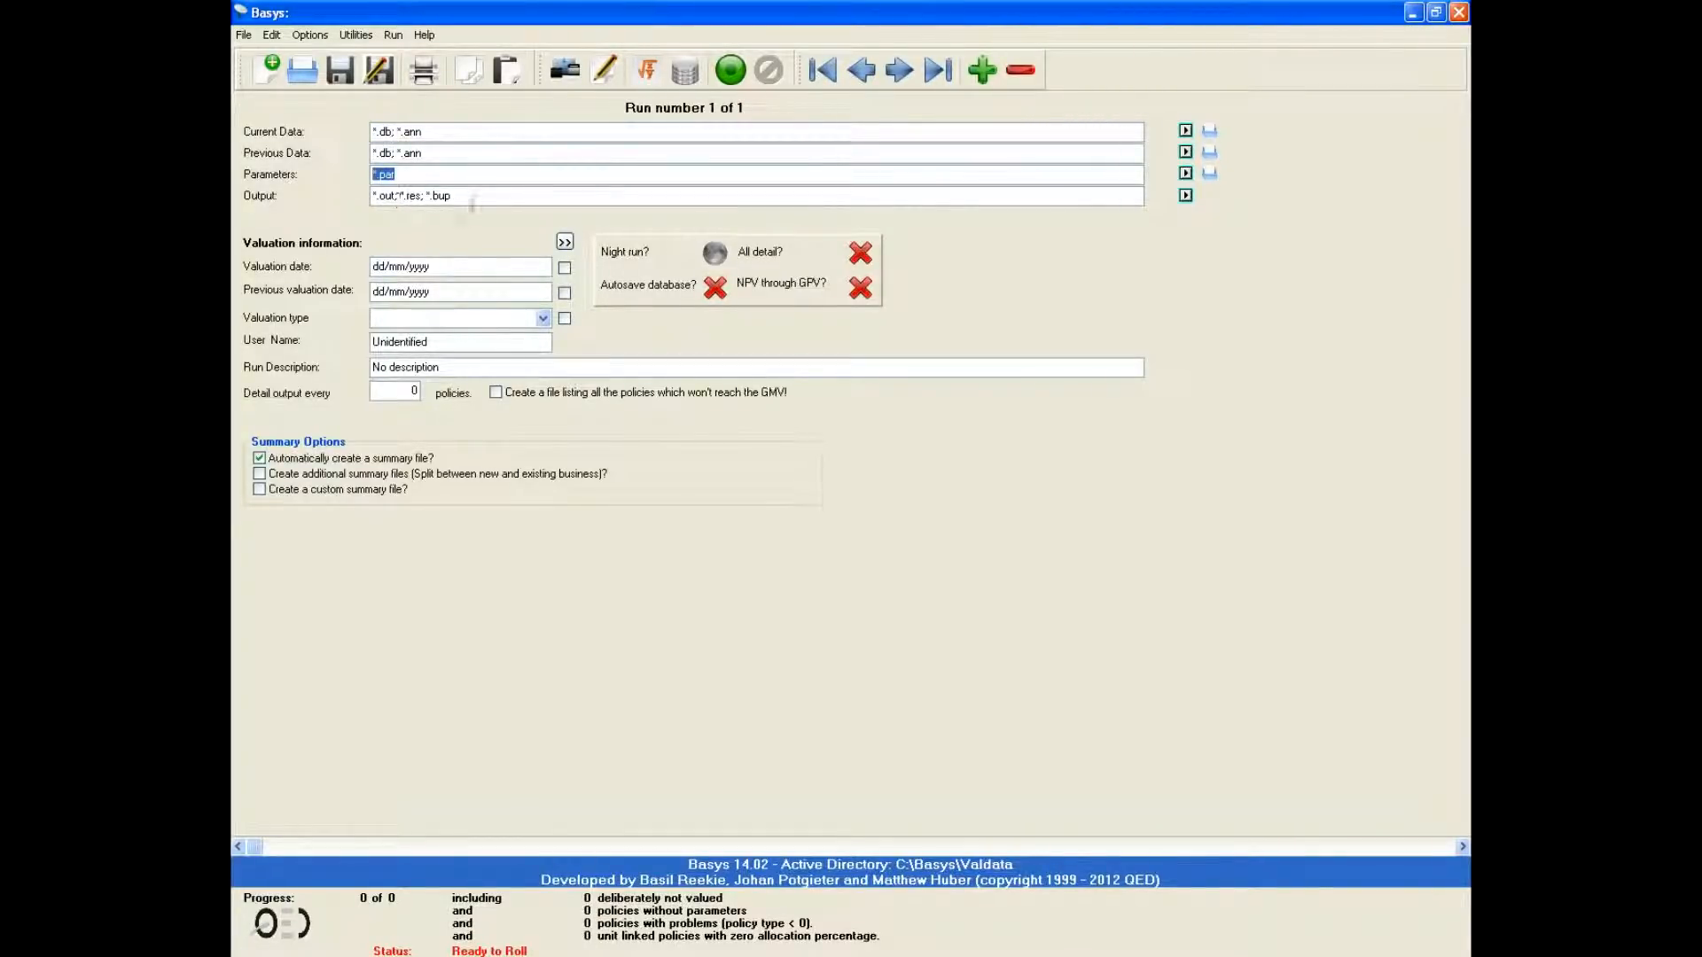
left_click(456, 266)
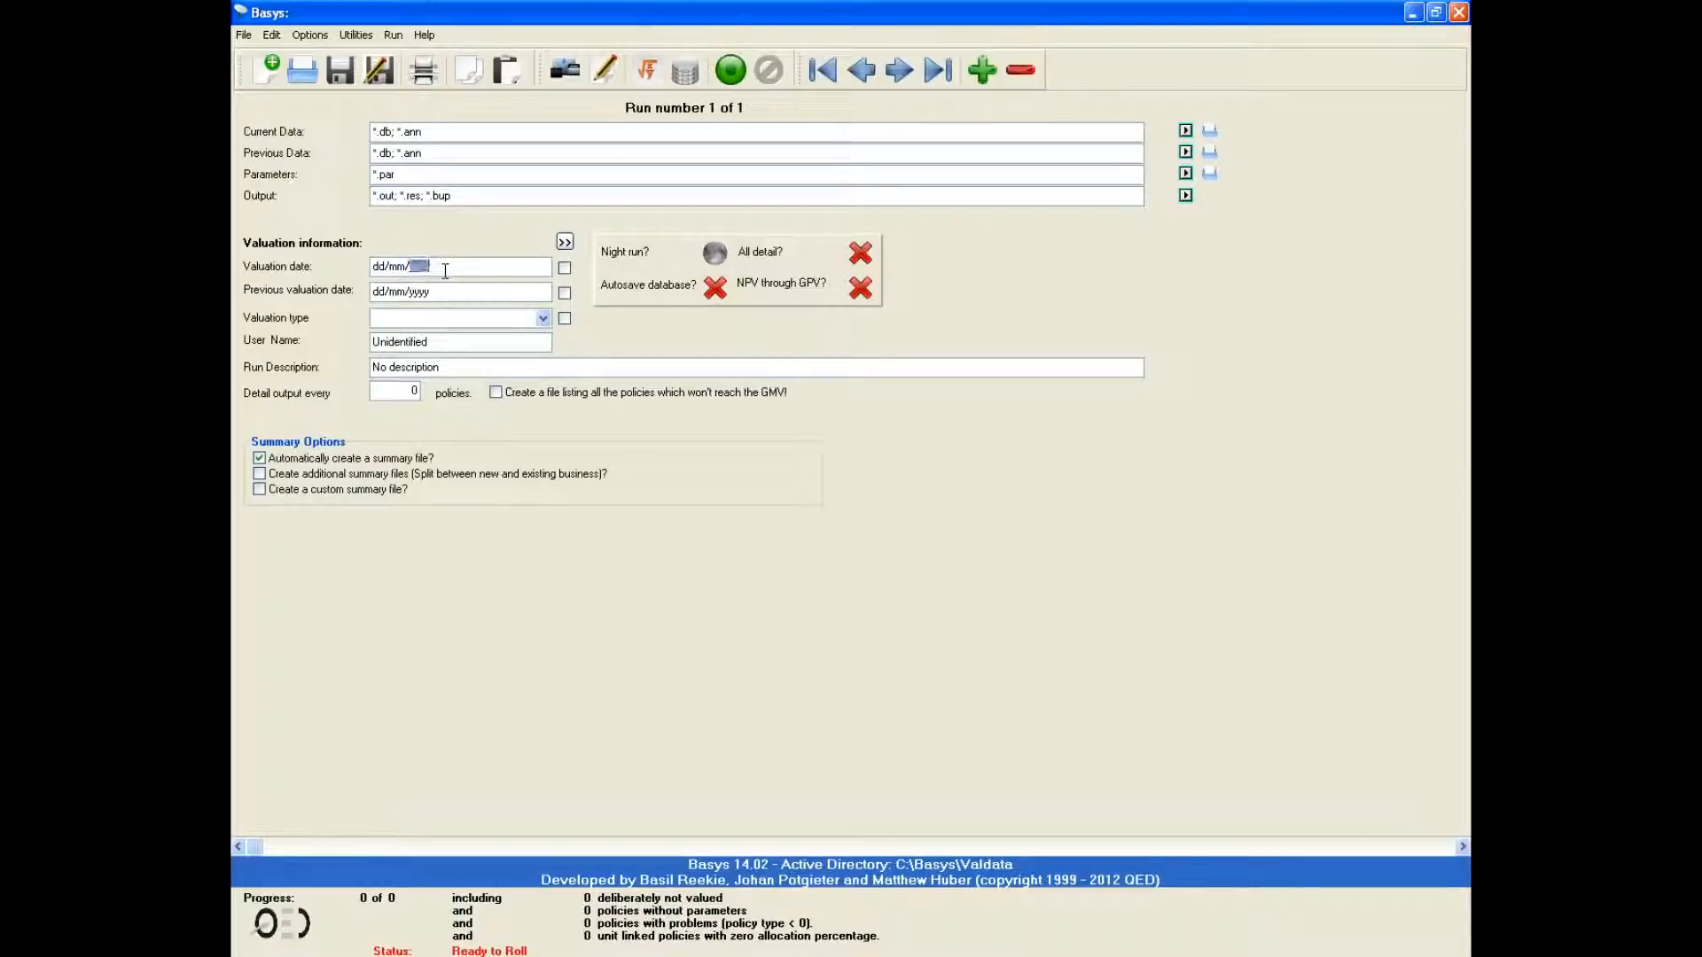
left_click(541, 317)
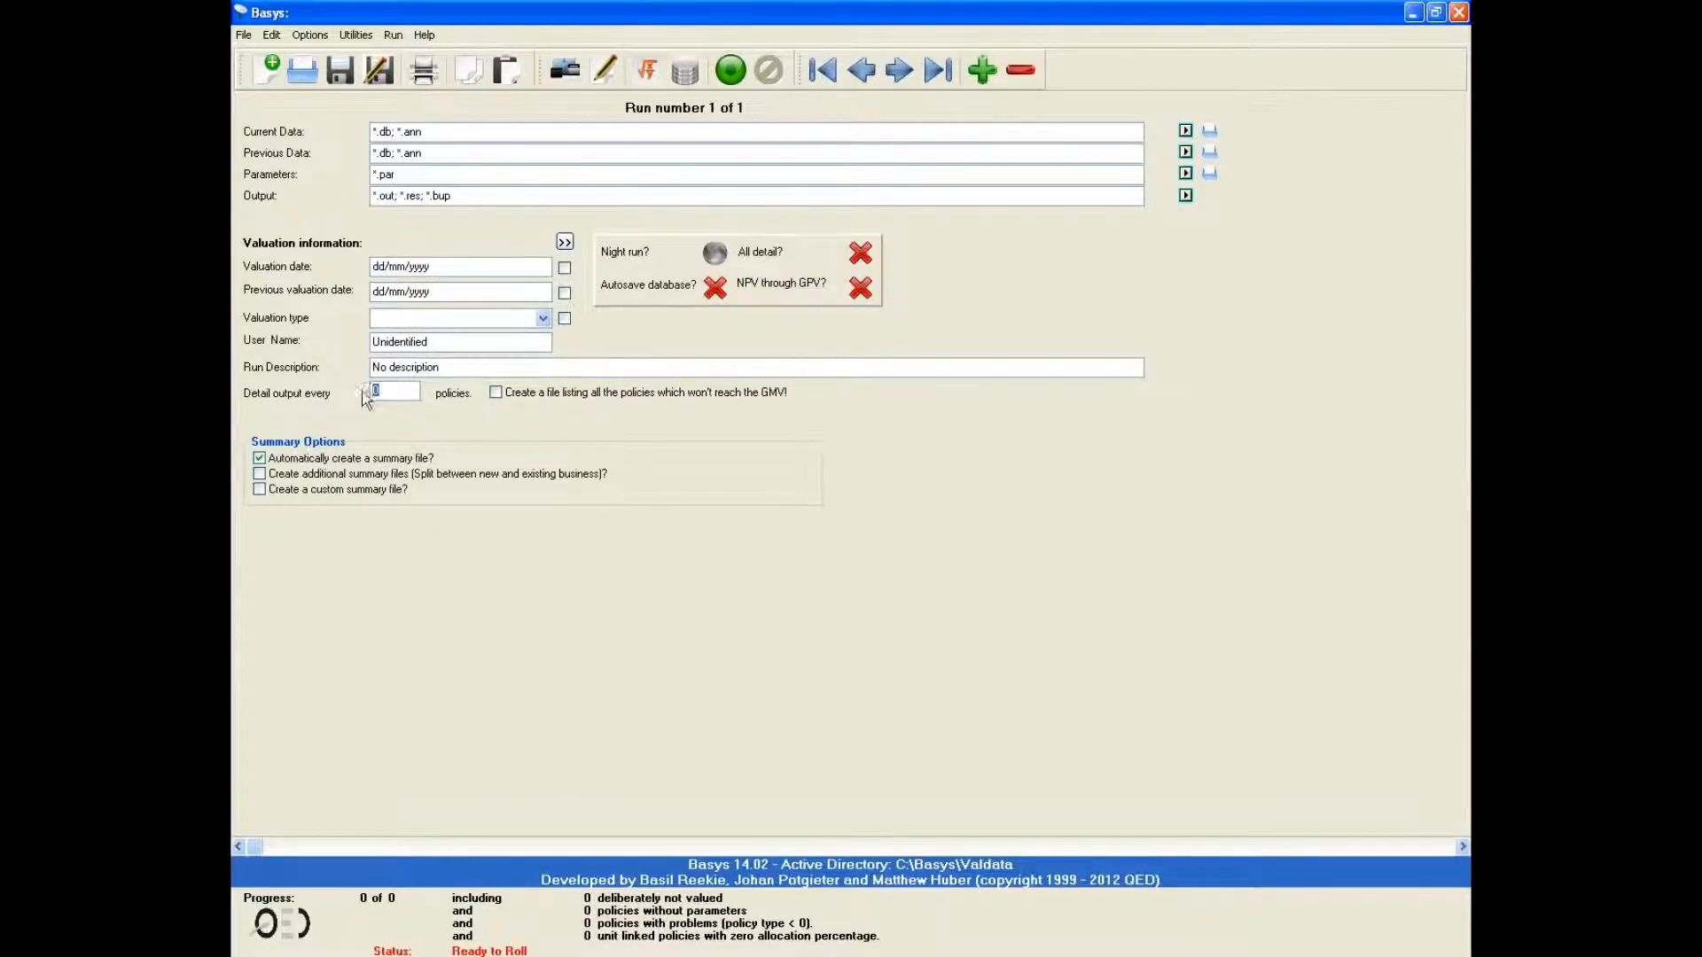
left_click(392, 391)
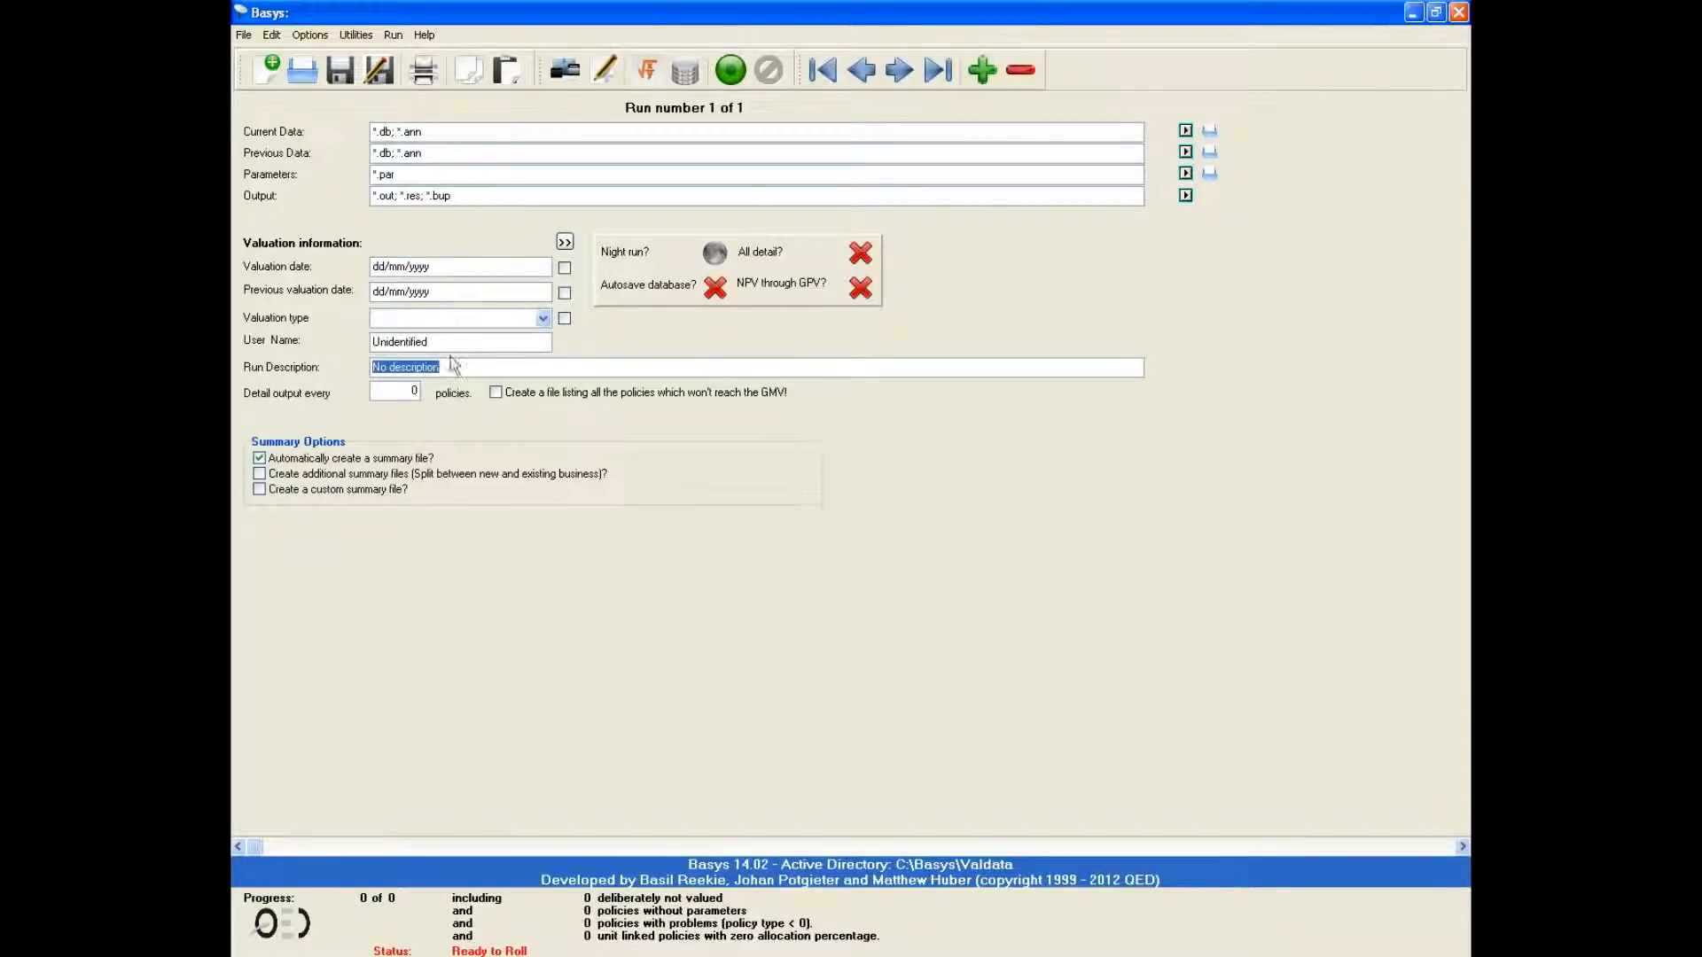
left_click(458, 341)
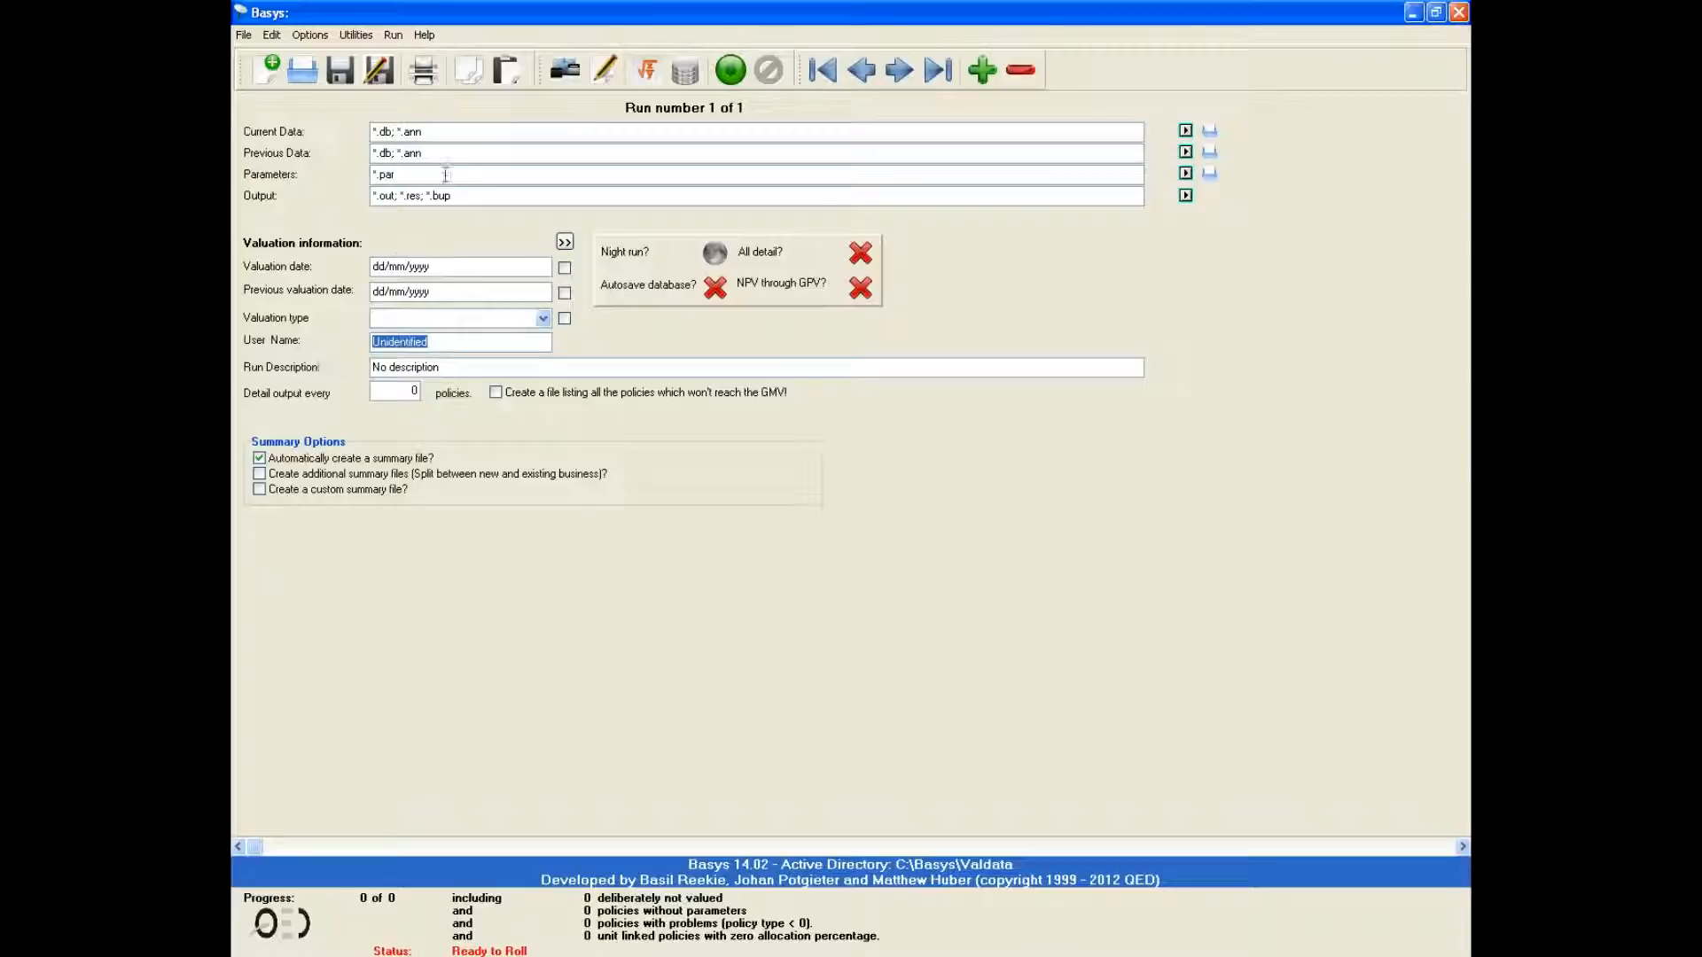
- Enter C:\Basys\Training\Data\Video1.db as the Current Data file path
type("C:\\Basys\\")
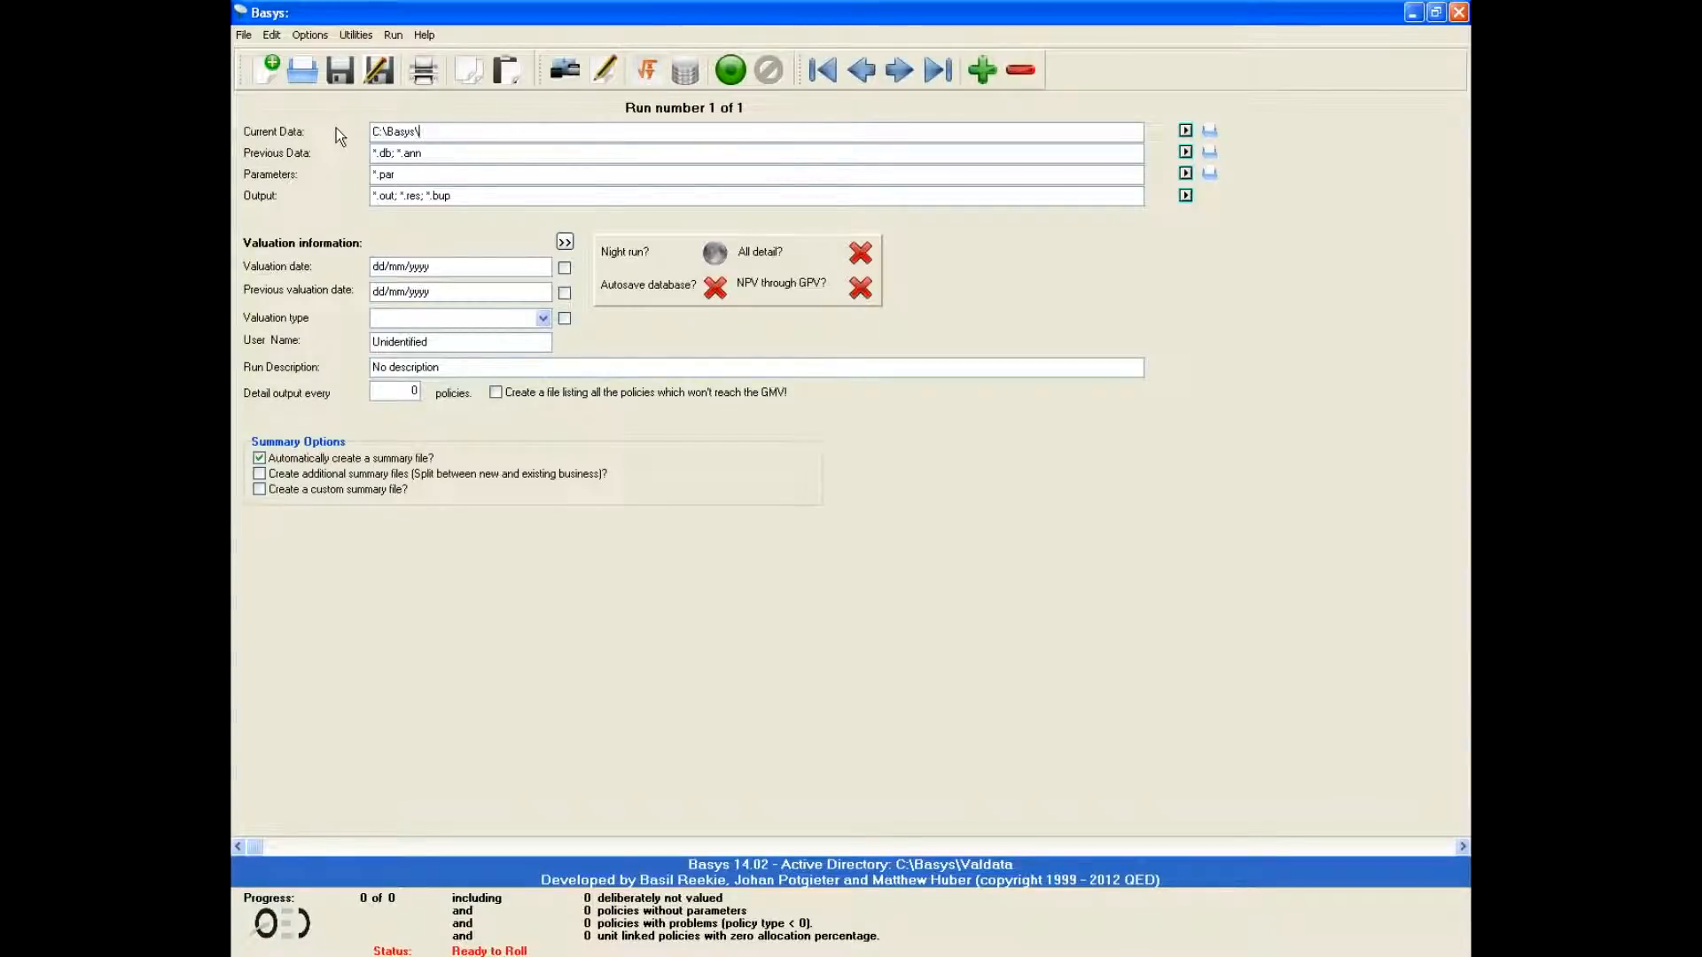
type("Training\\Data\\V")
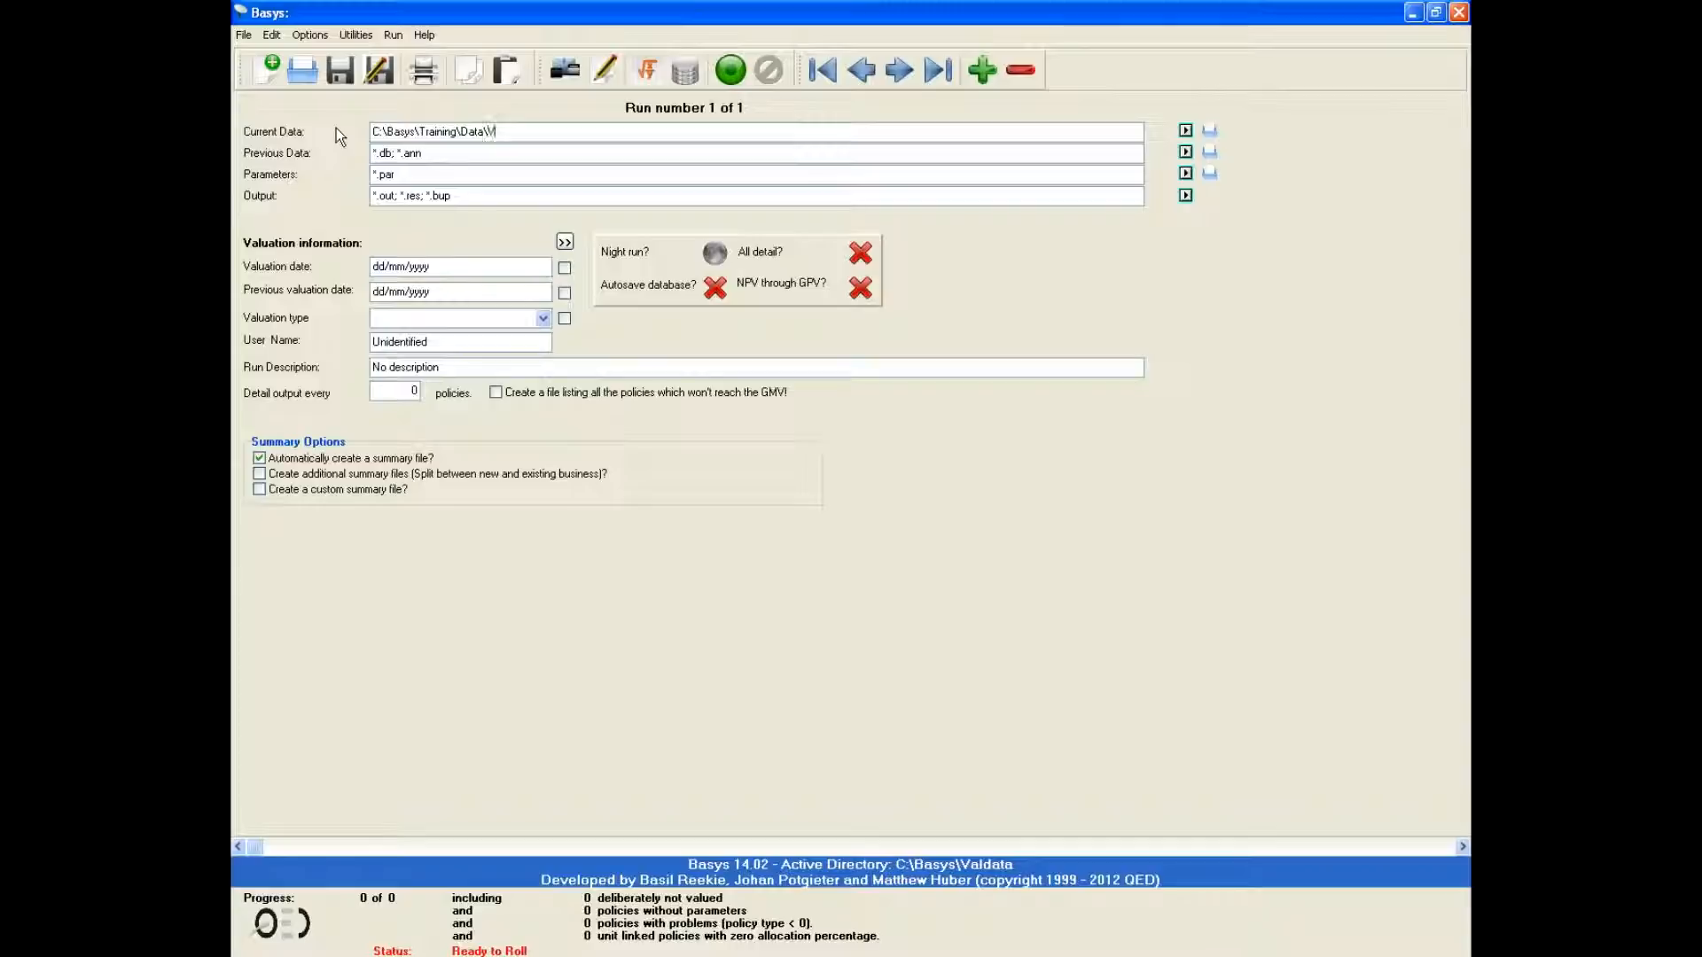
type("ideo1")
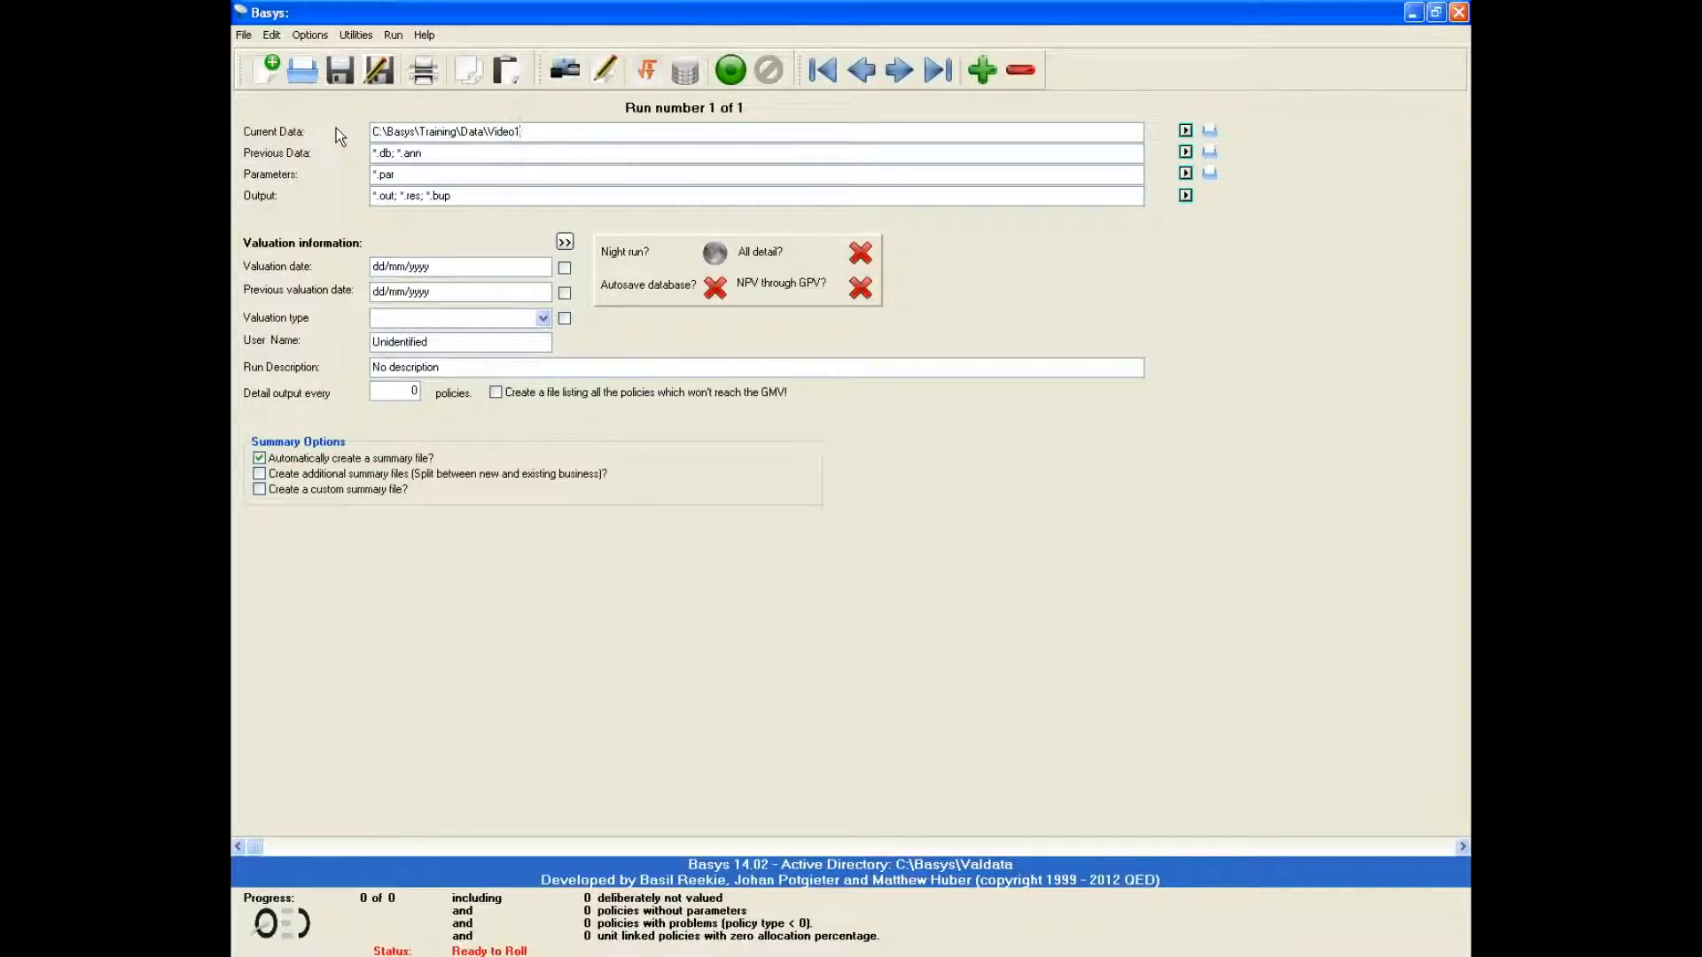
type(".db")
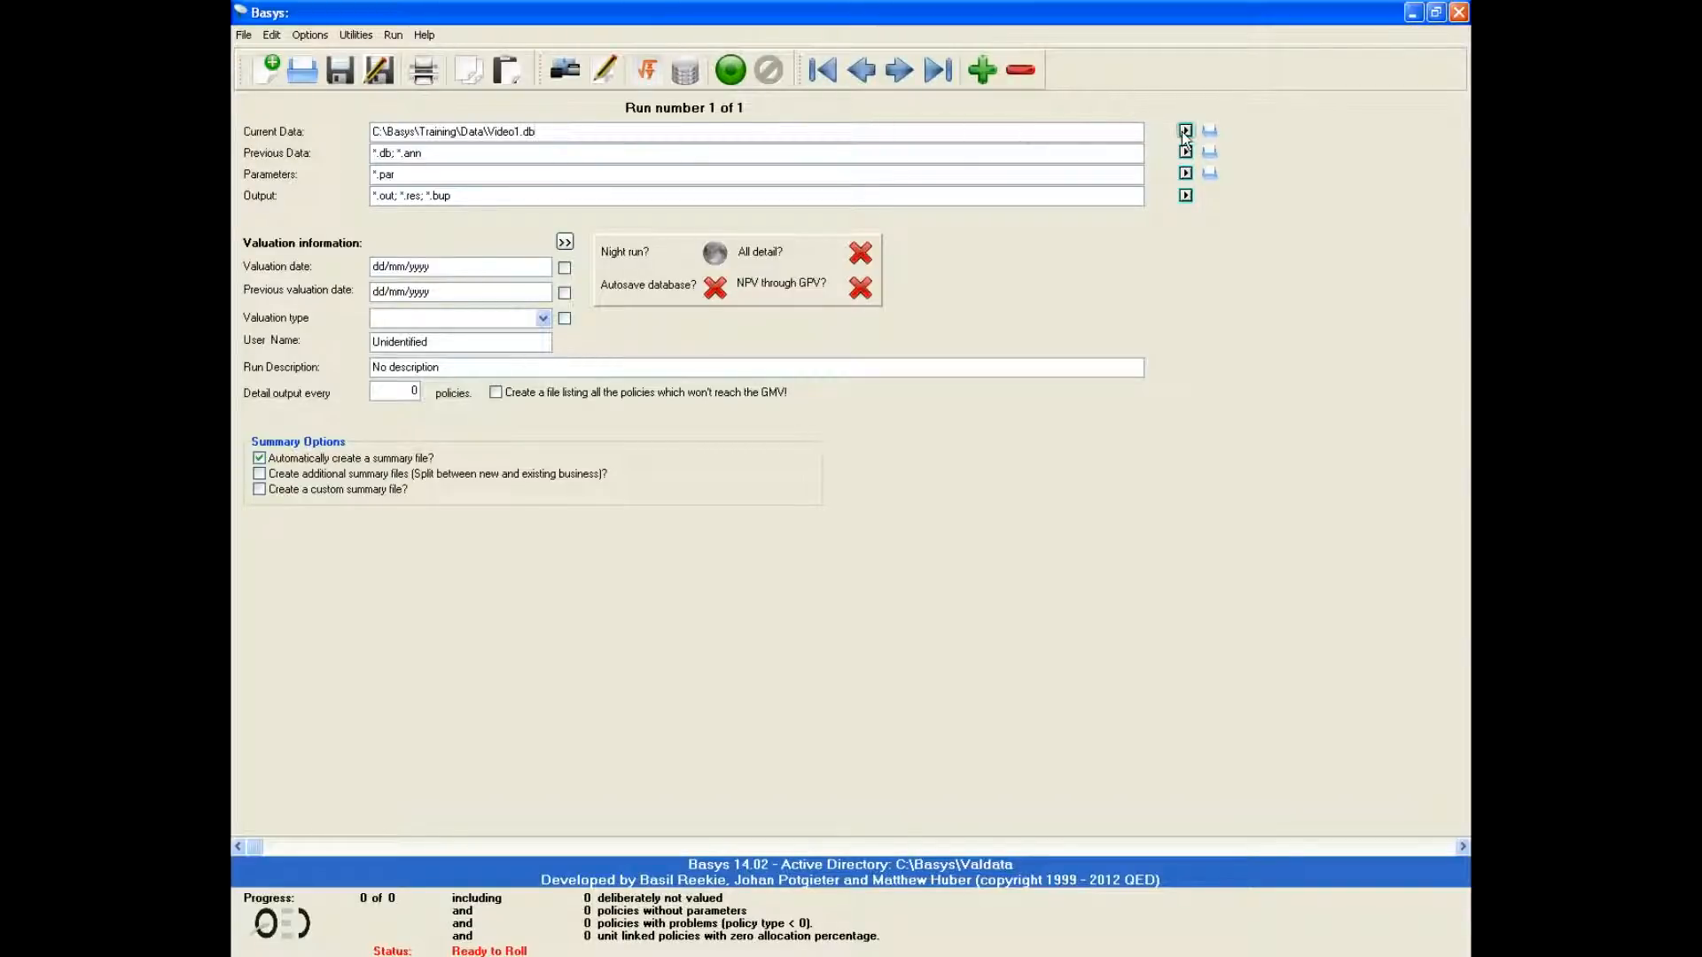
left_click(1184, 131)
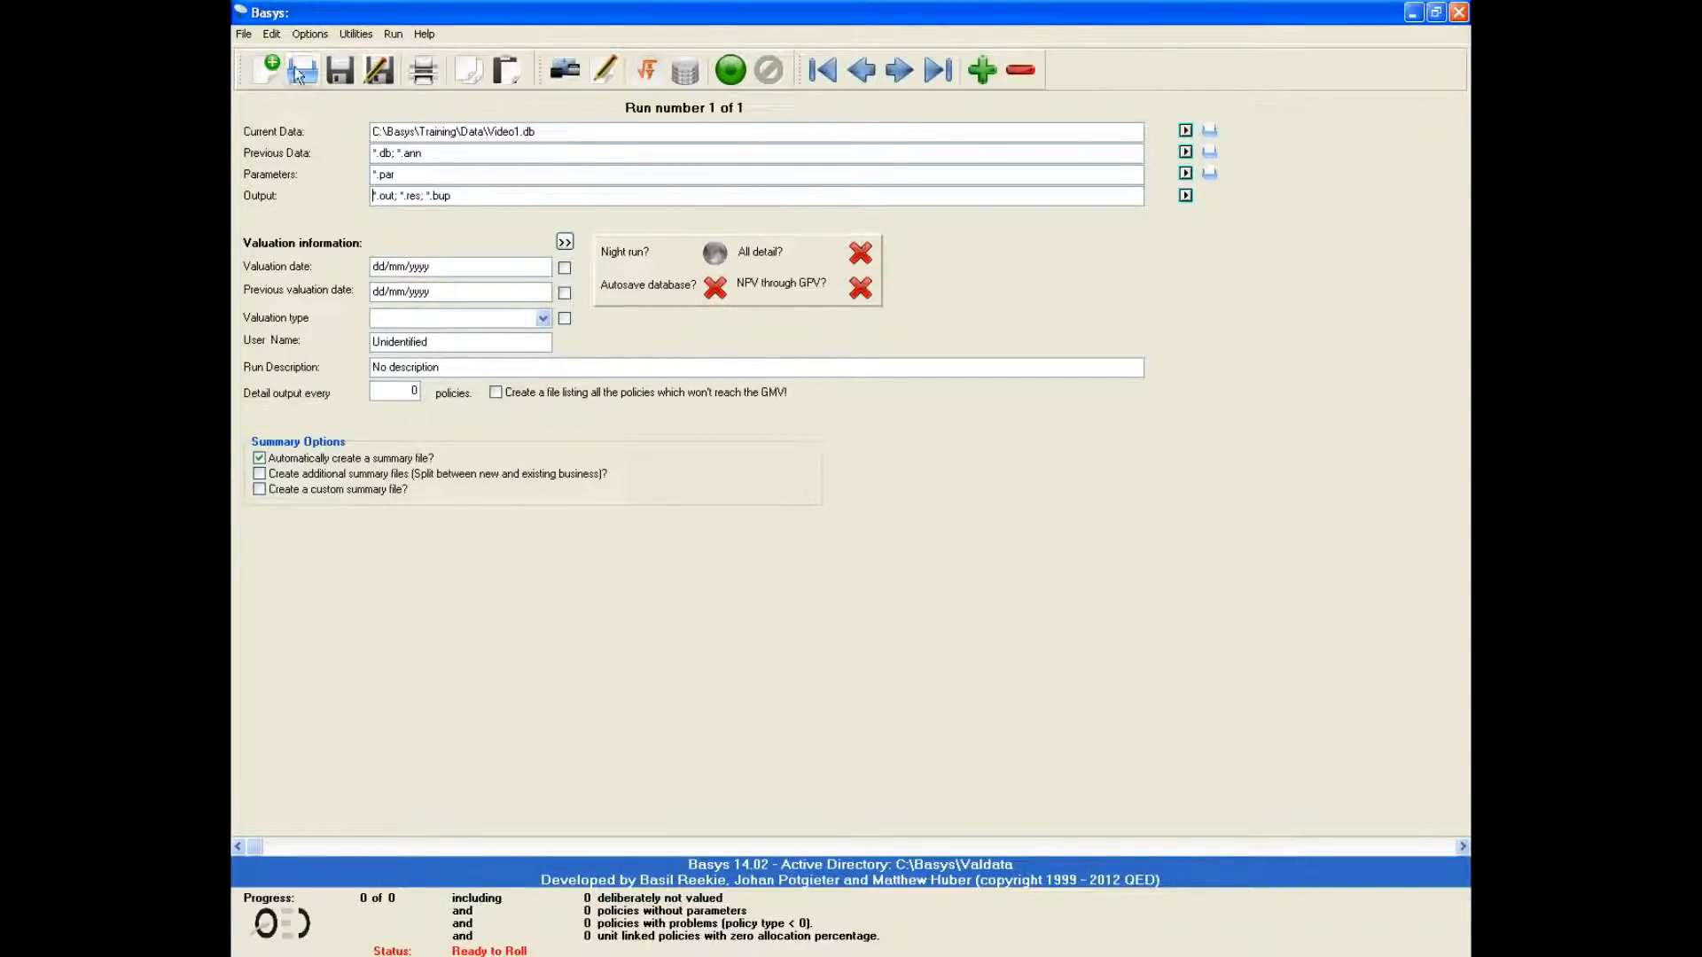
- Open Video1.con, advance to run 2, then add and delete a blank run
left_click(302, 69)
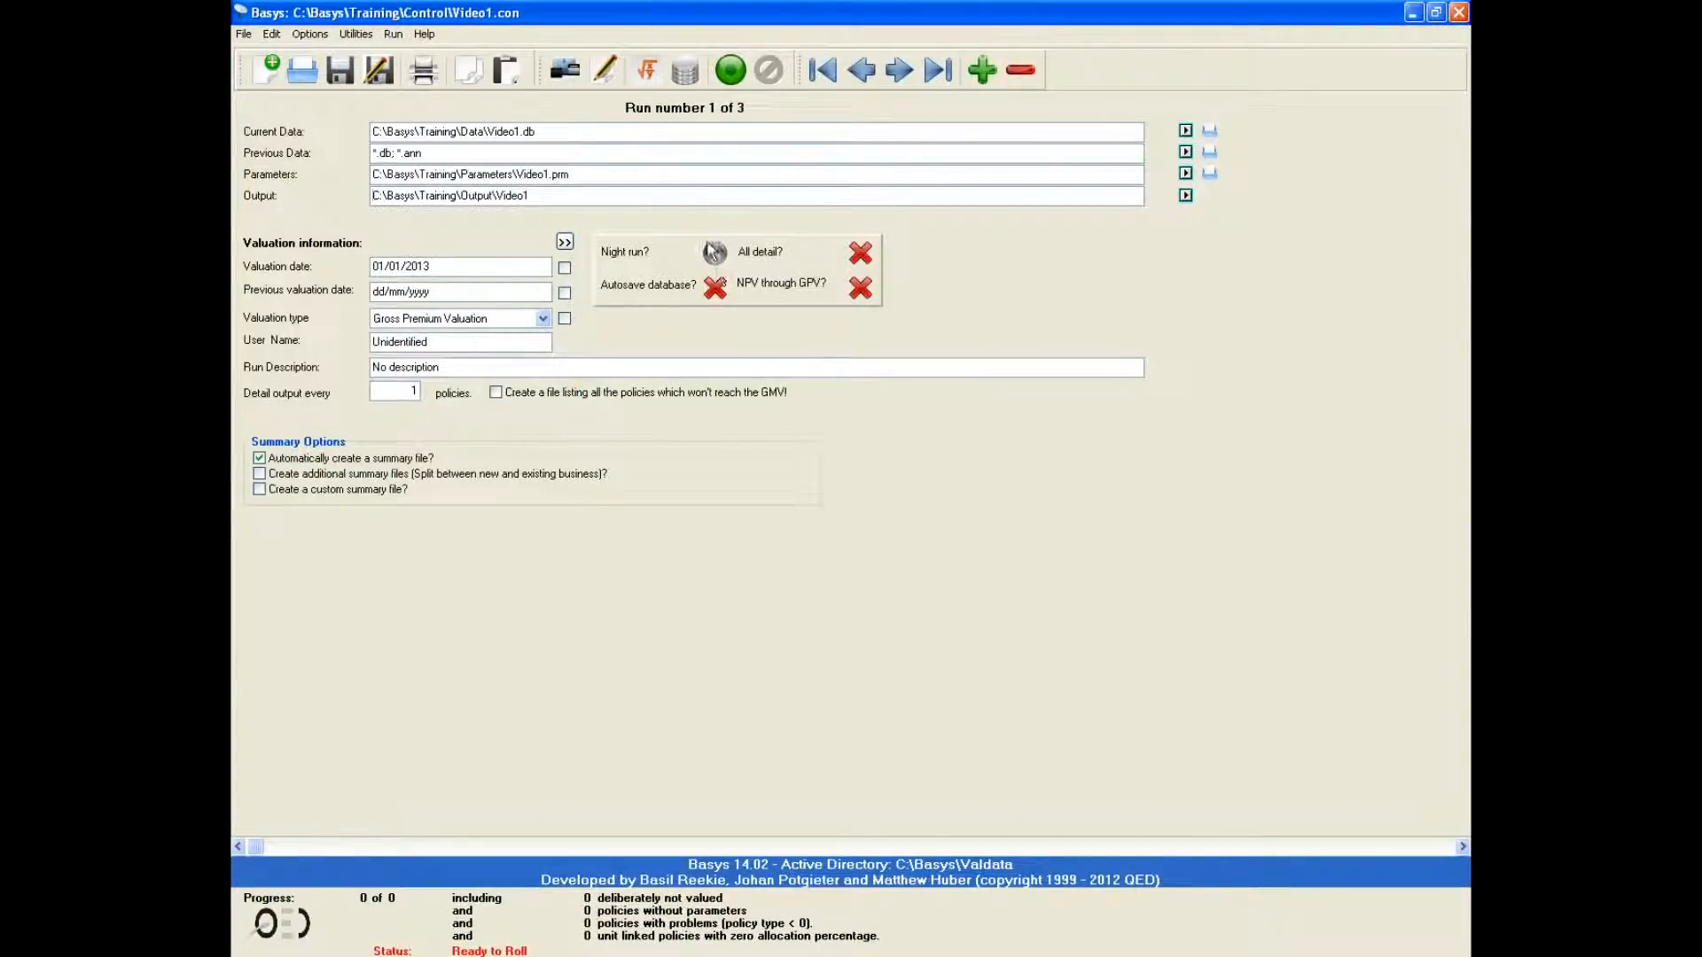
mouse_move(706, 256)
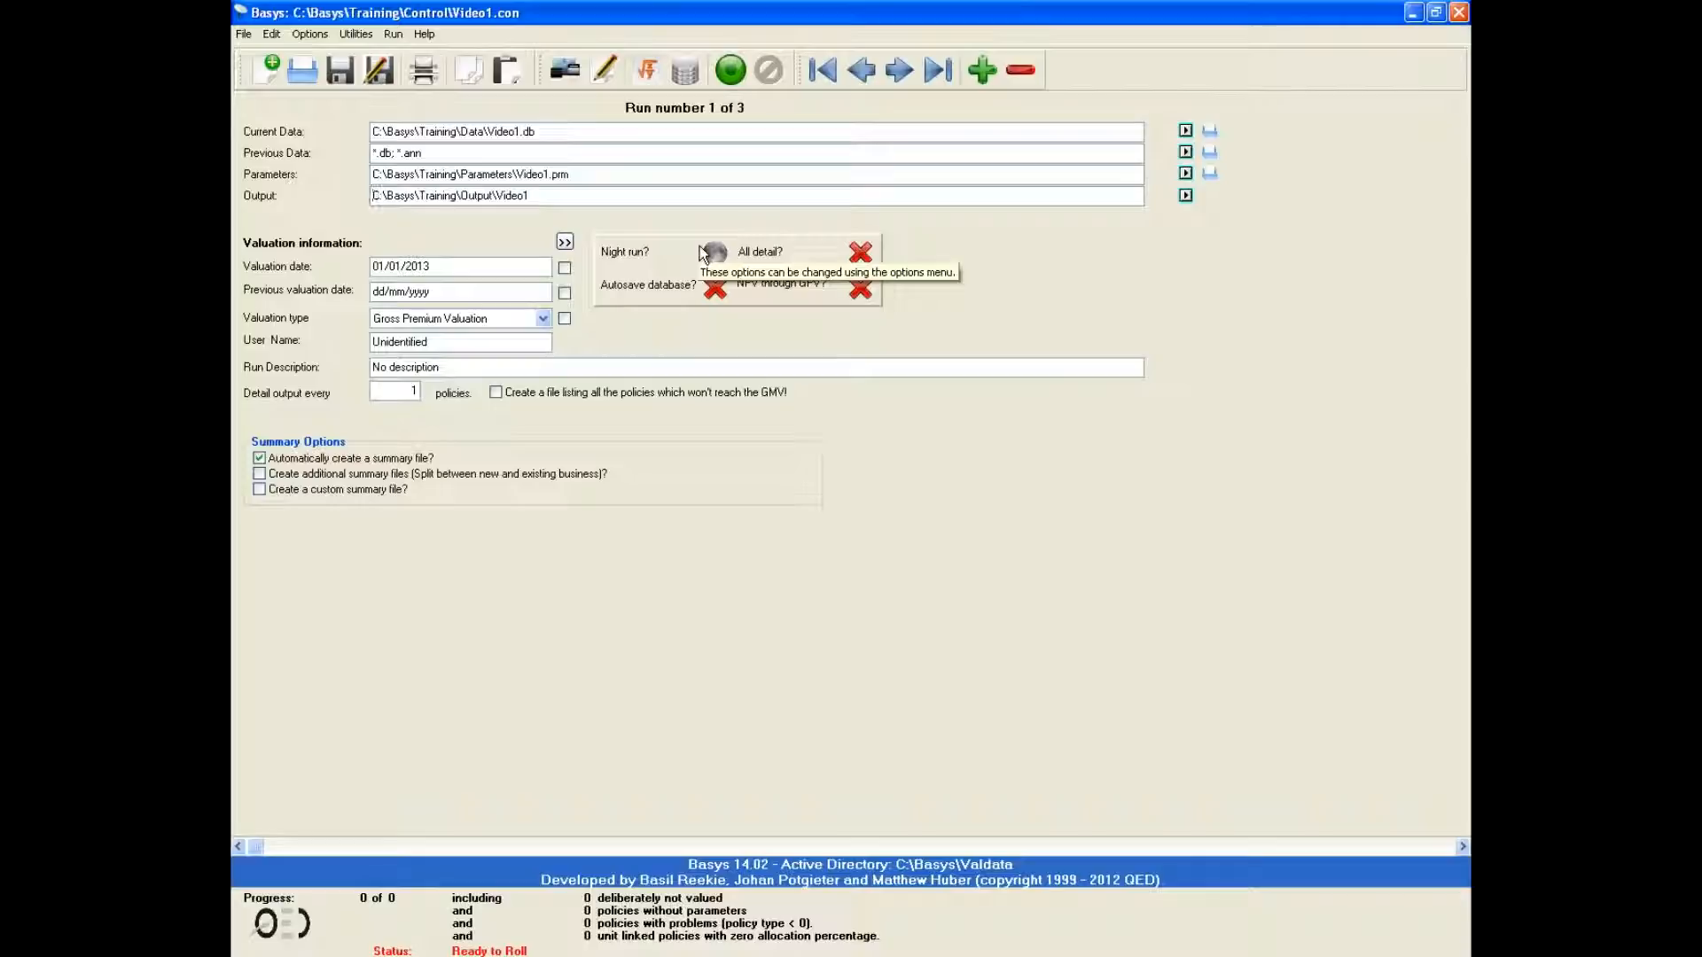
mouse_move(636, 126)
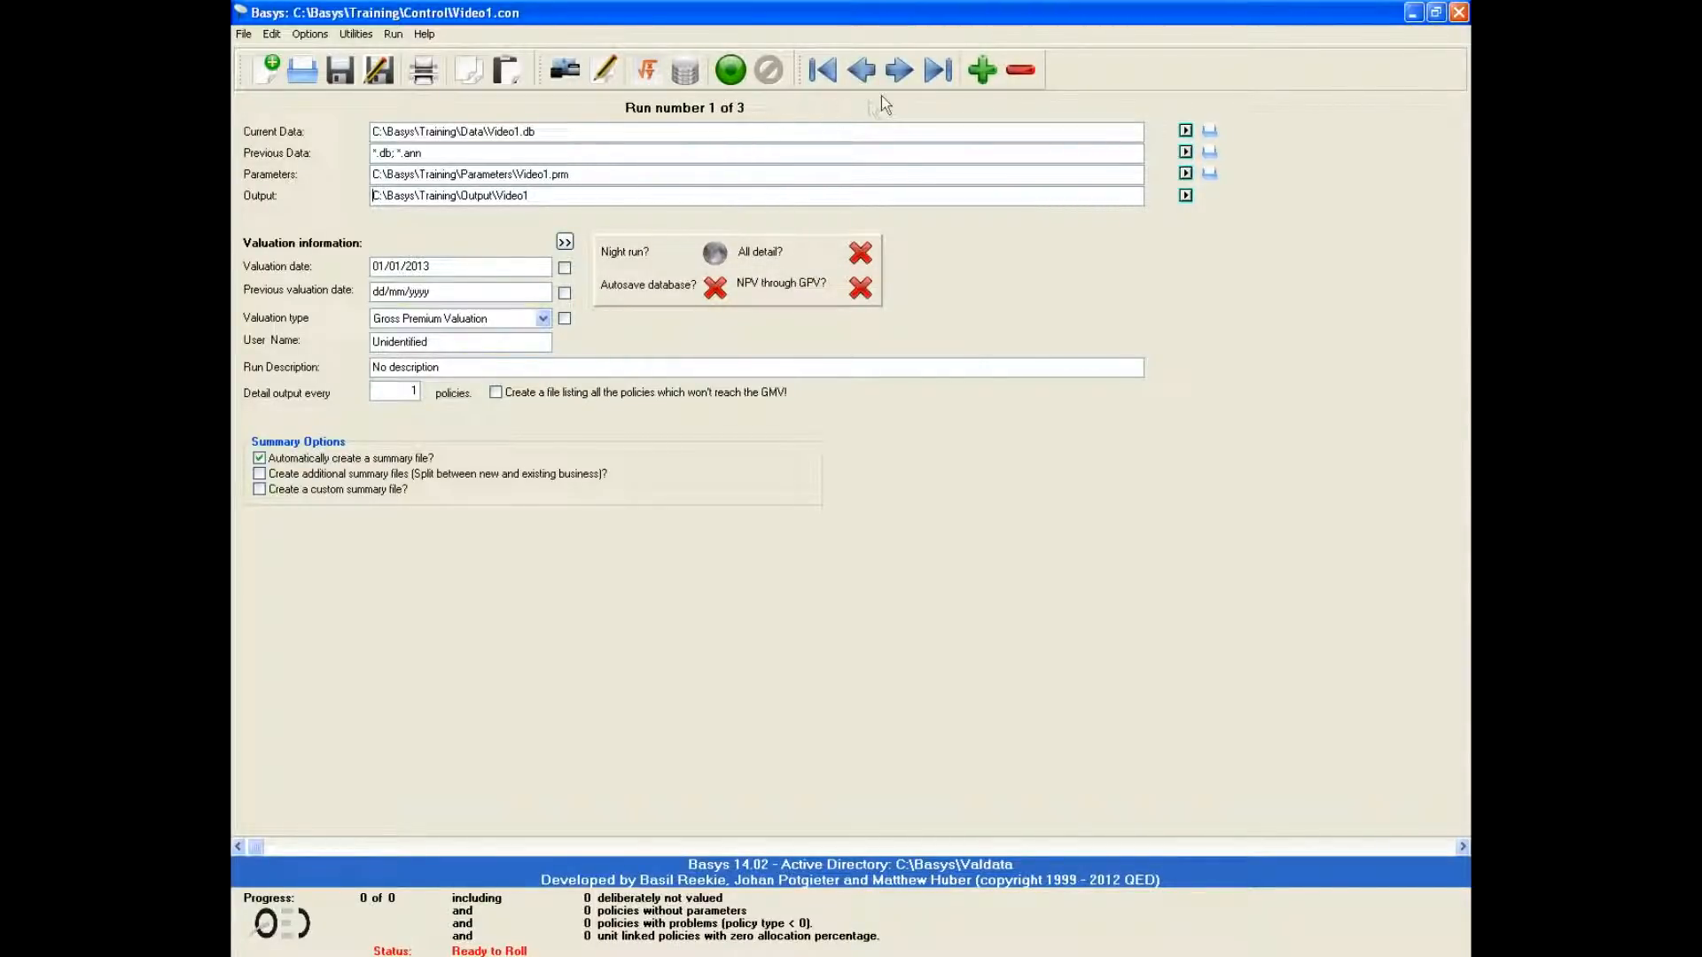
left_click(899, 69)
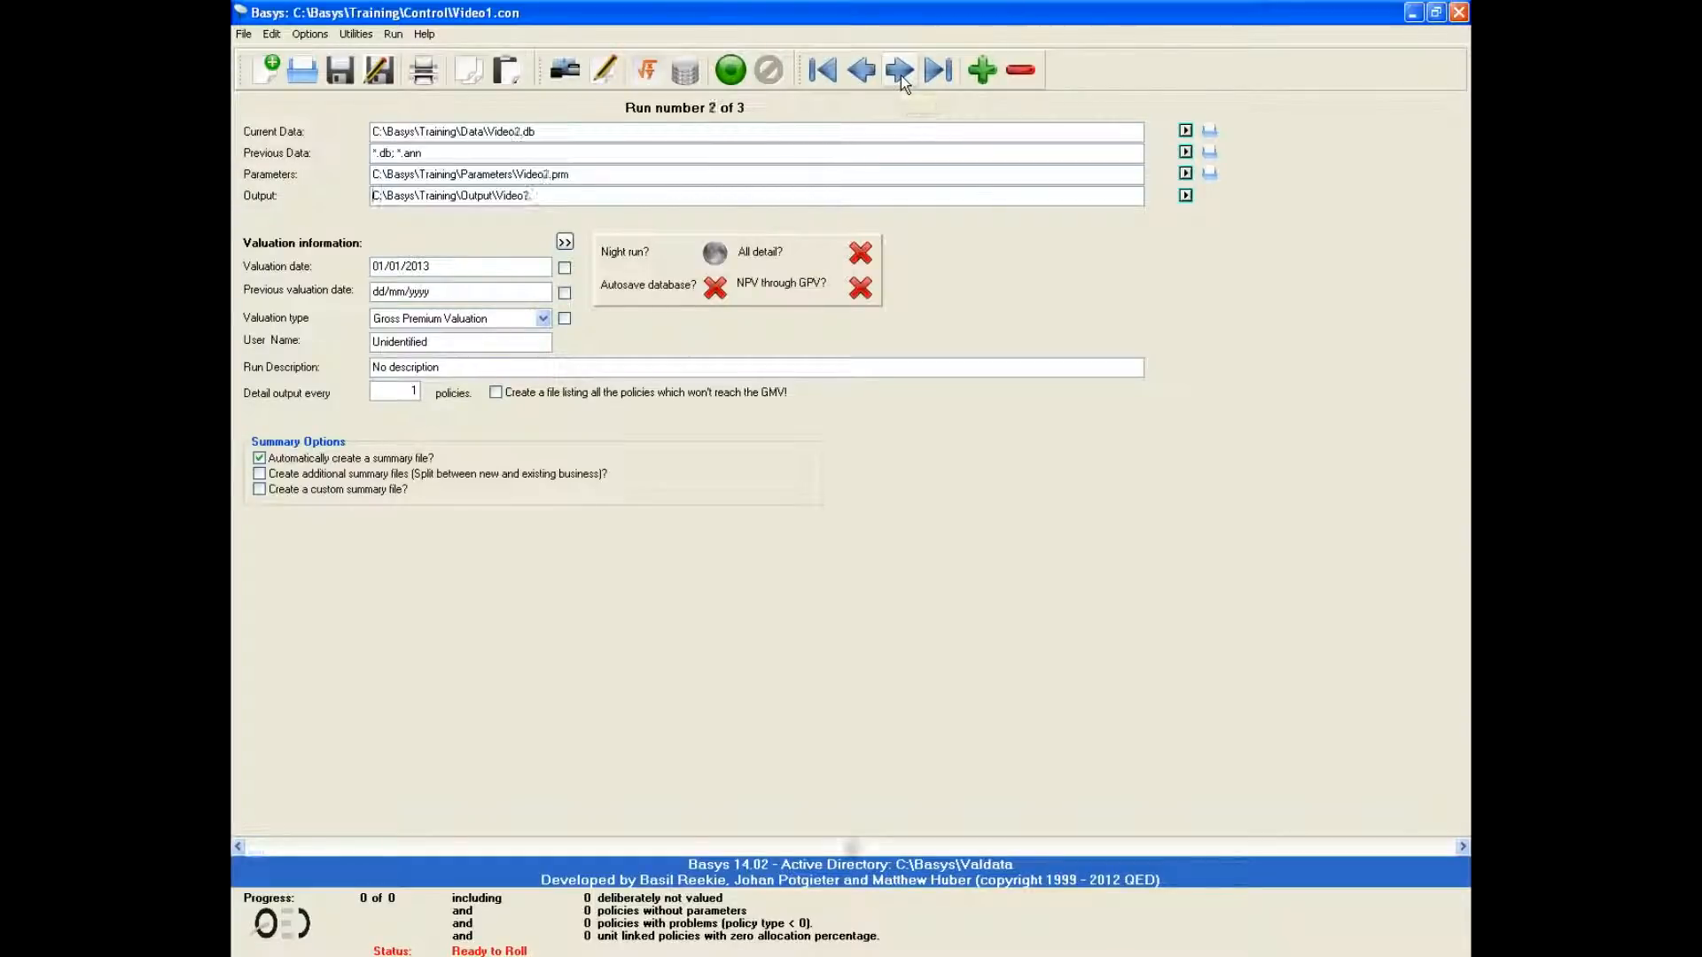
left_click(899, 69)
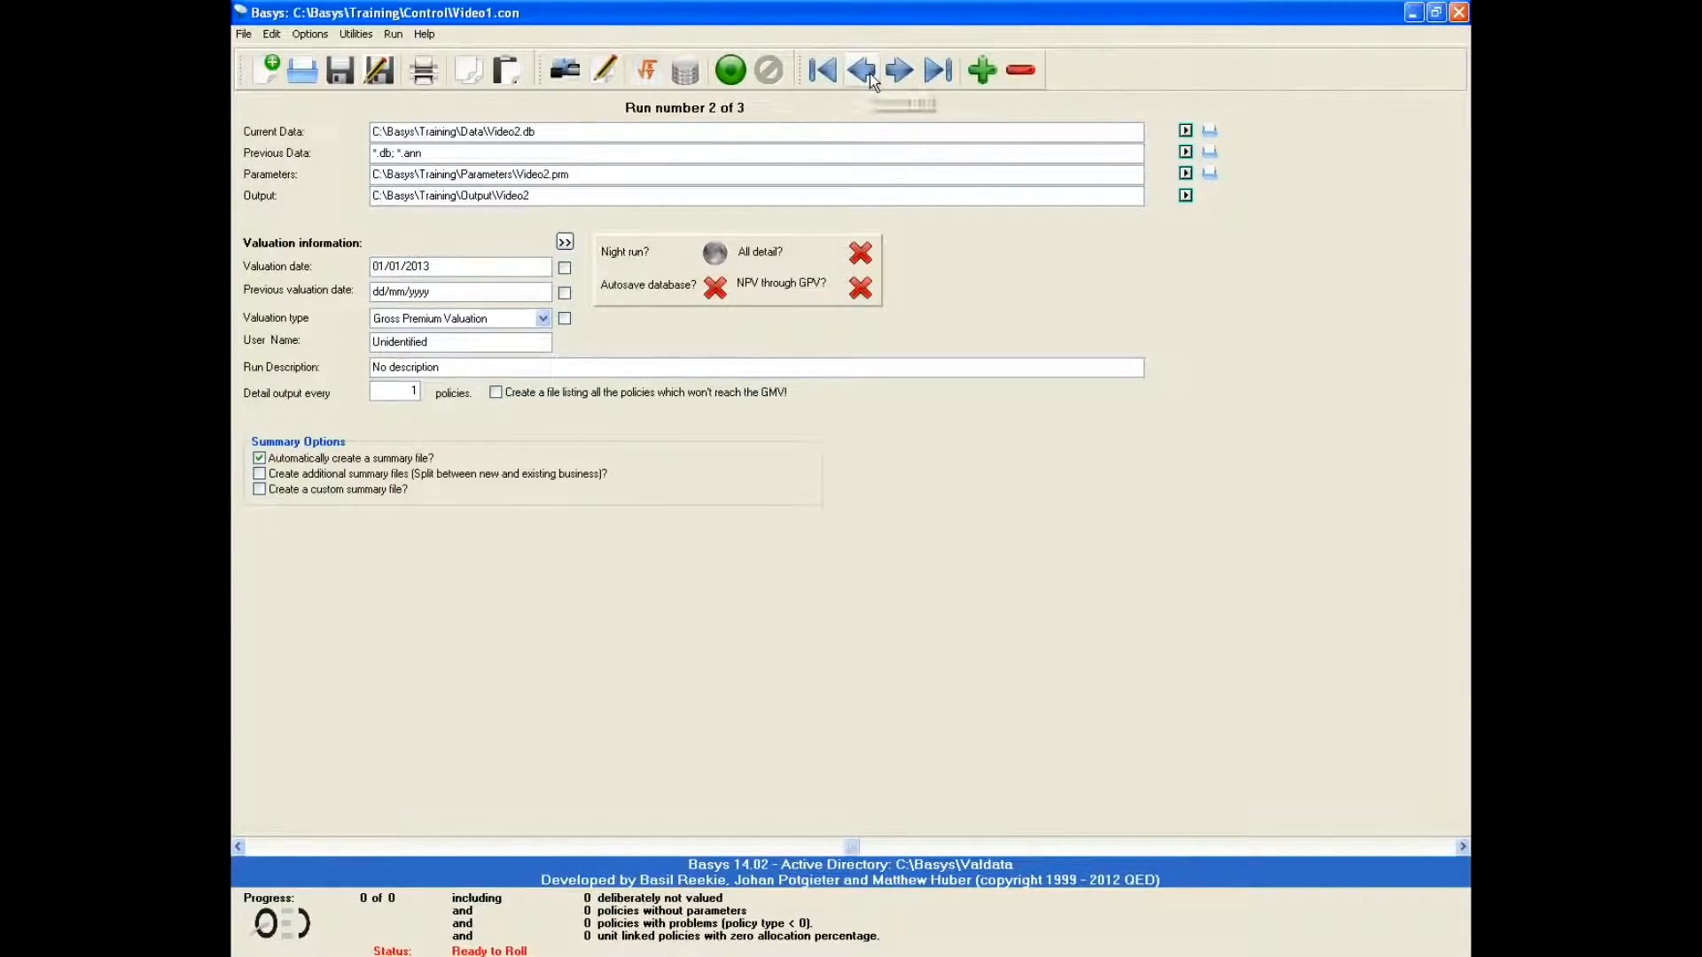
left_click(978, 69)
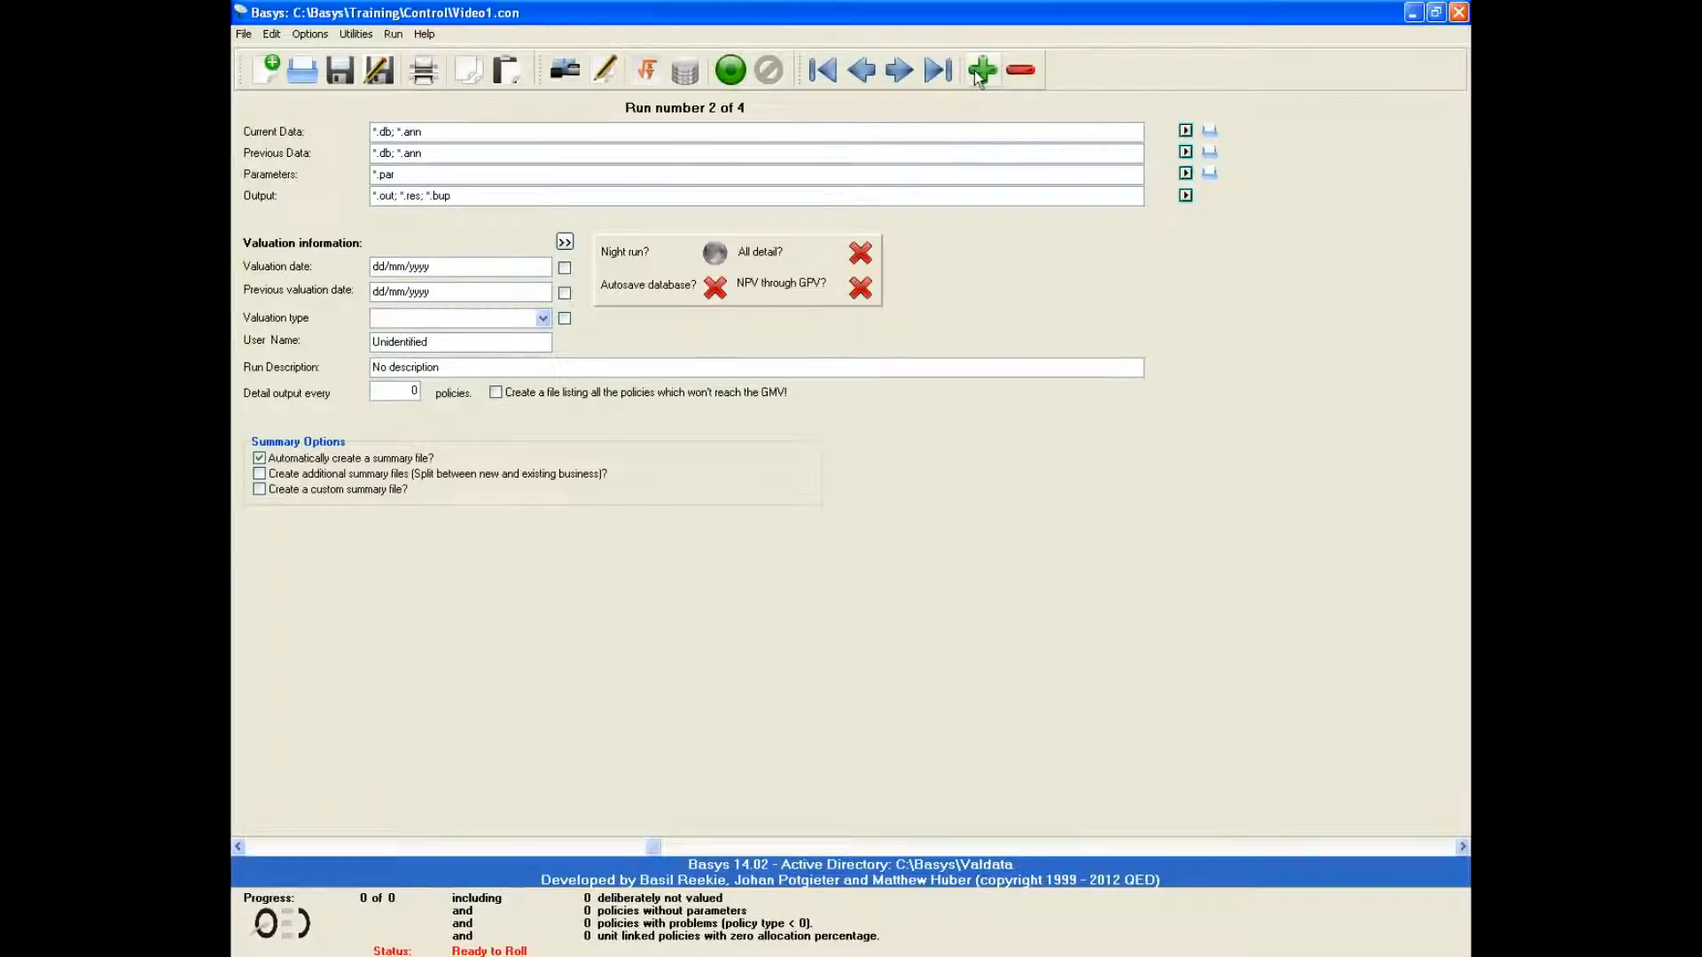
left_click(979, 68)
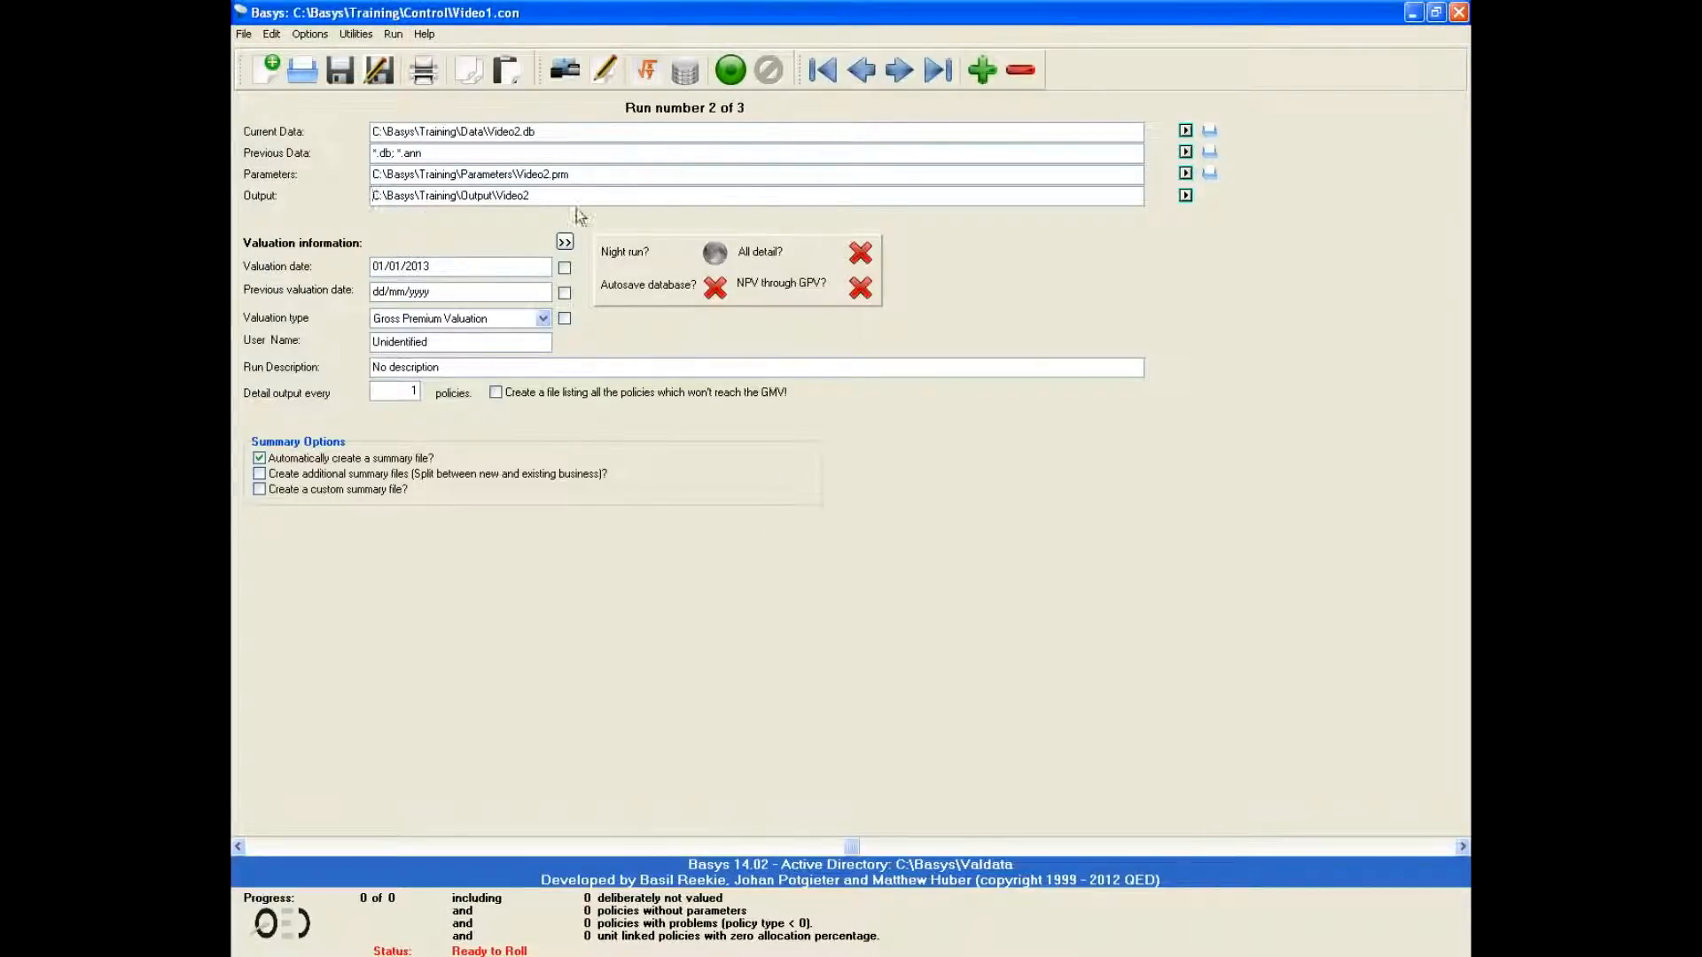
- Add a fourth run, paste the copied run settings into it, then delete it
left_click(936, 69)
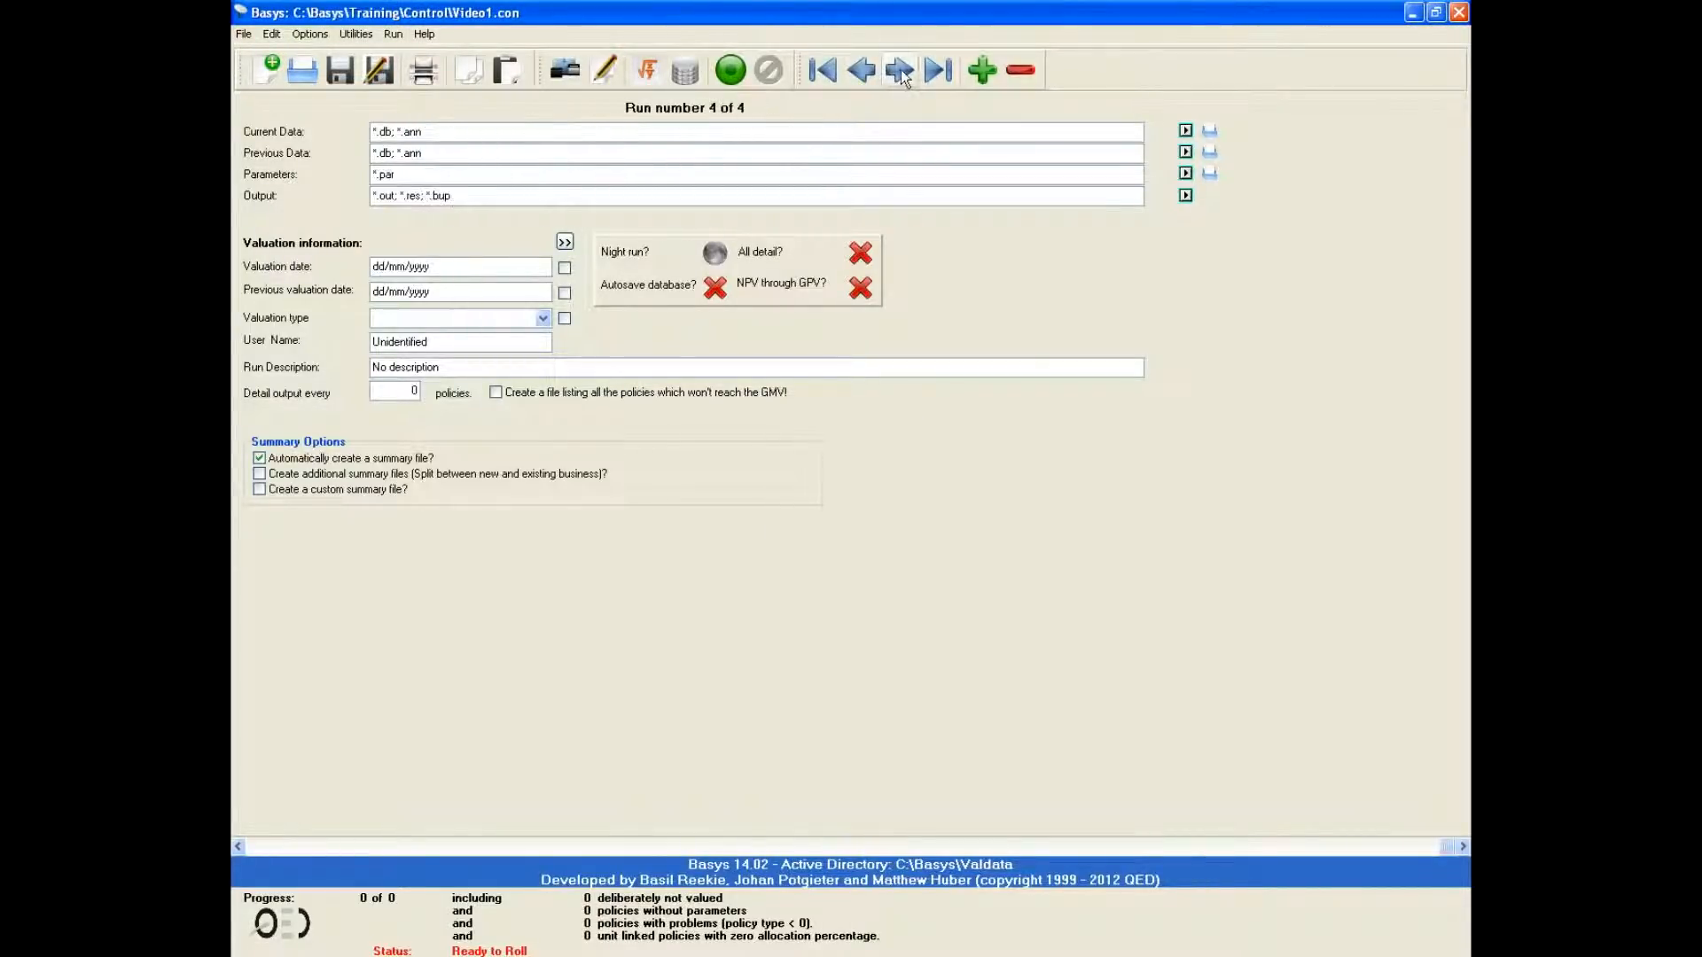
left_click(504, 69)
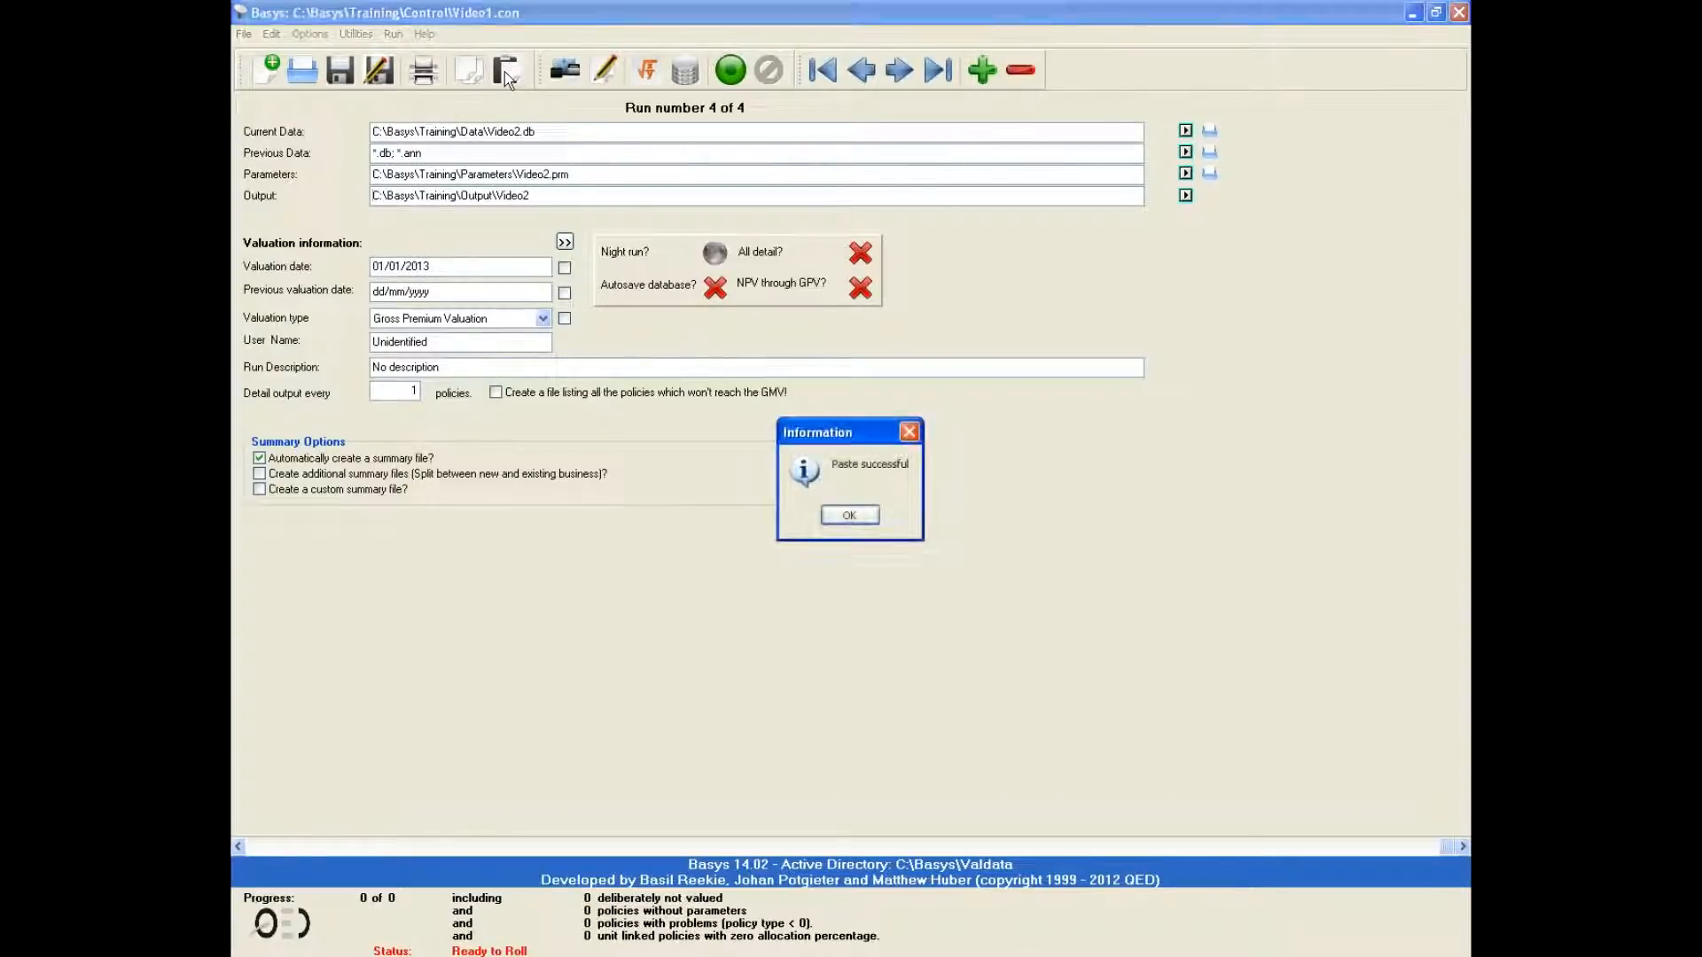
left_click(849, 514)
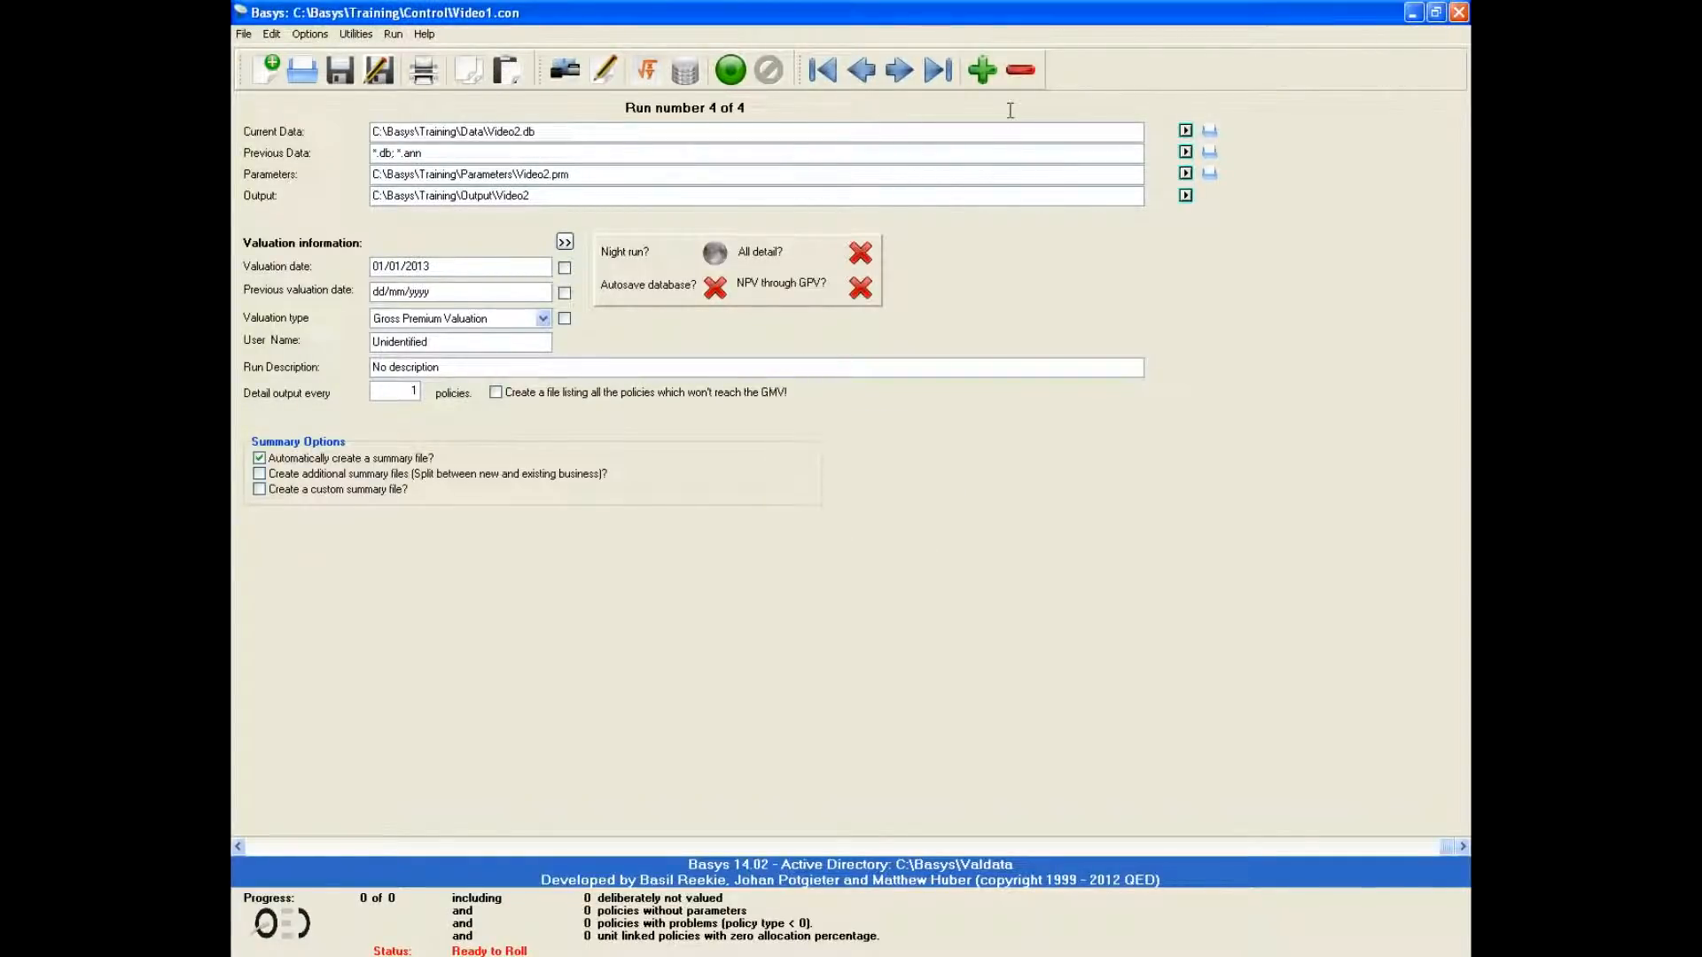
left_click(1019, 69)
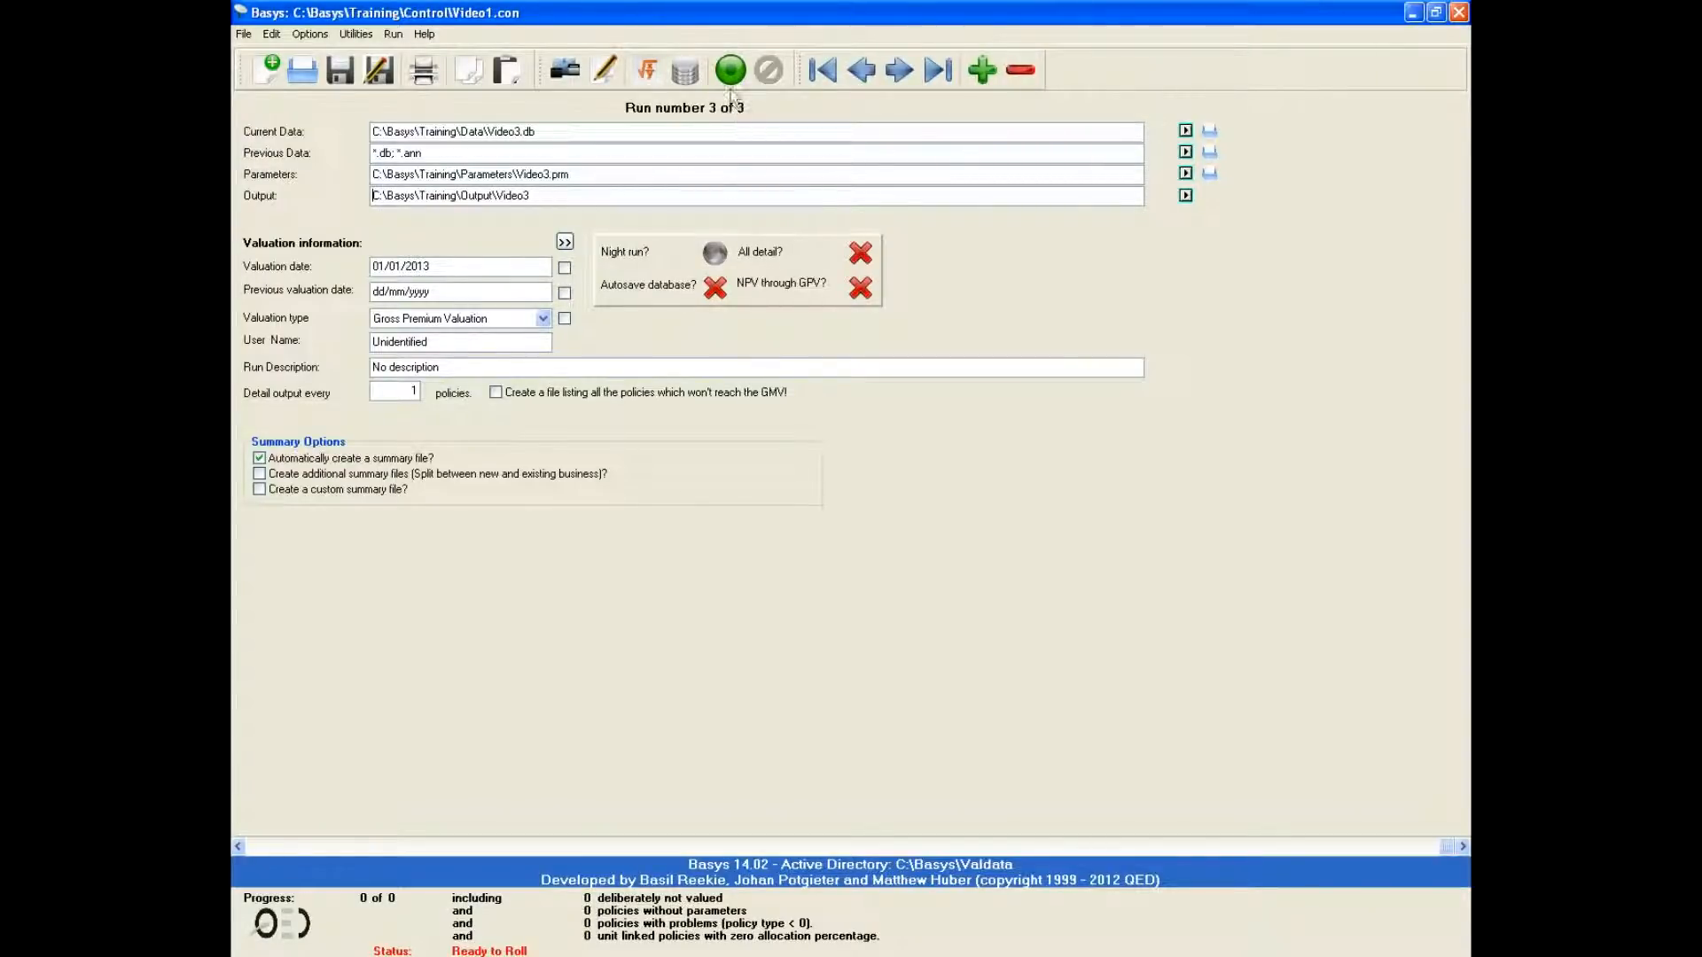
mouse_move(730, 69)
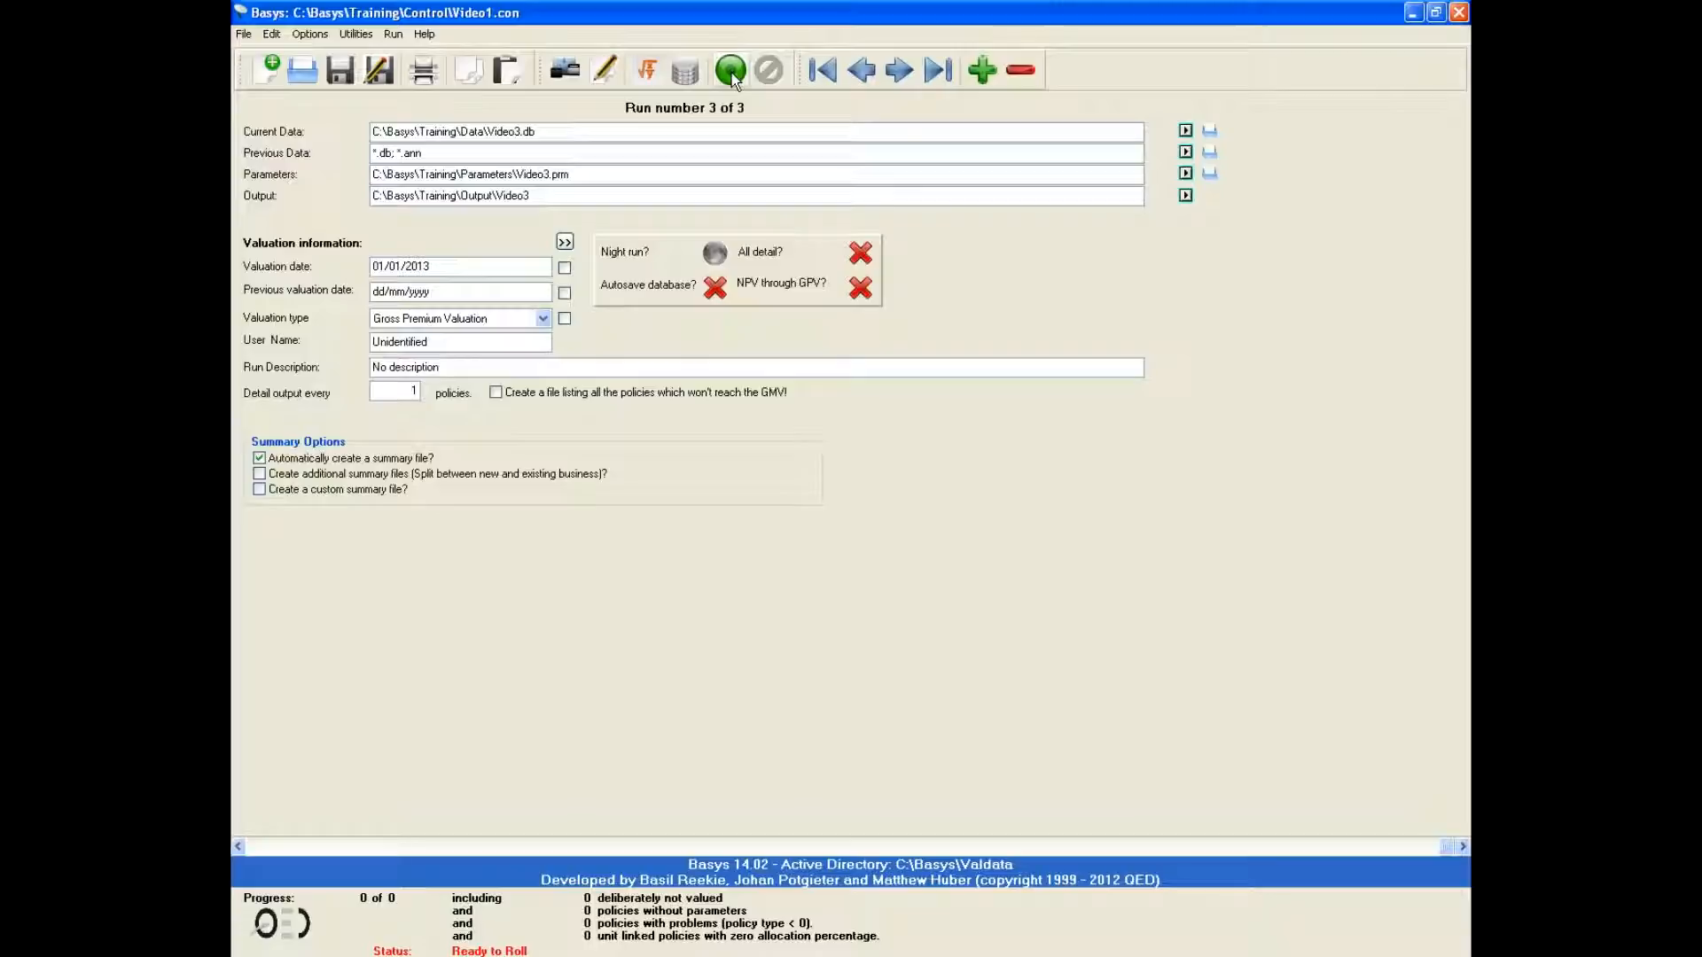
- Run the control file with Run Options: Control Runs set to All
left_click(730, 69)
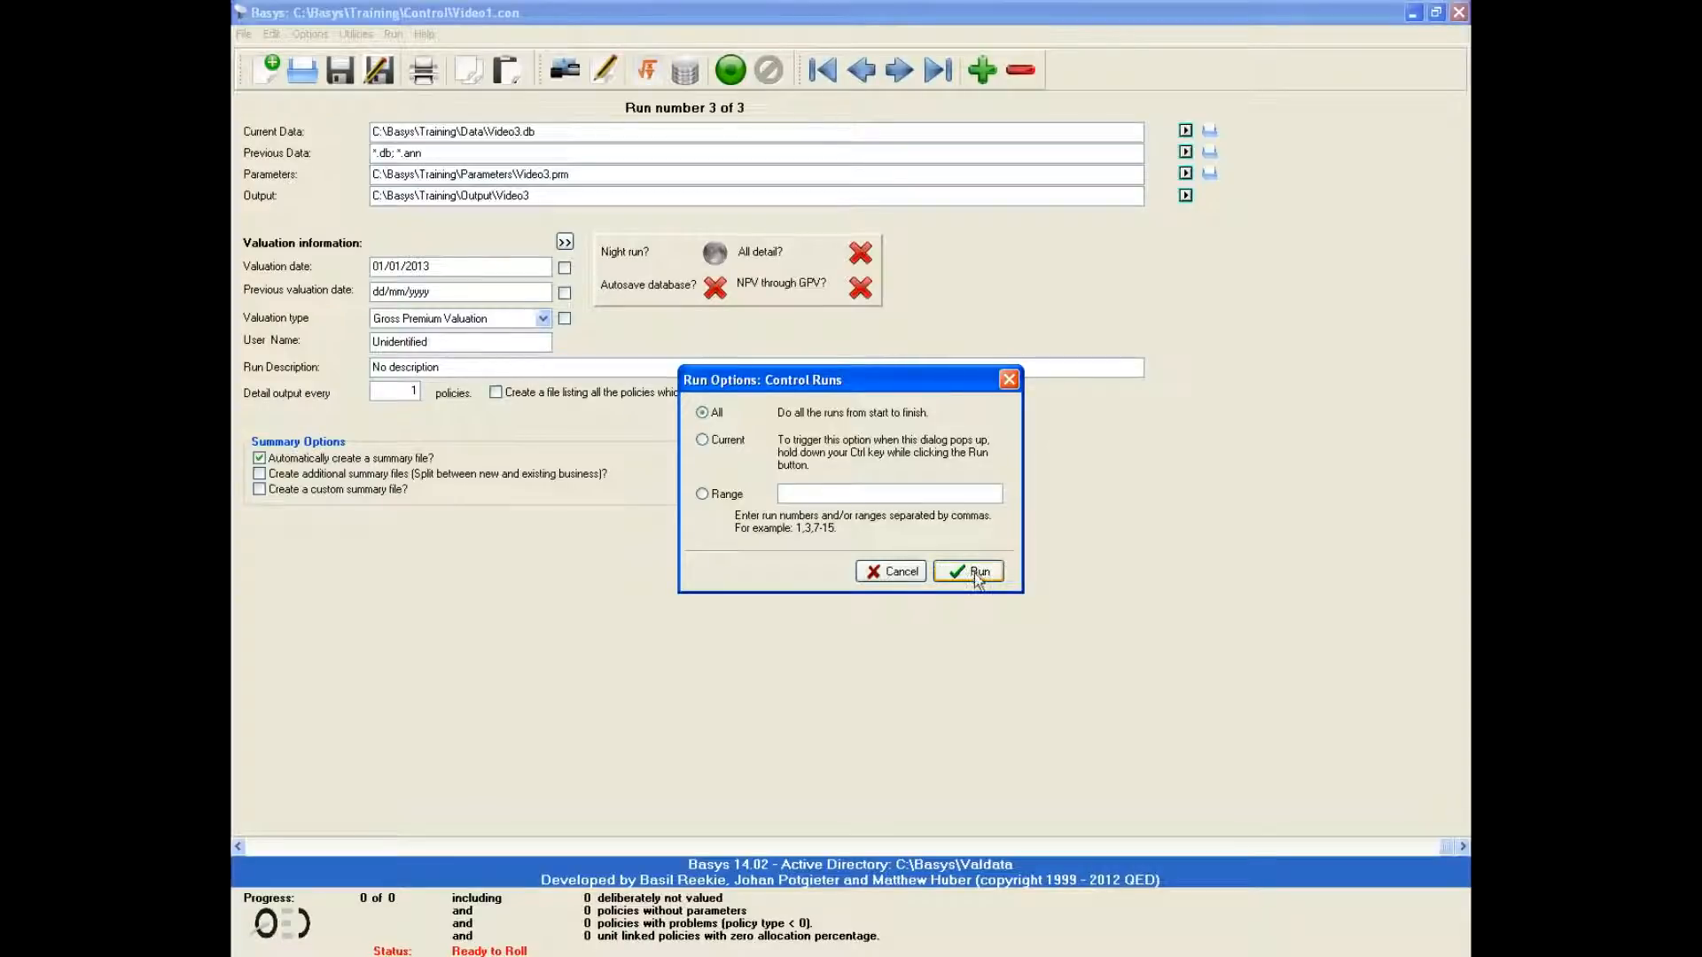
left_click(967, 571)
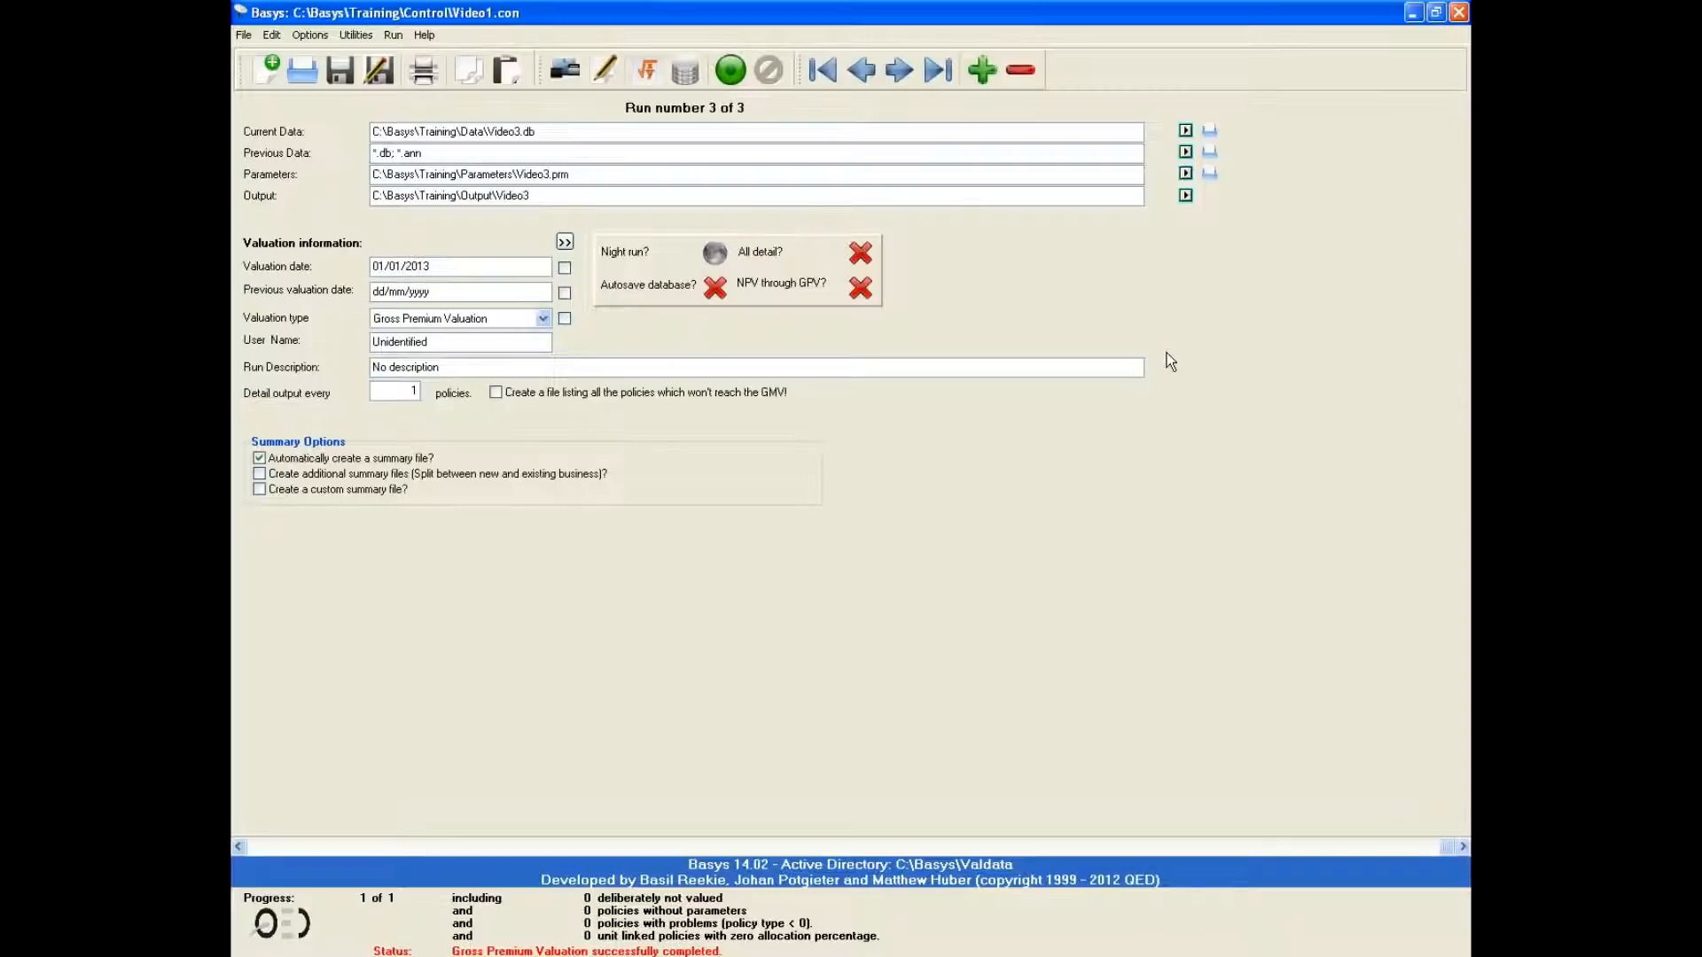
mouse_move(702, 410)
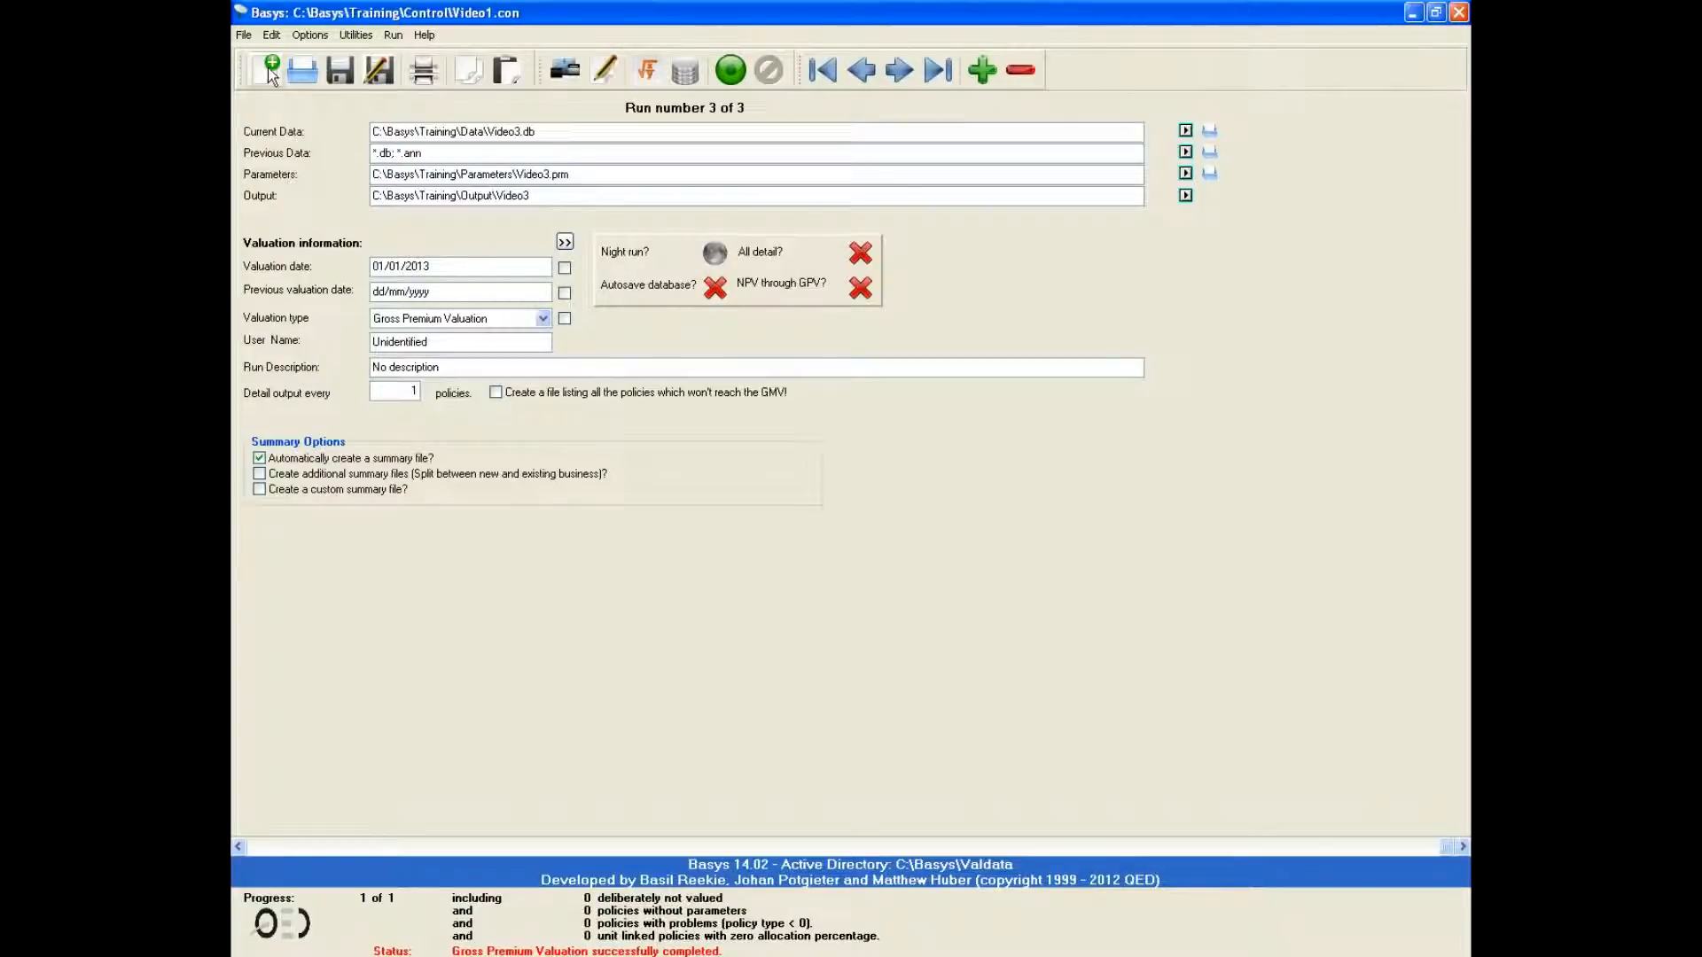
- Wait for 'Gross Premium Valuation successfully completed', then open the File menu
left_click(243, 34)
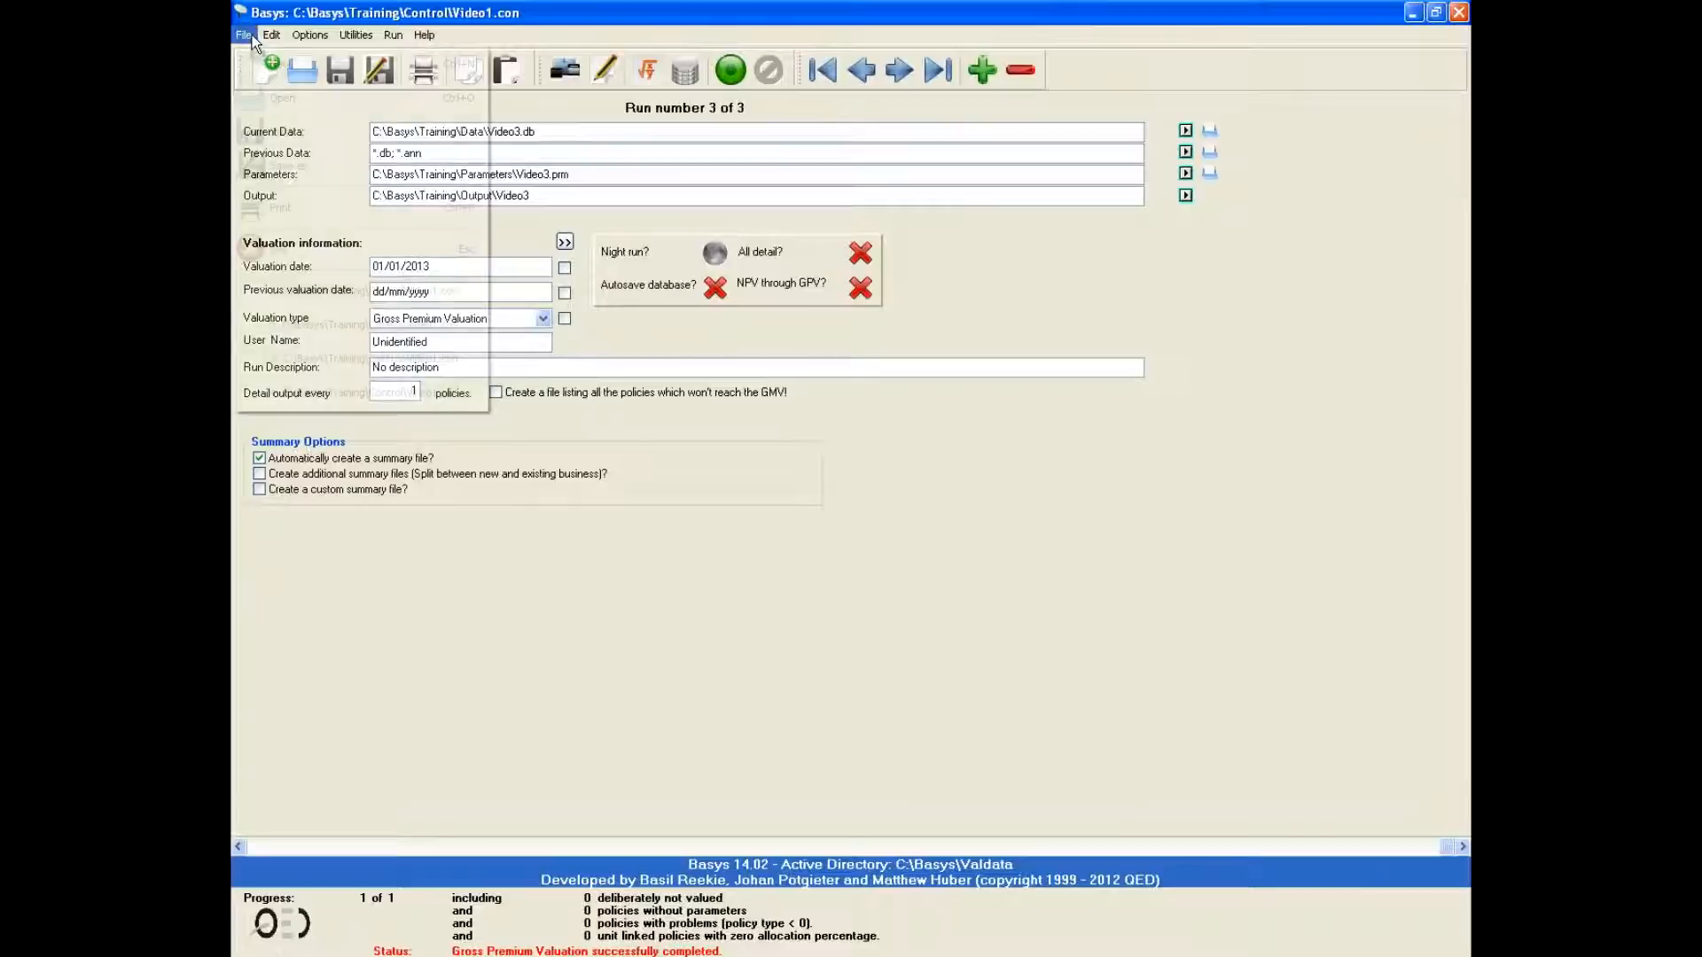
- Start a new control file discarding Video1.con changes, then cancel the Save and Open dialogs
left_click(281, 85)
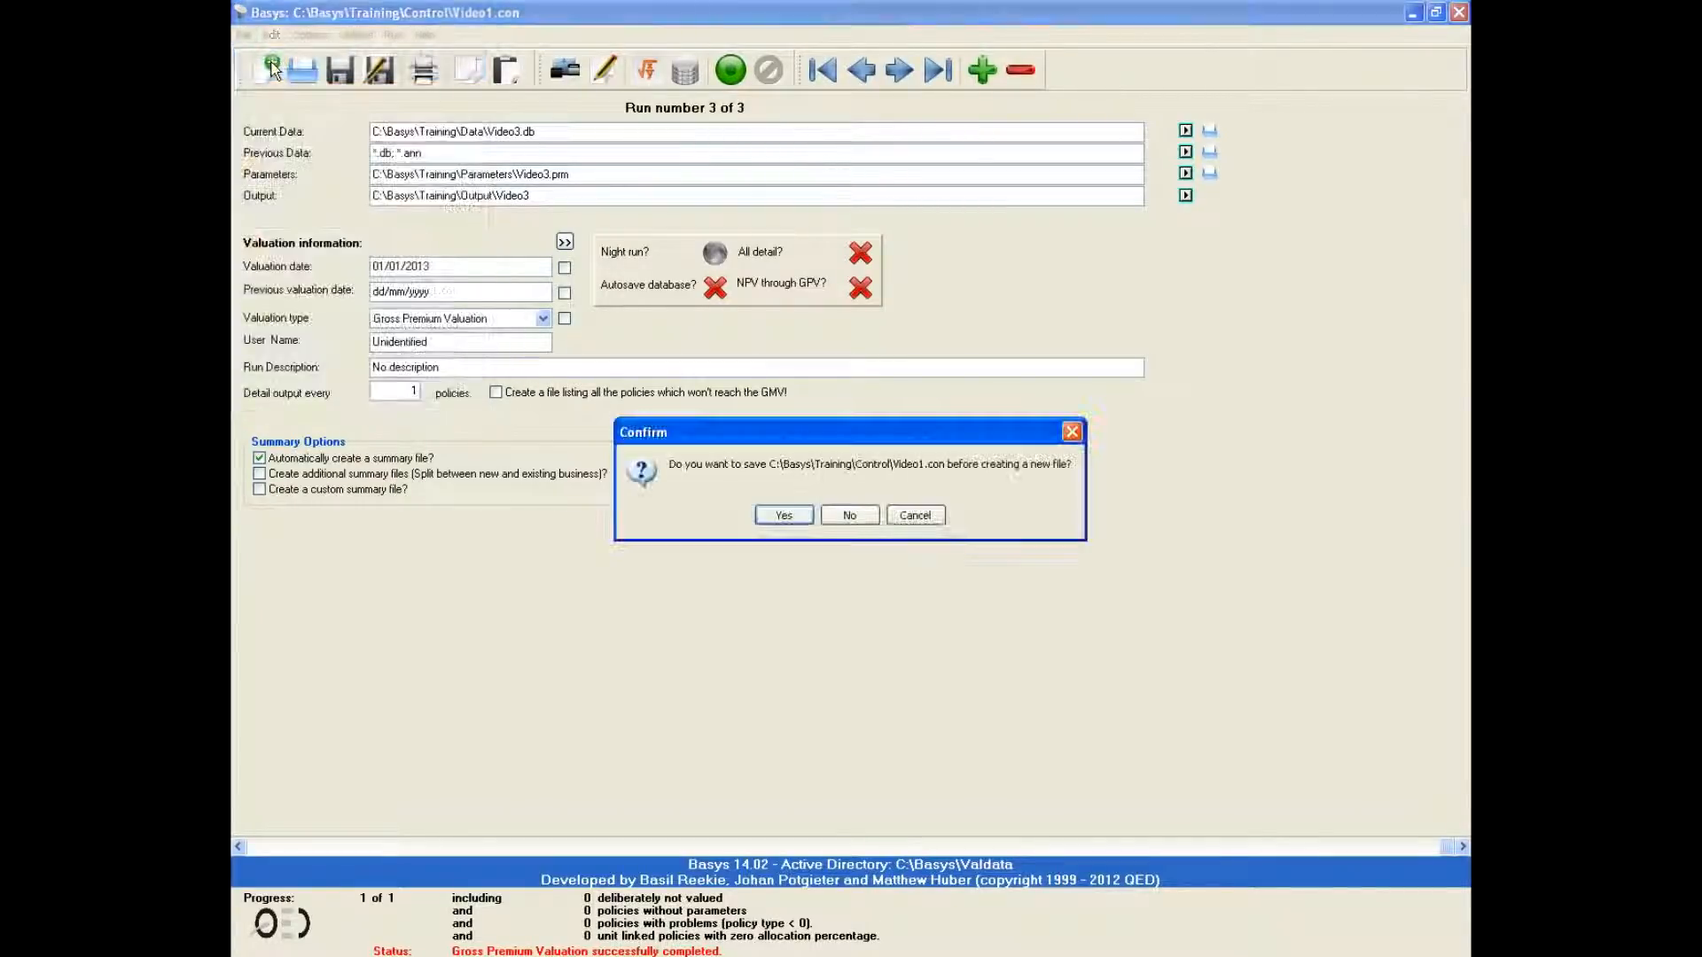
left_click(849, 514)
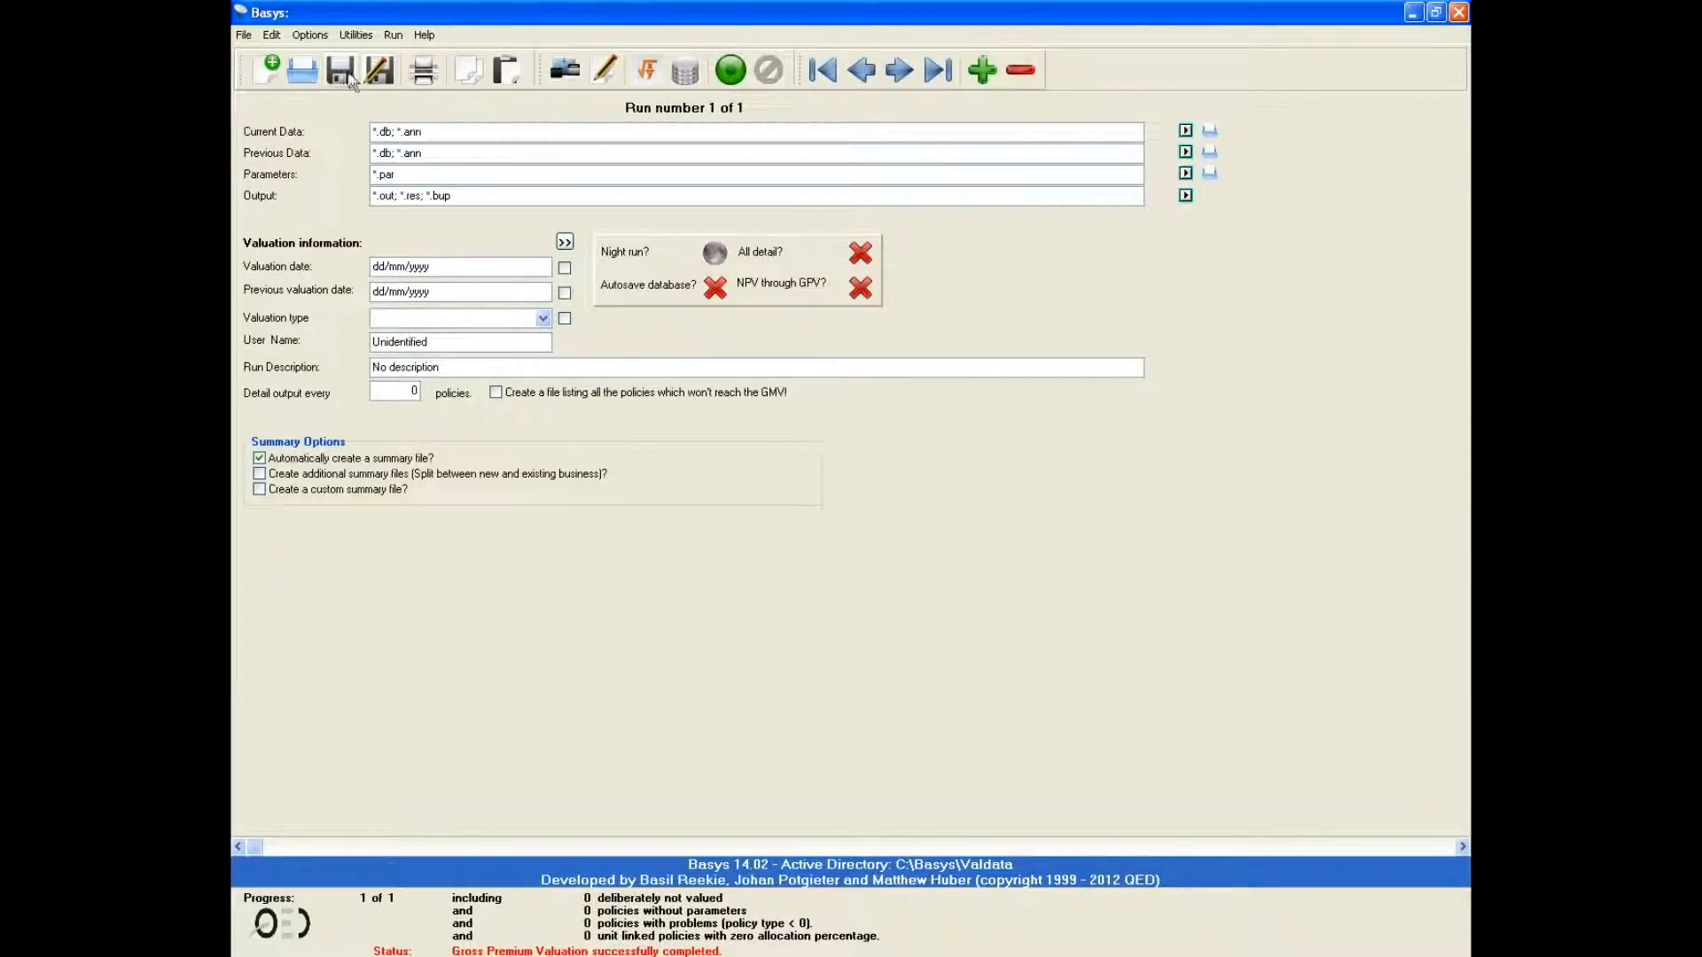
left_click(378, 69)
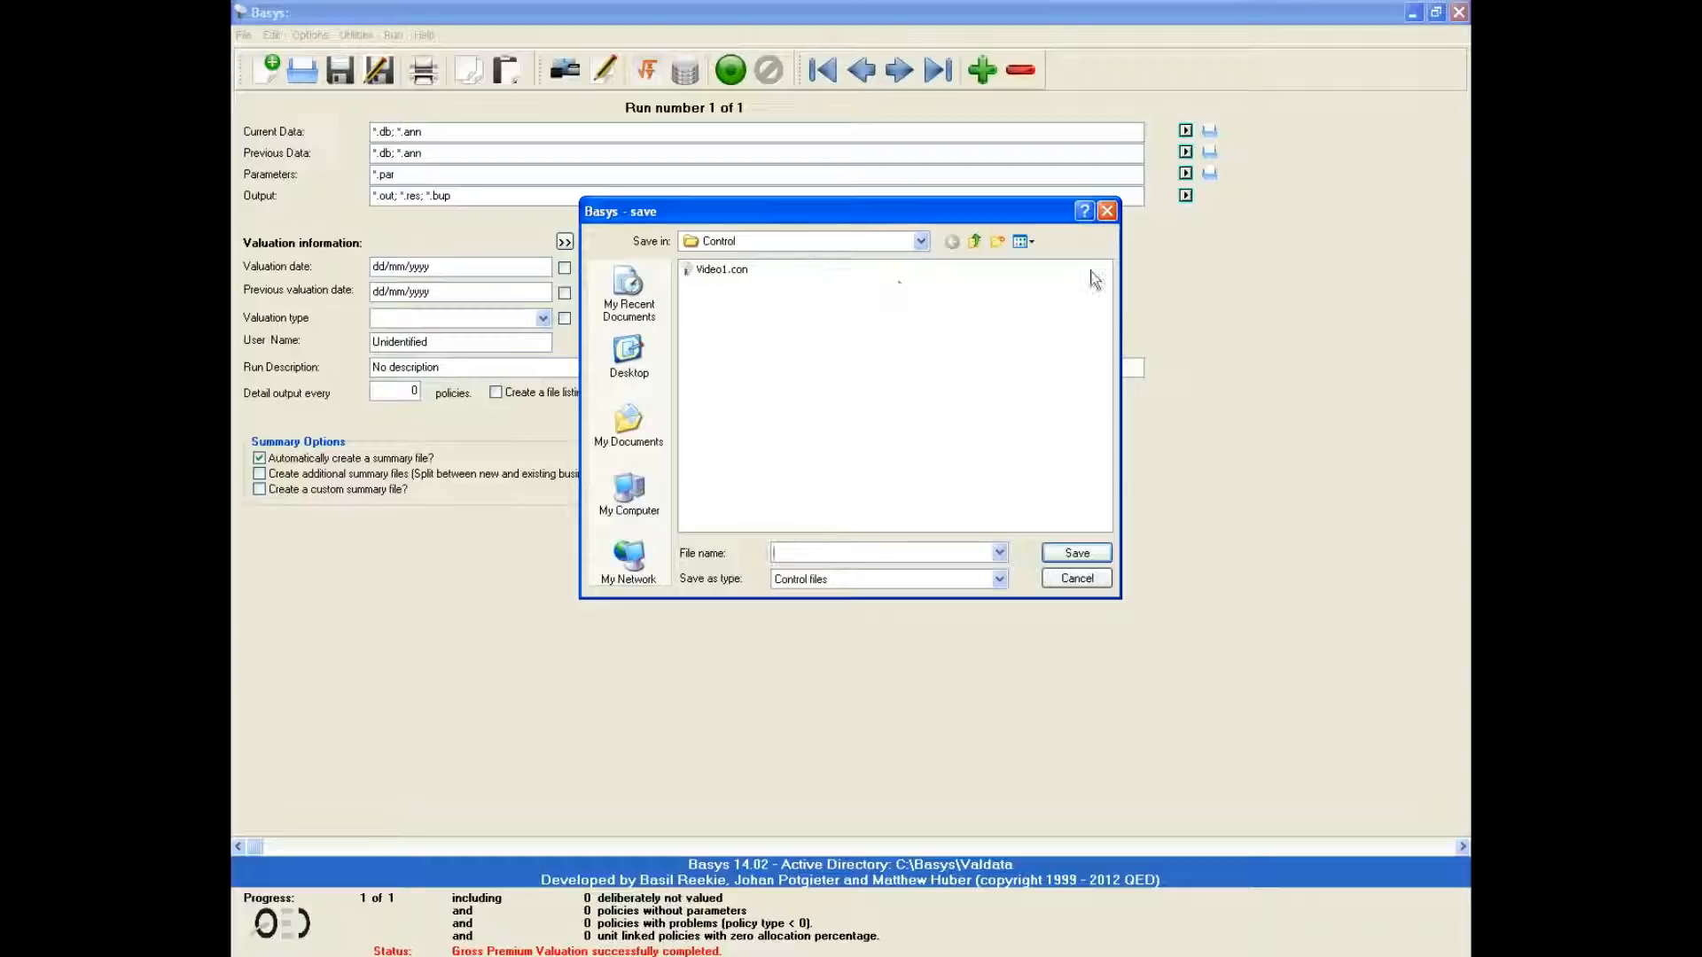
left_click(1073, 577)
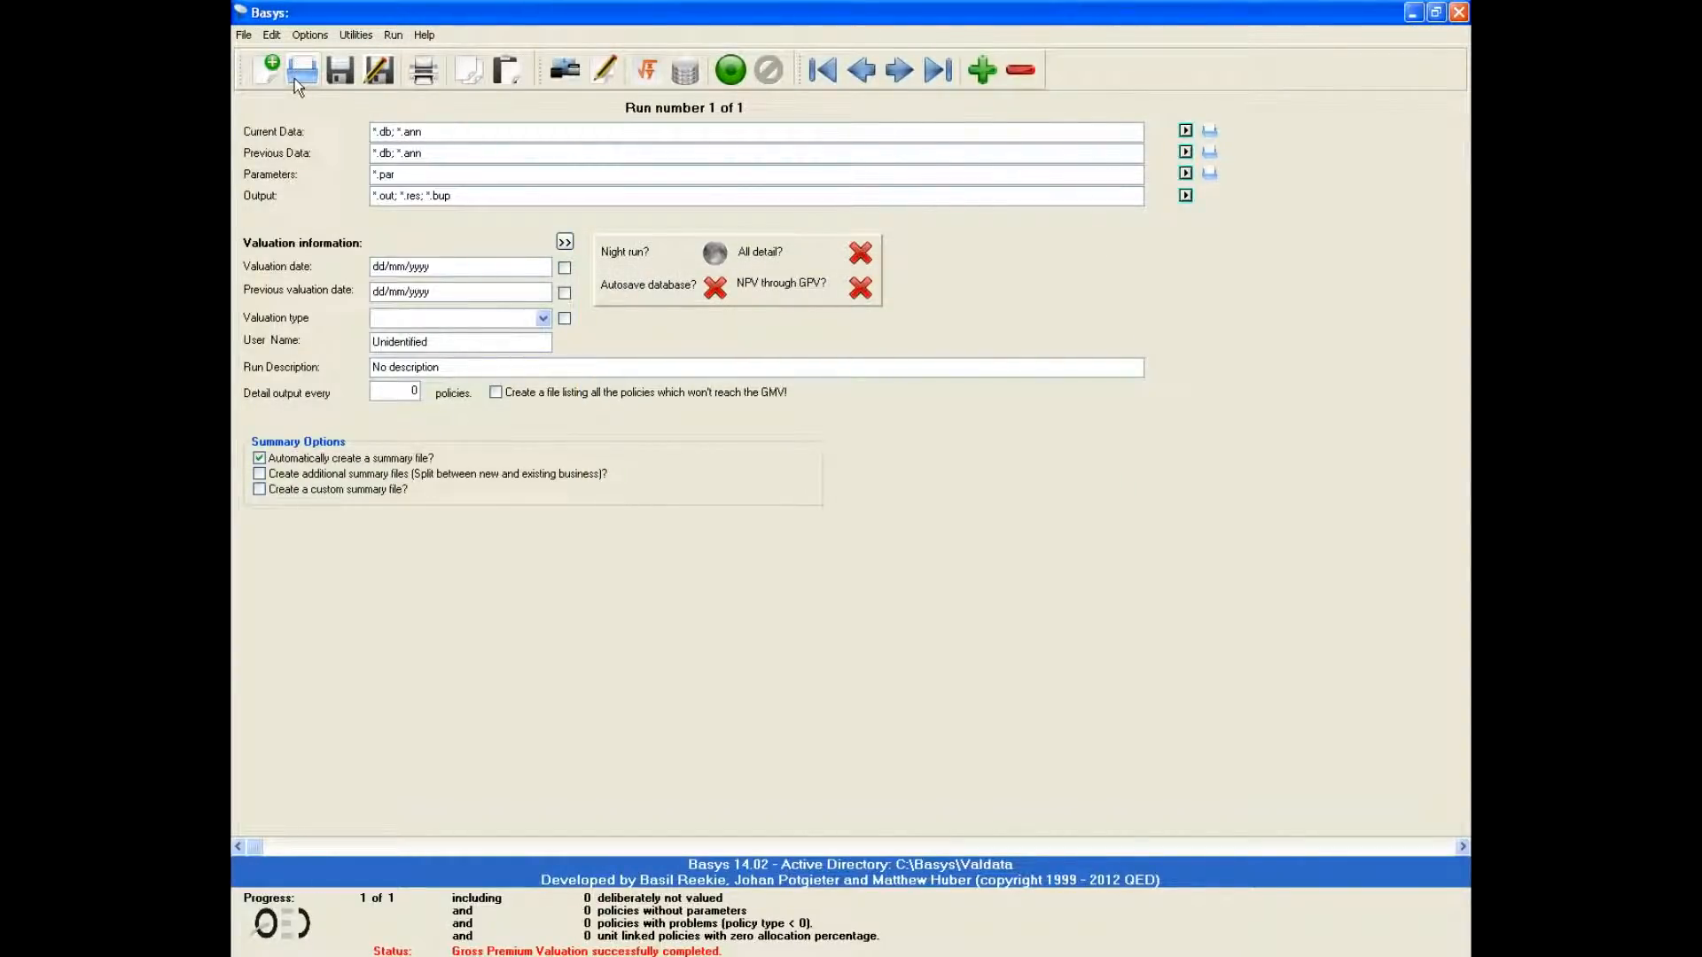
left_click(243, 34)
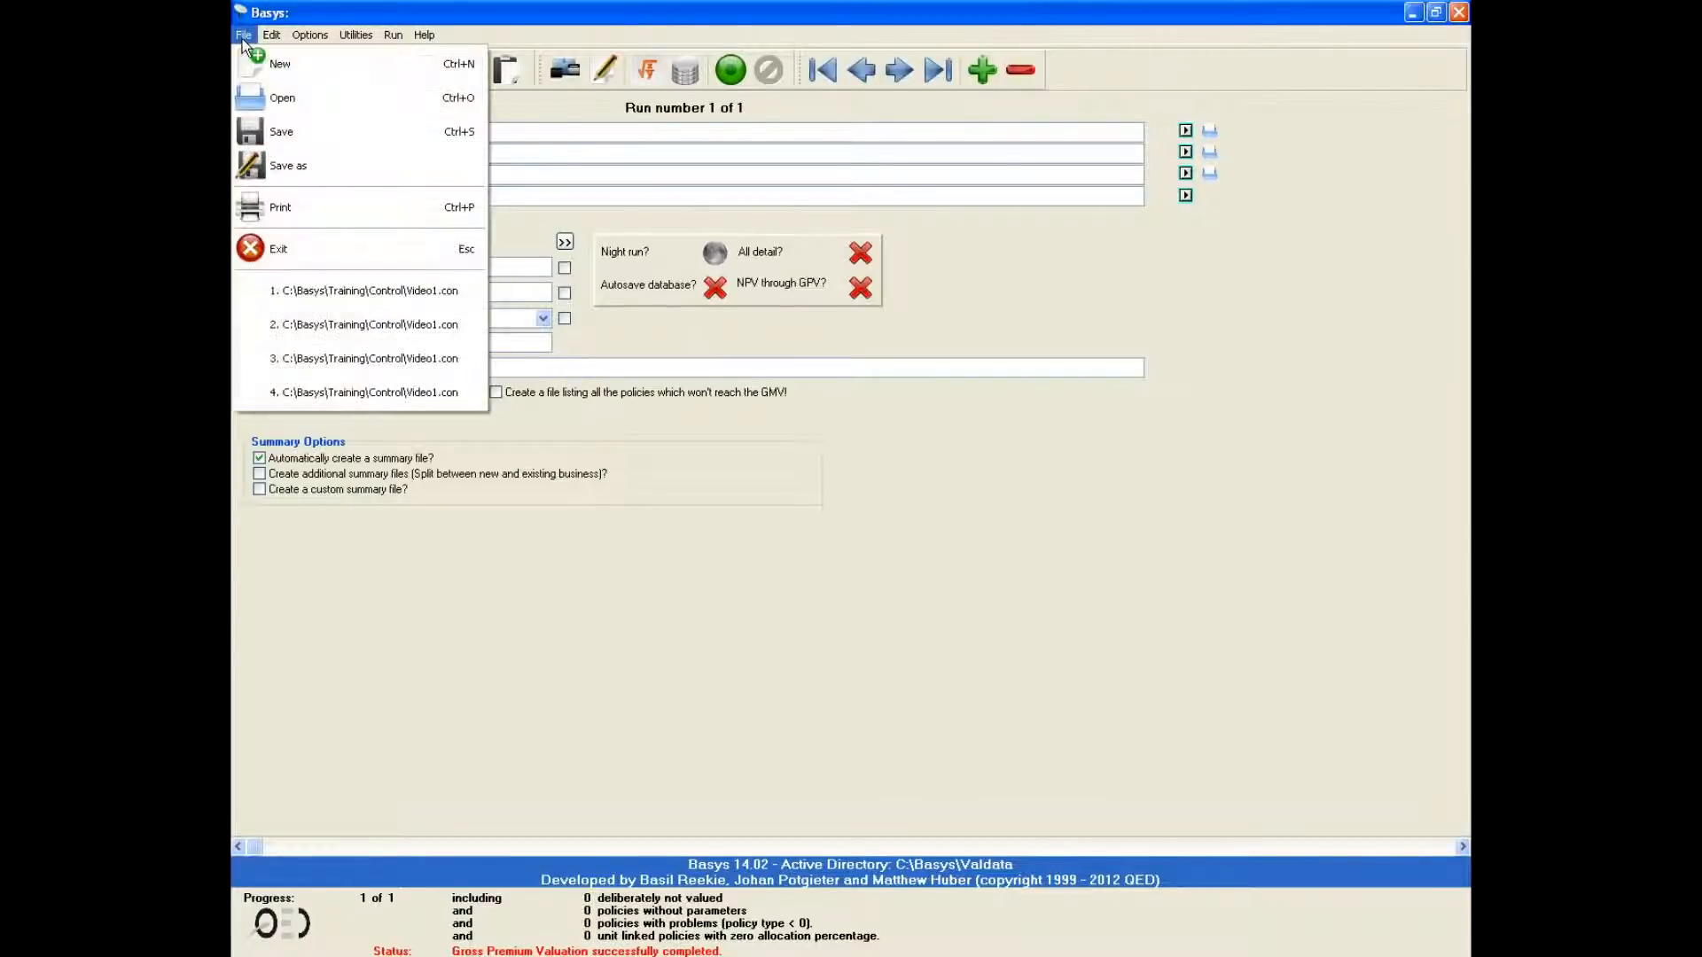
left_click(281, 97)
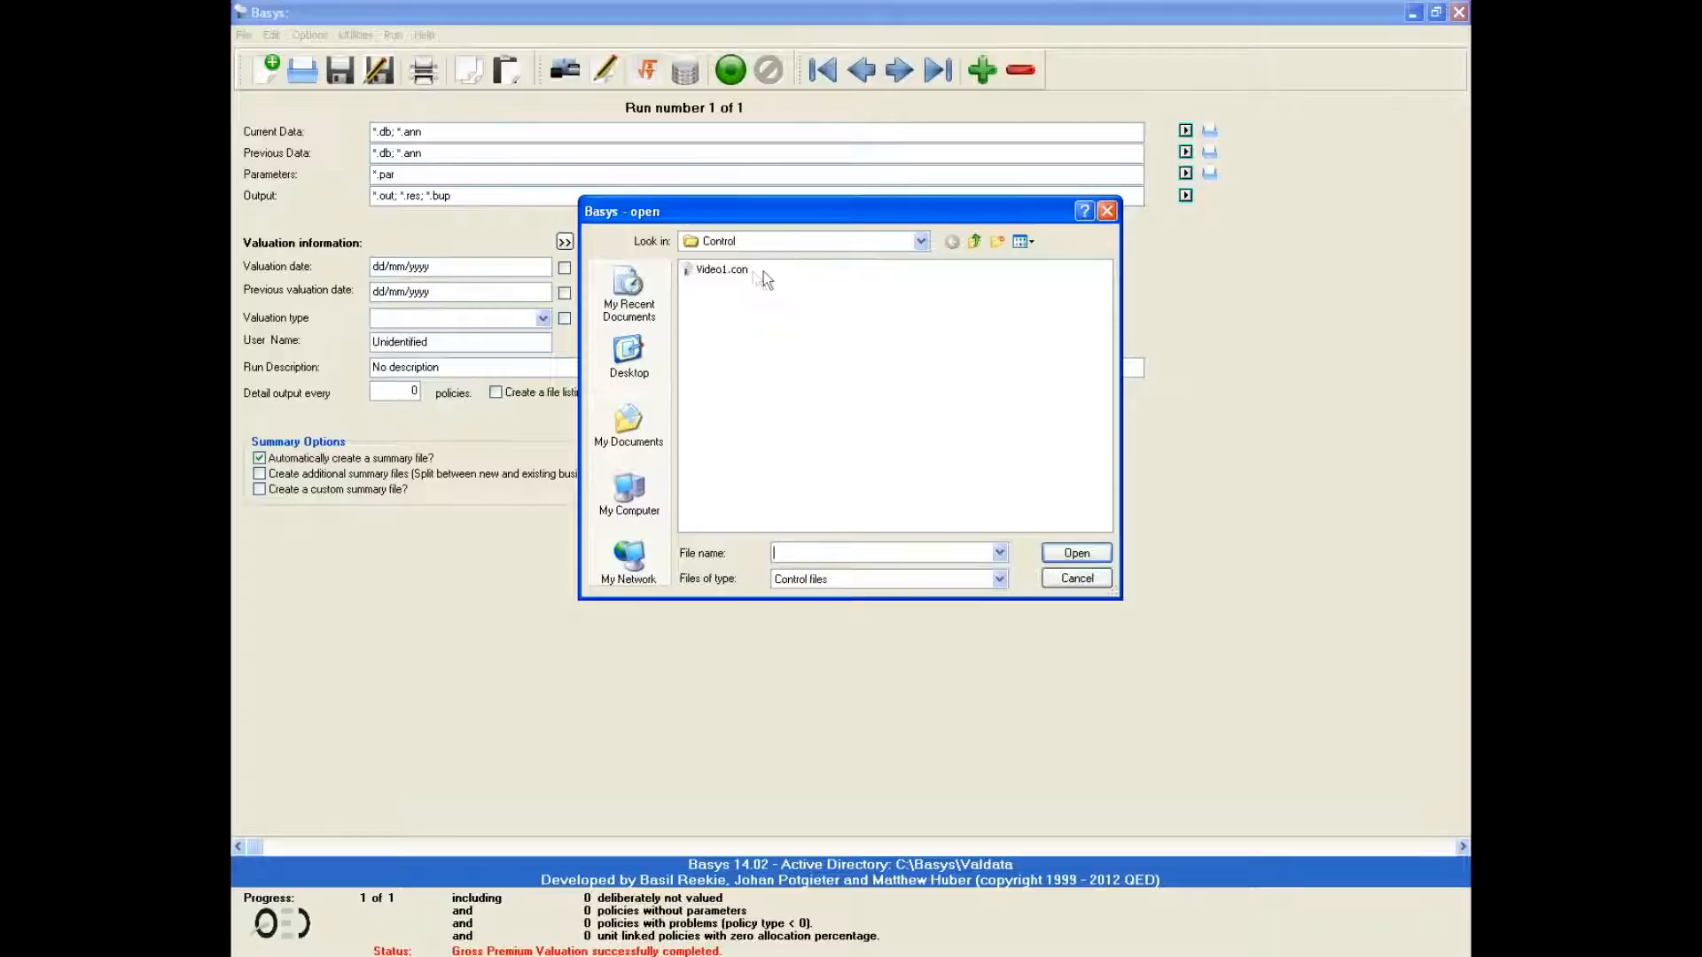
left_click(1074, 577)
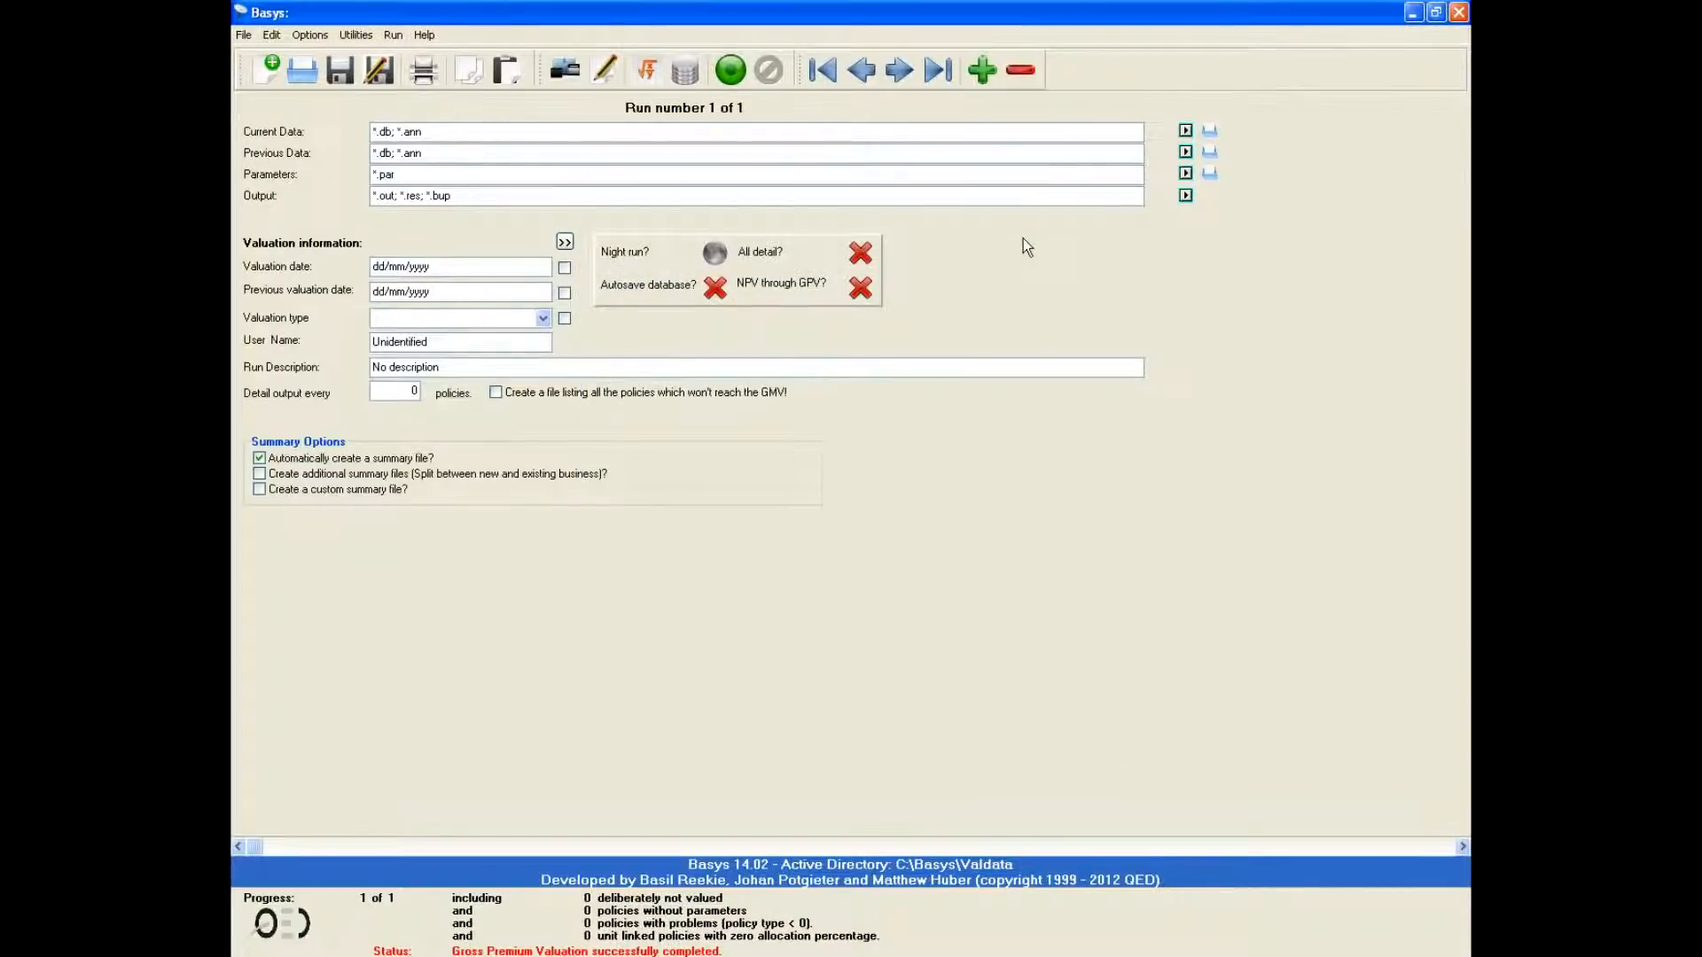
mouse_move(799, 257)
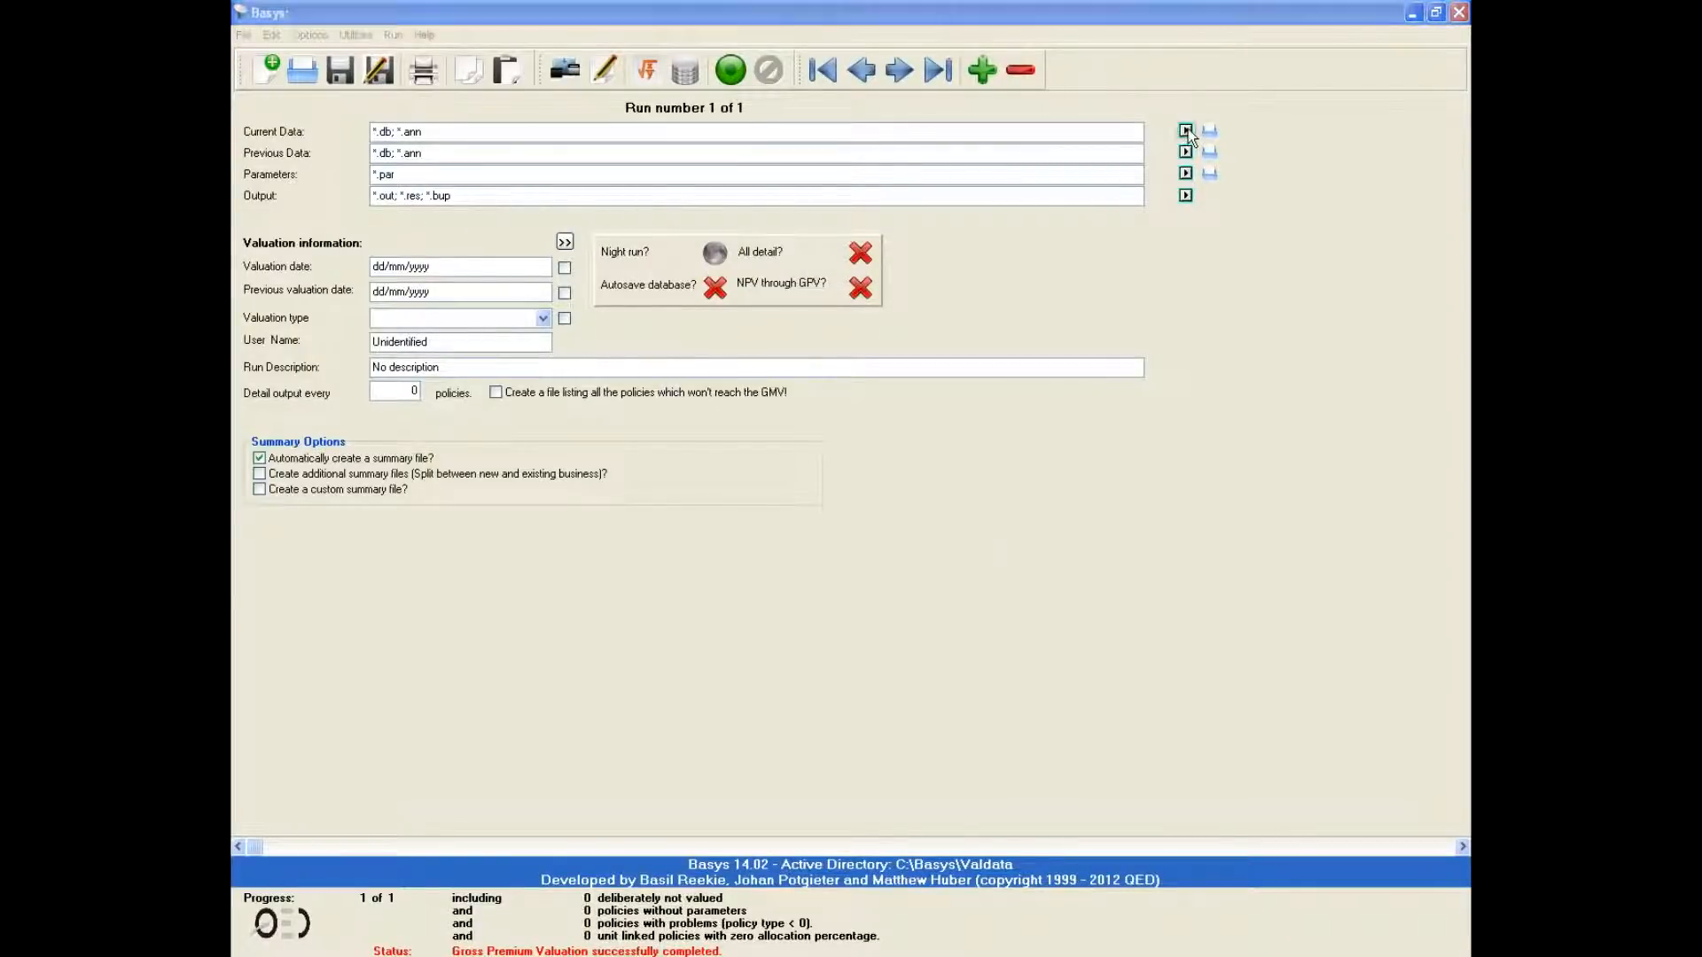
- Browse to set parameters to Video1.prm and output to C:\Basys\Training\Output\Video1
left_click(1185, 130)
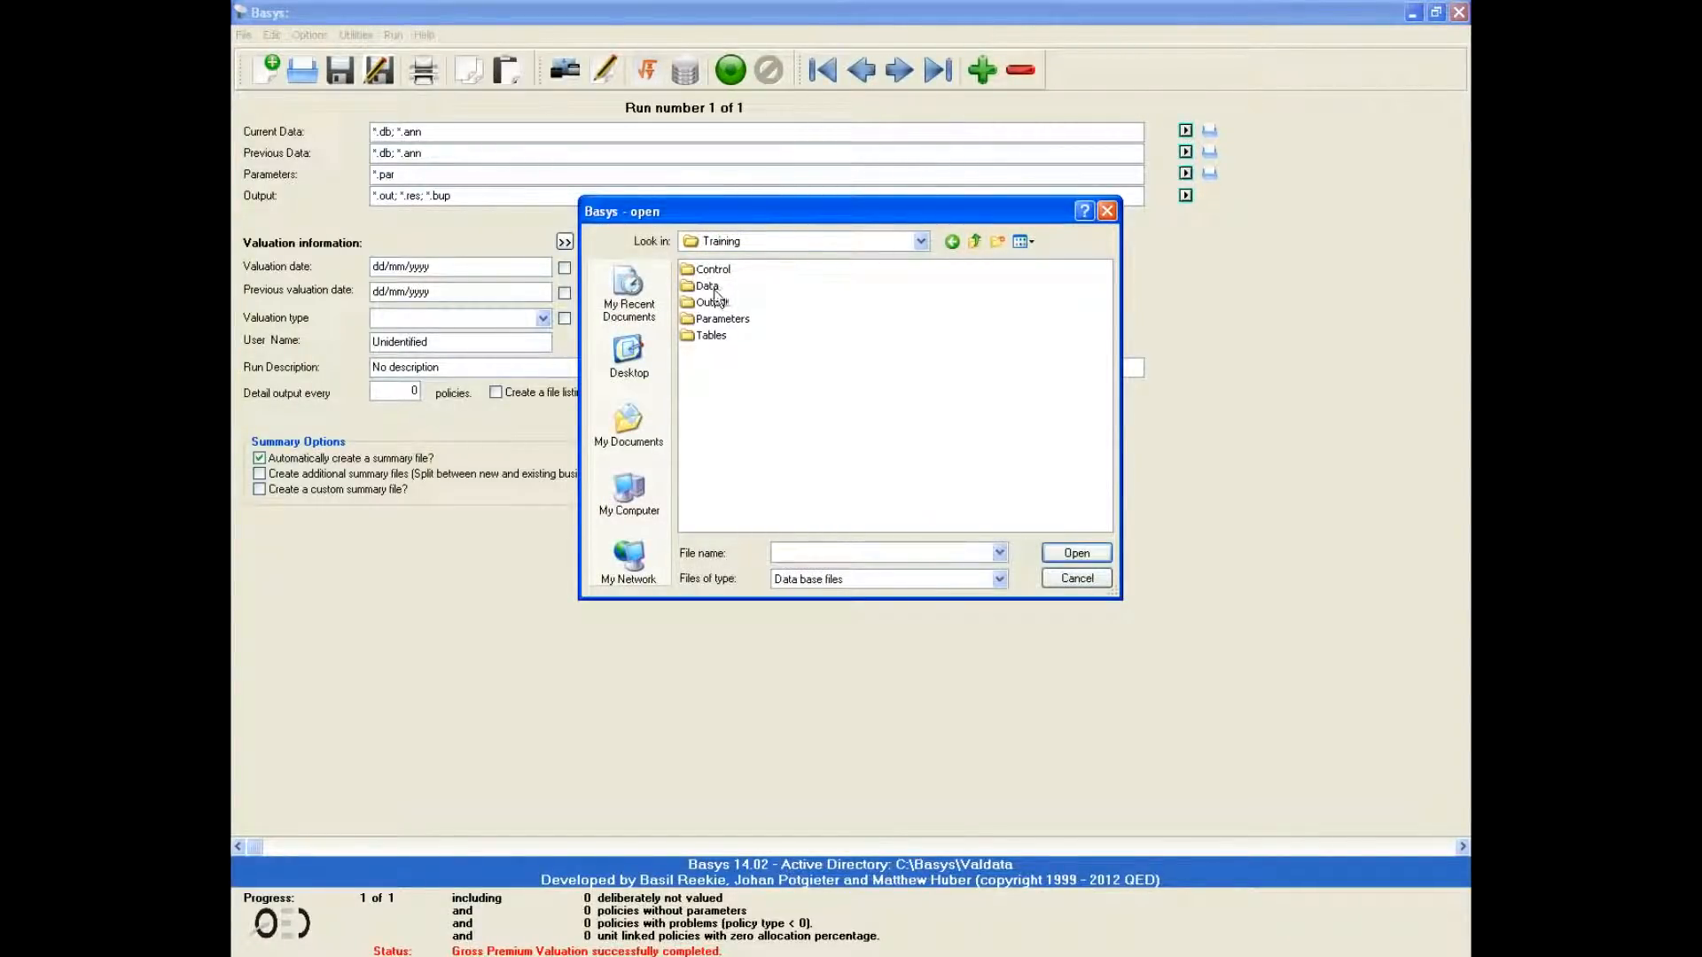
left_click(1075, 553)
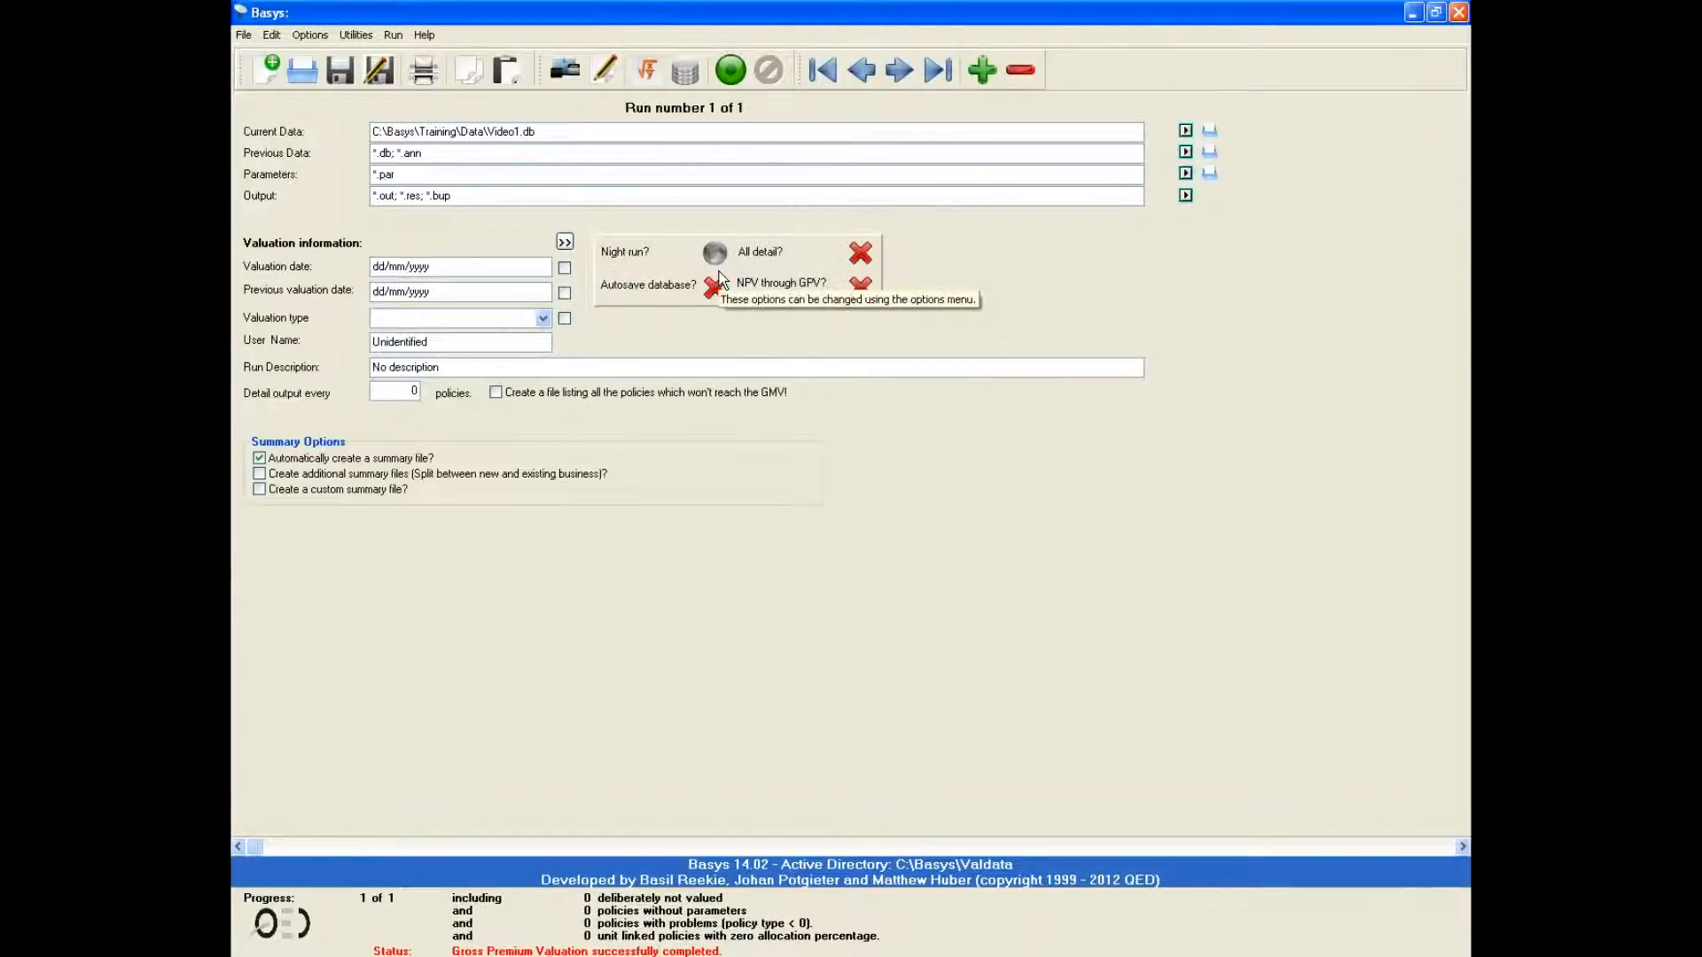
mouse_move(883, 232)
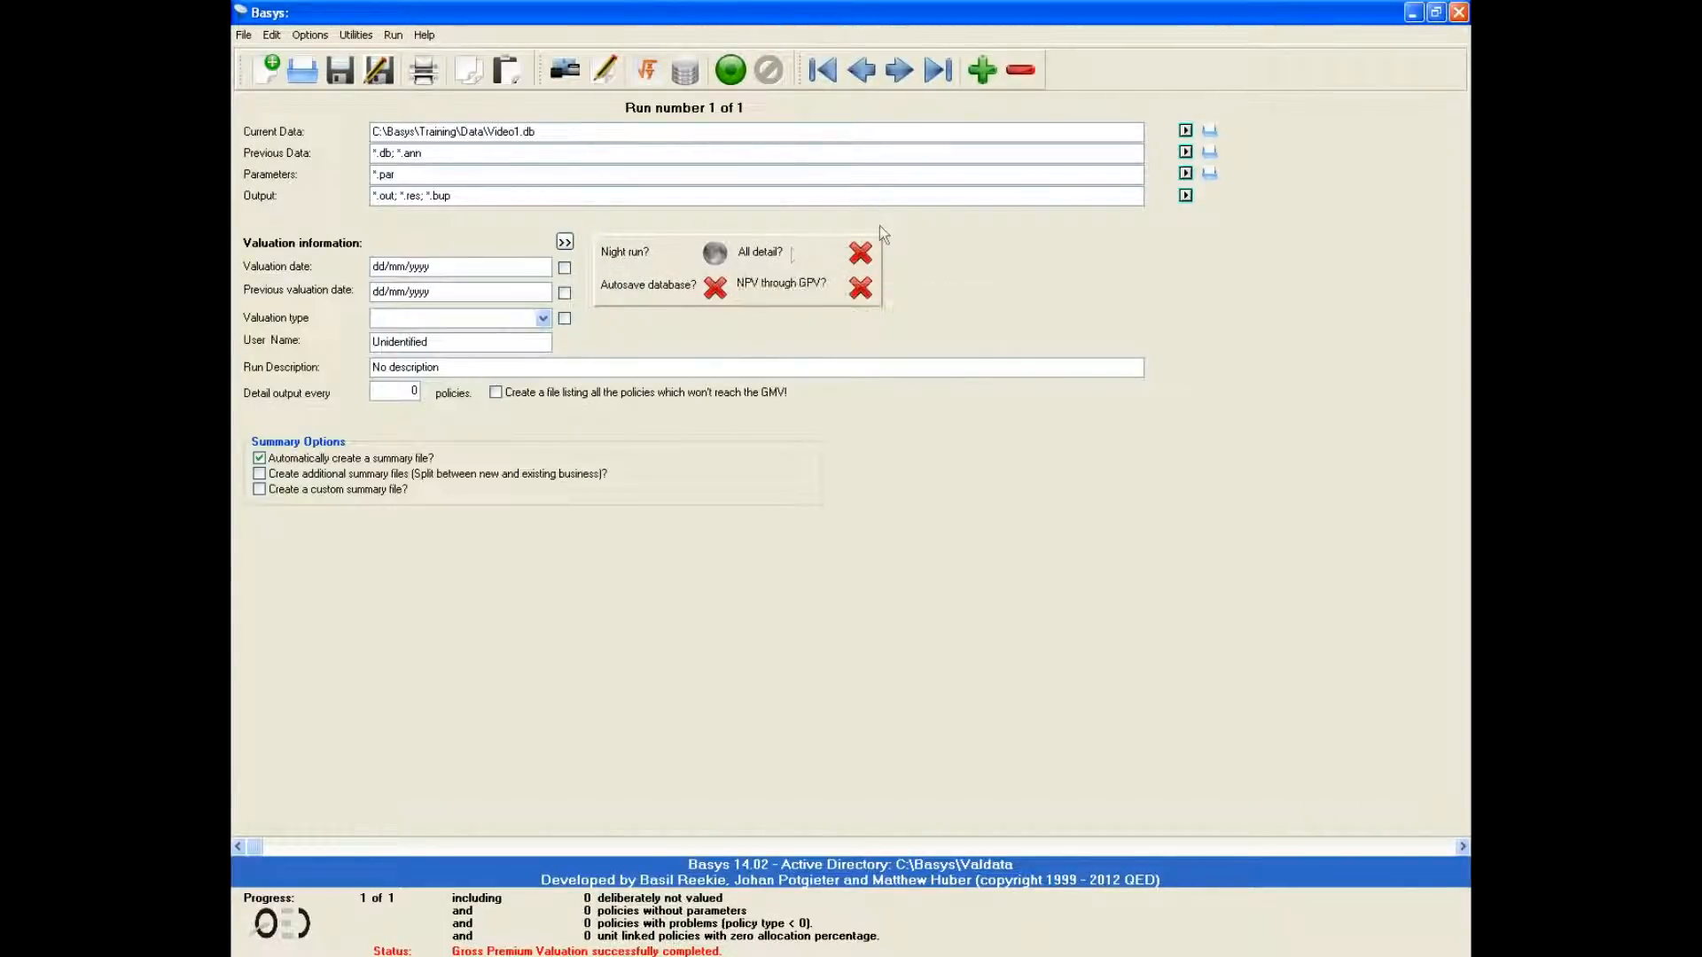
mouse_move(1185, 172)
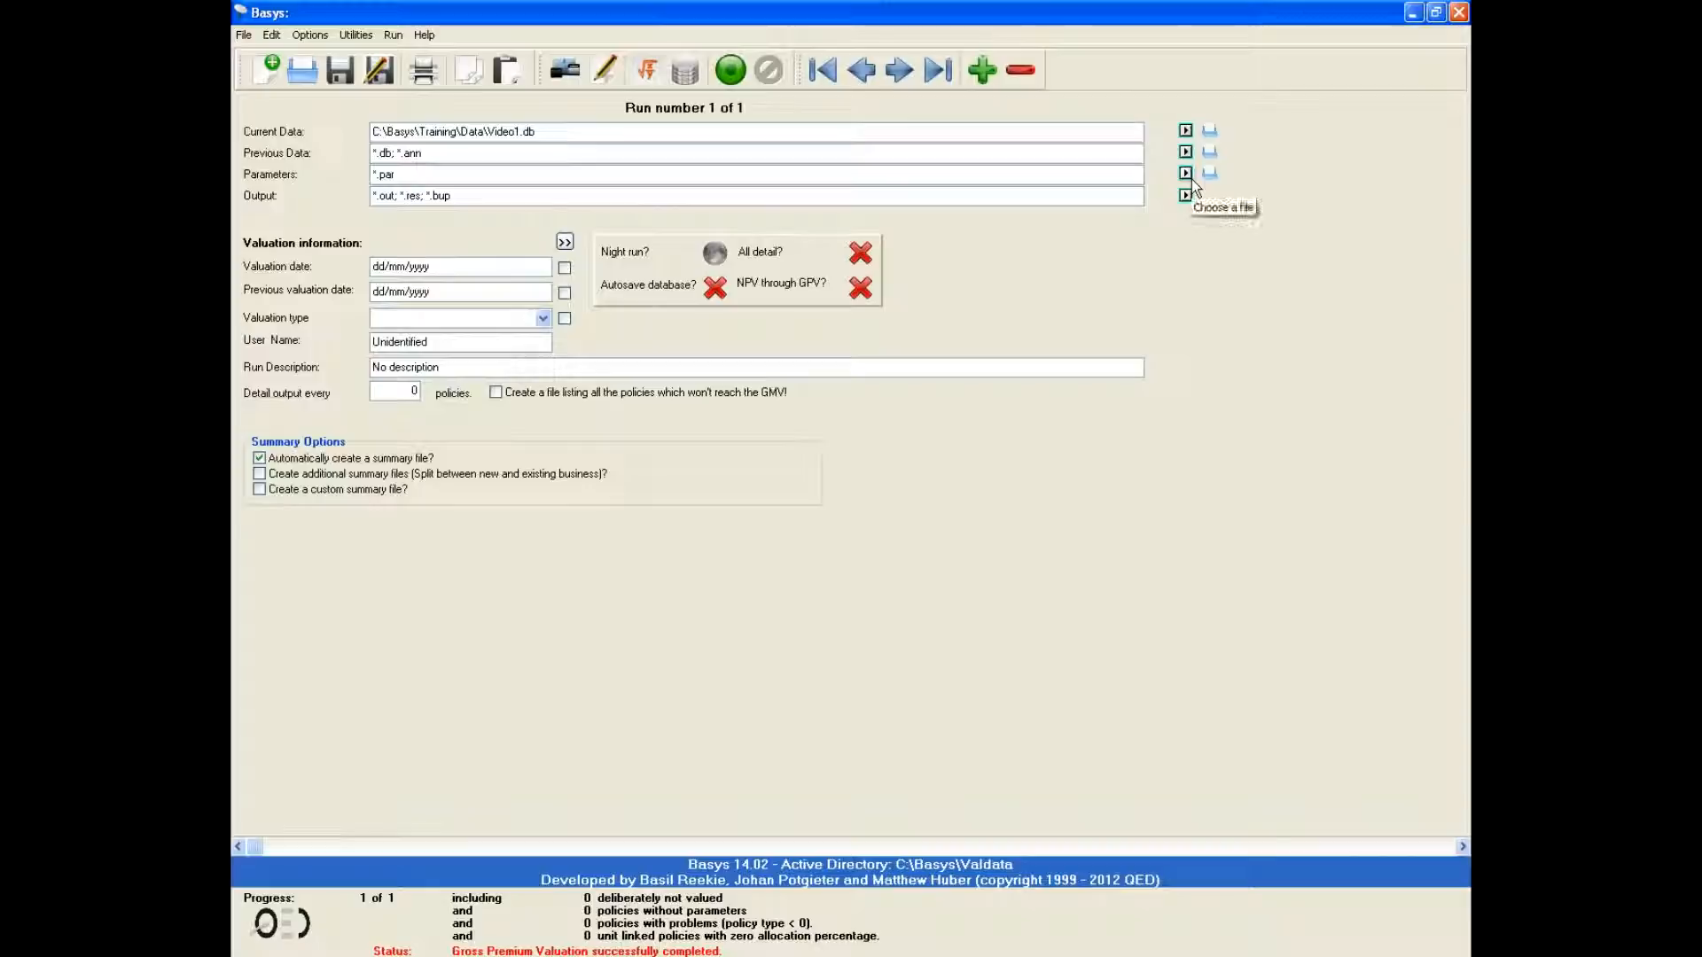
left_click(1185, 172)
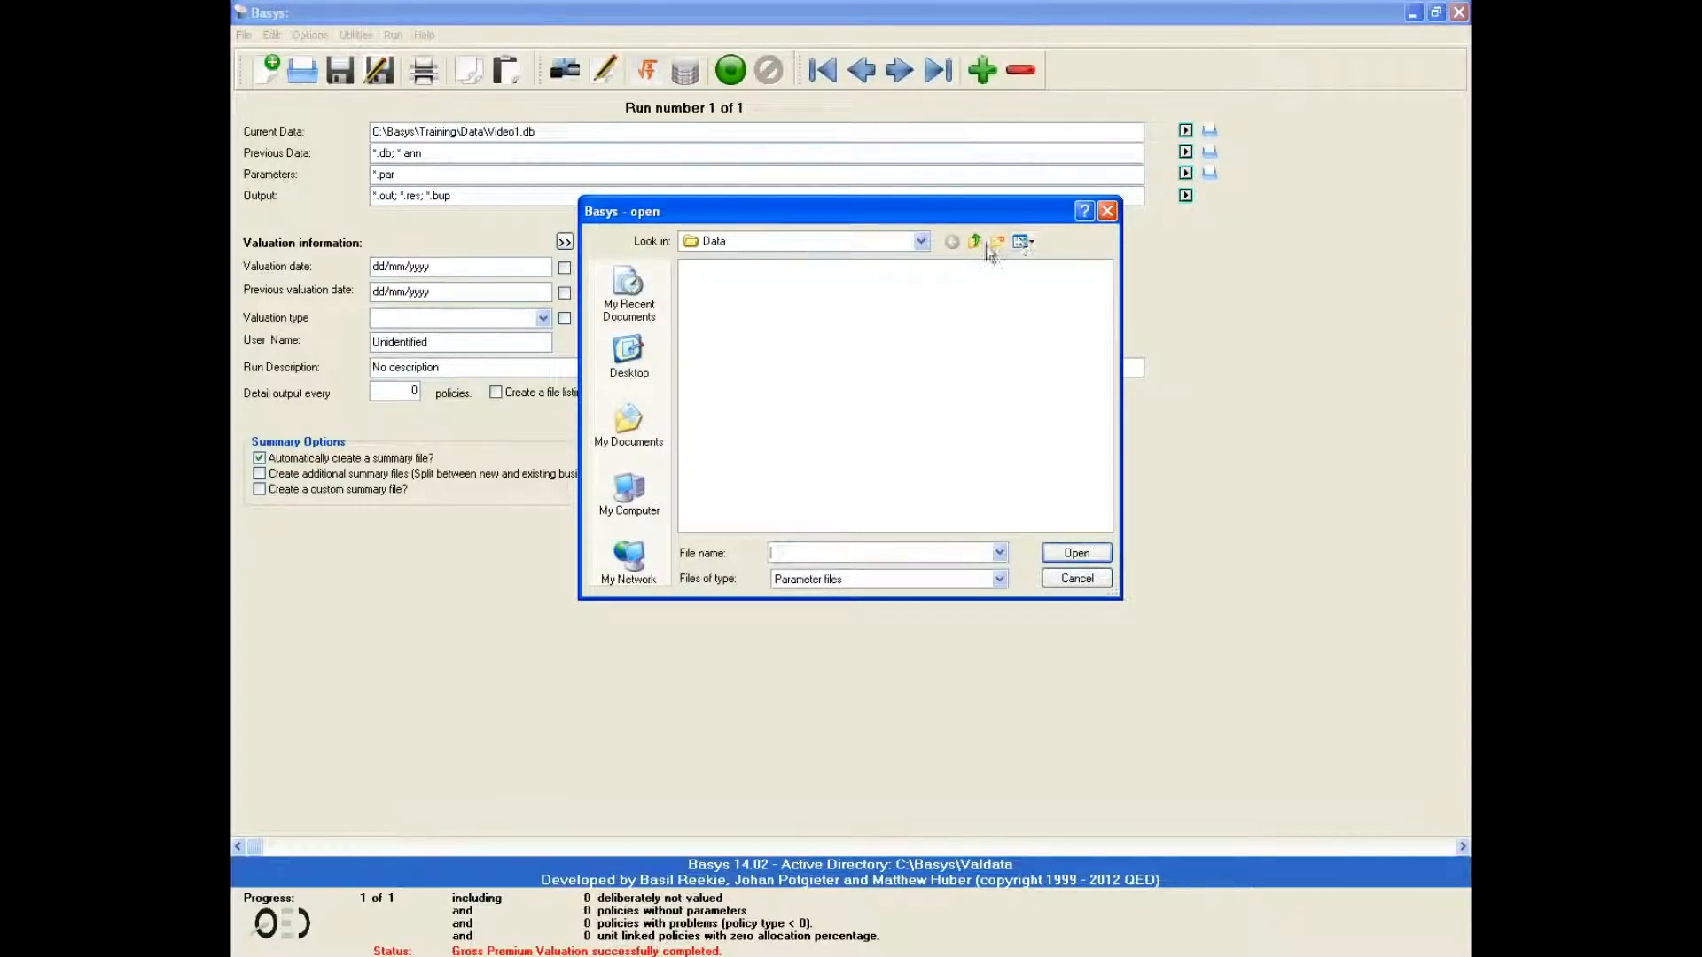
left_click(972, 241)
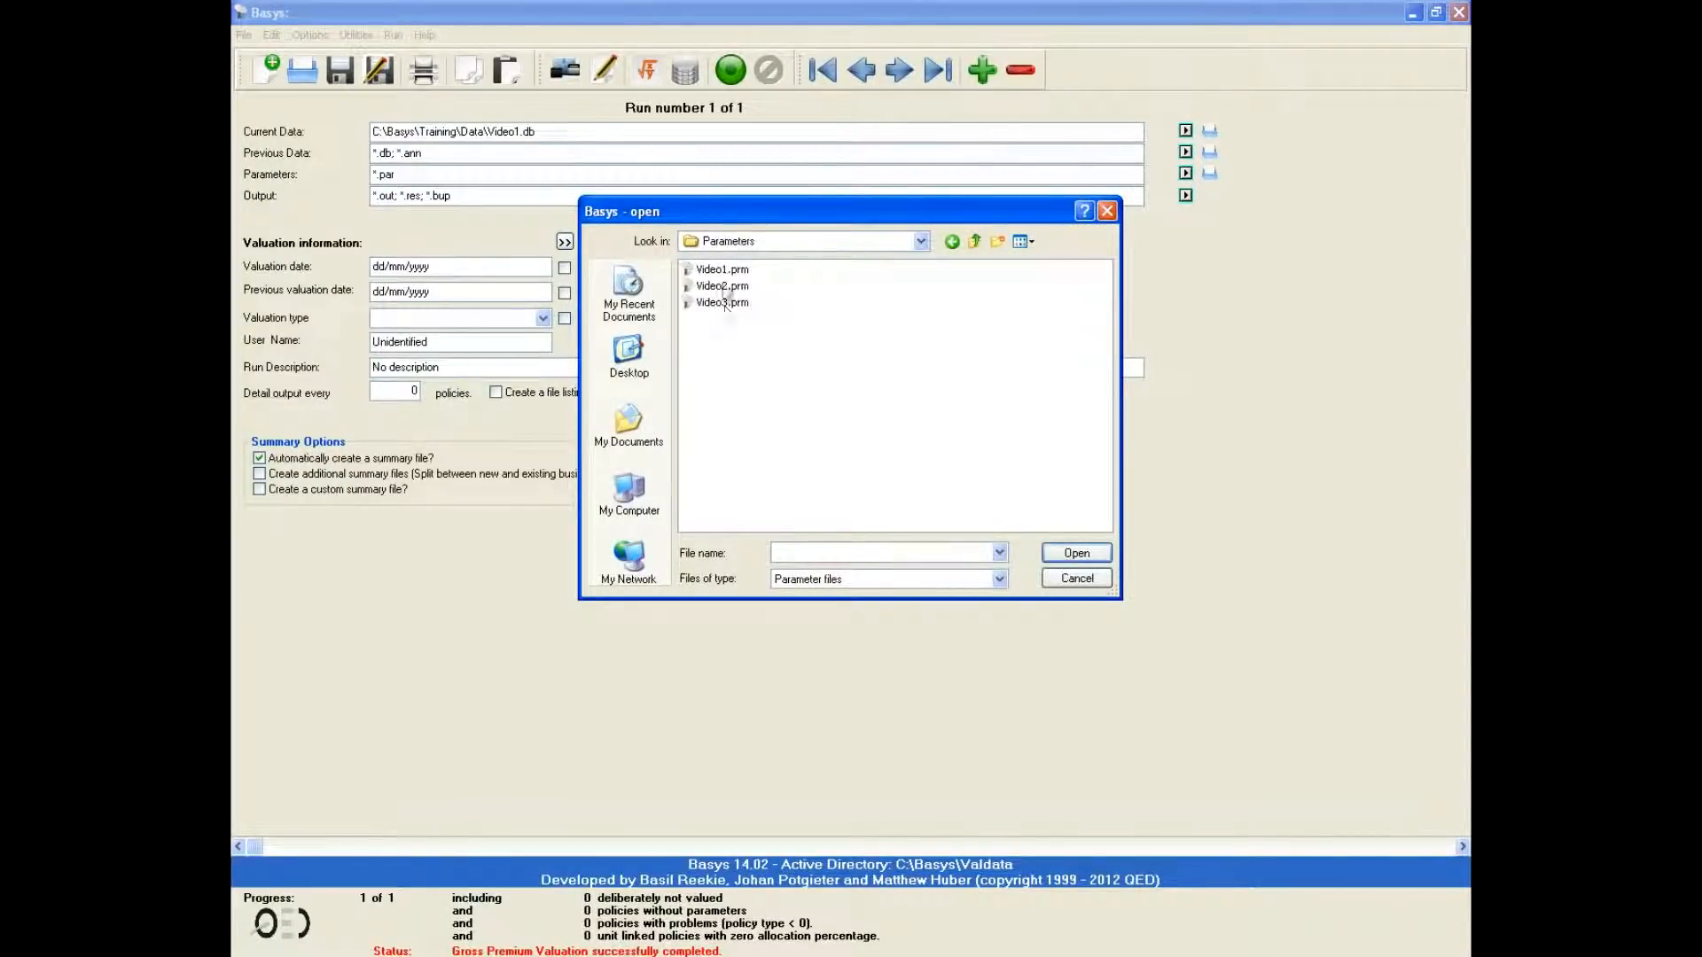
double_click(720, 269)
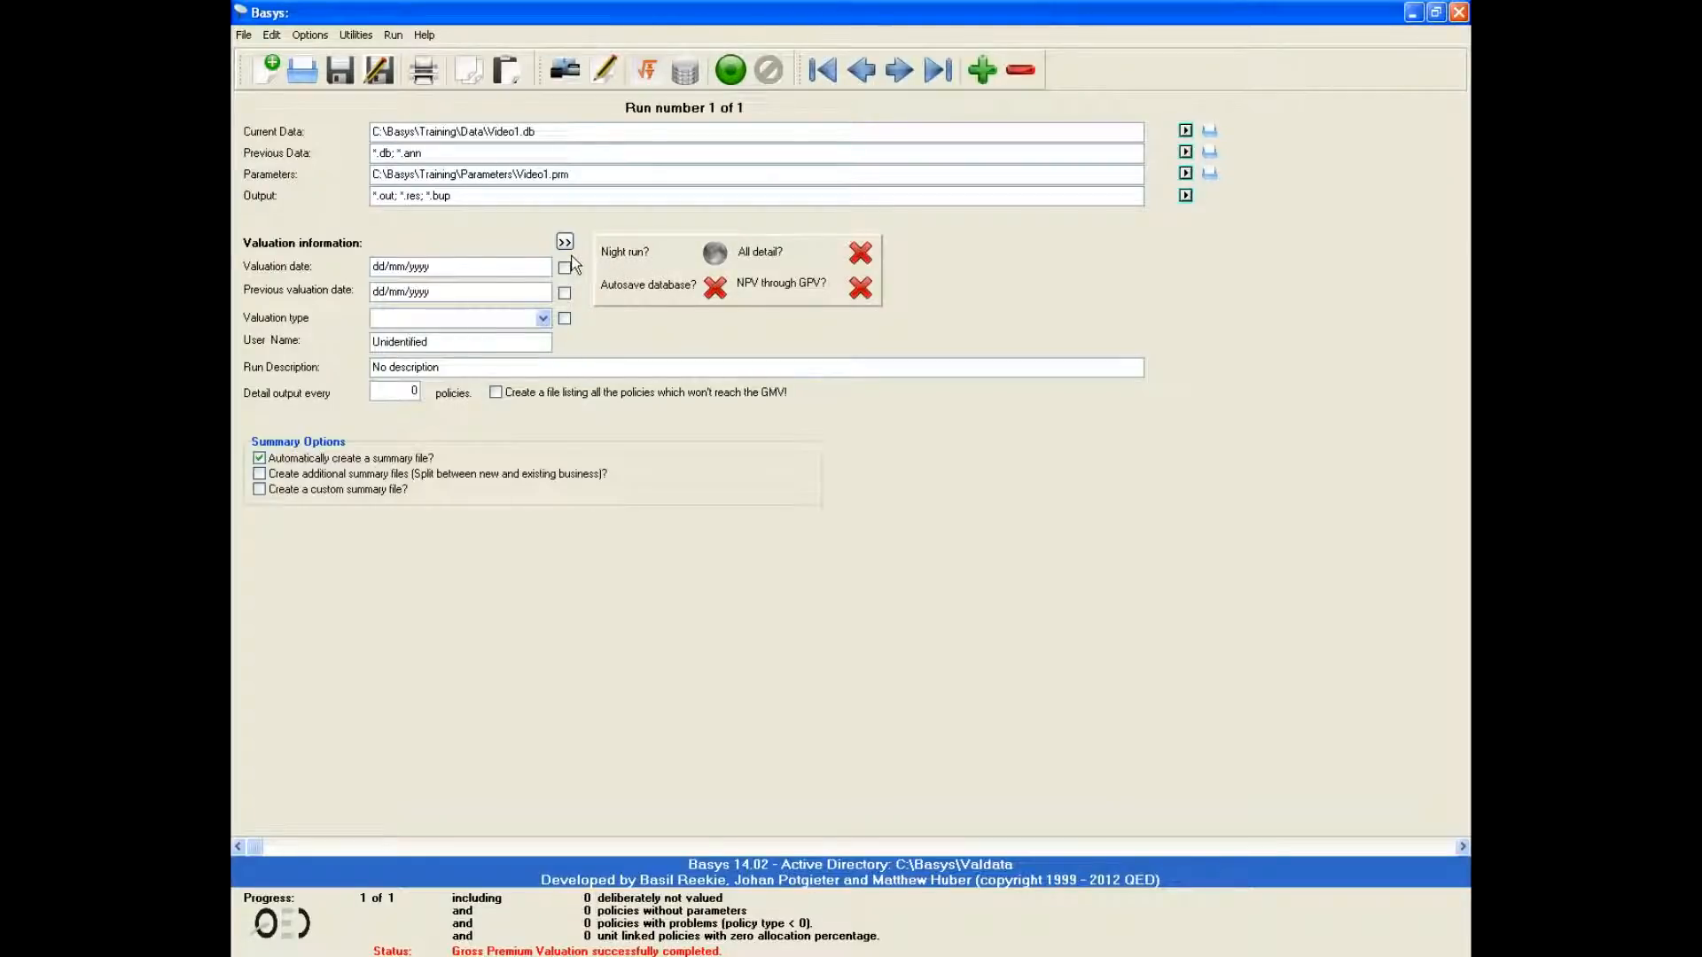
left_click(1184, 195)
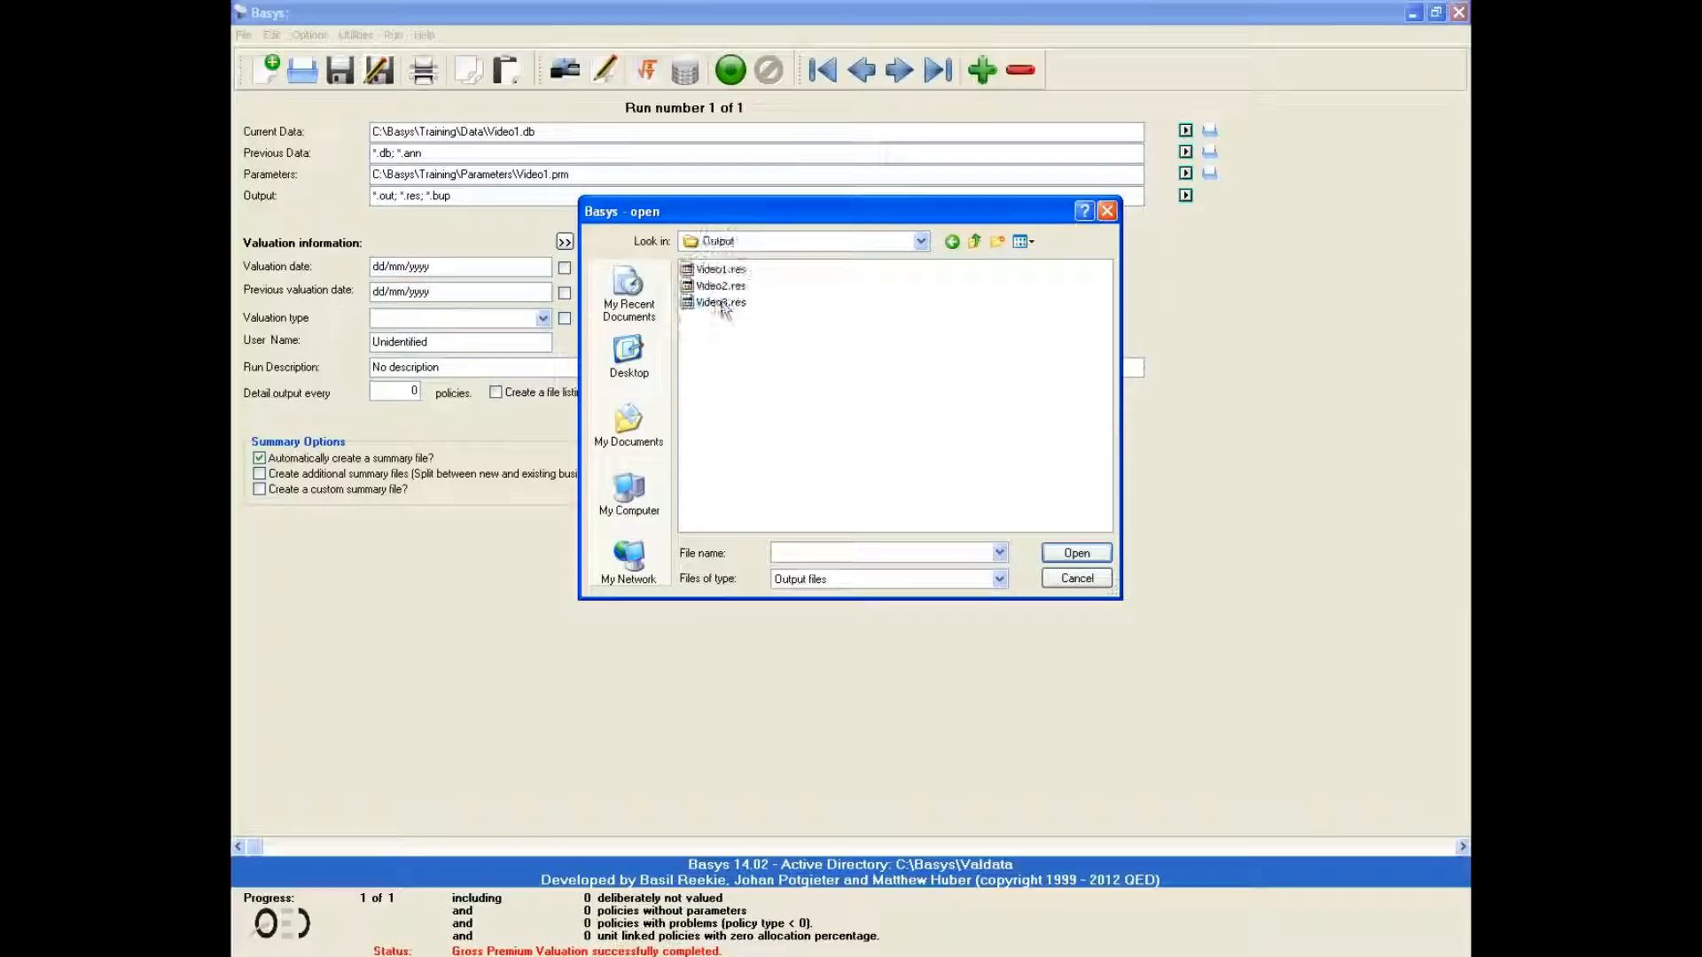
double_click(721, 270)
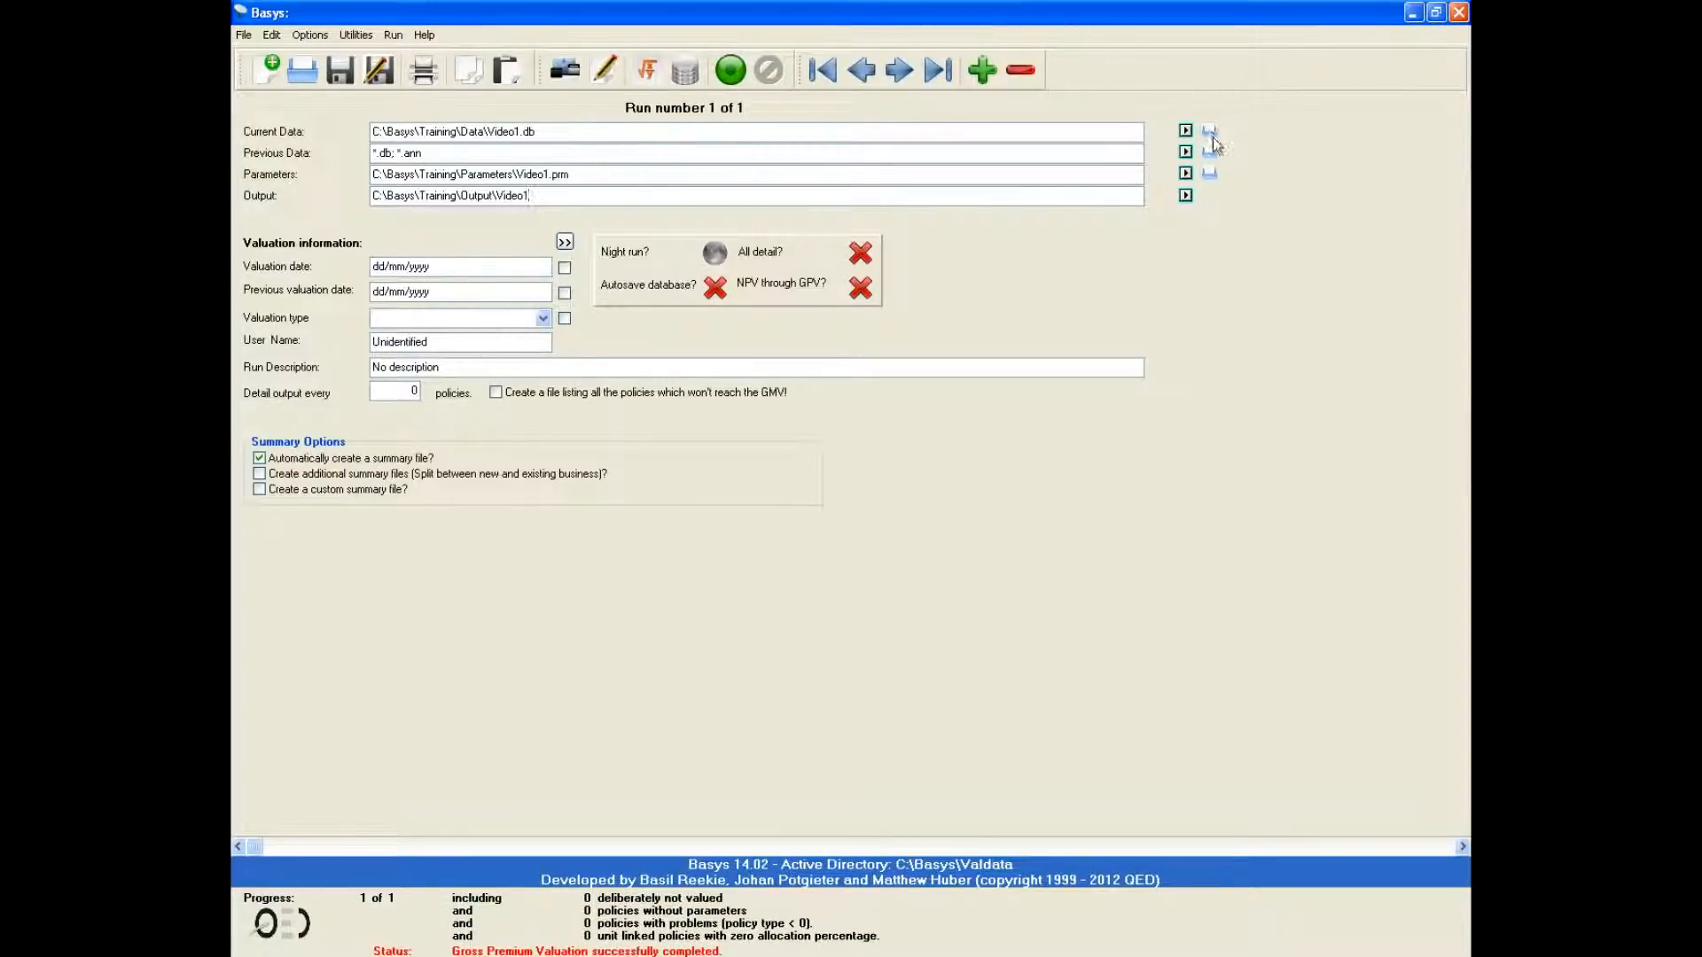
left_click(1185, 131)
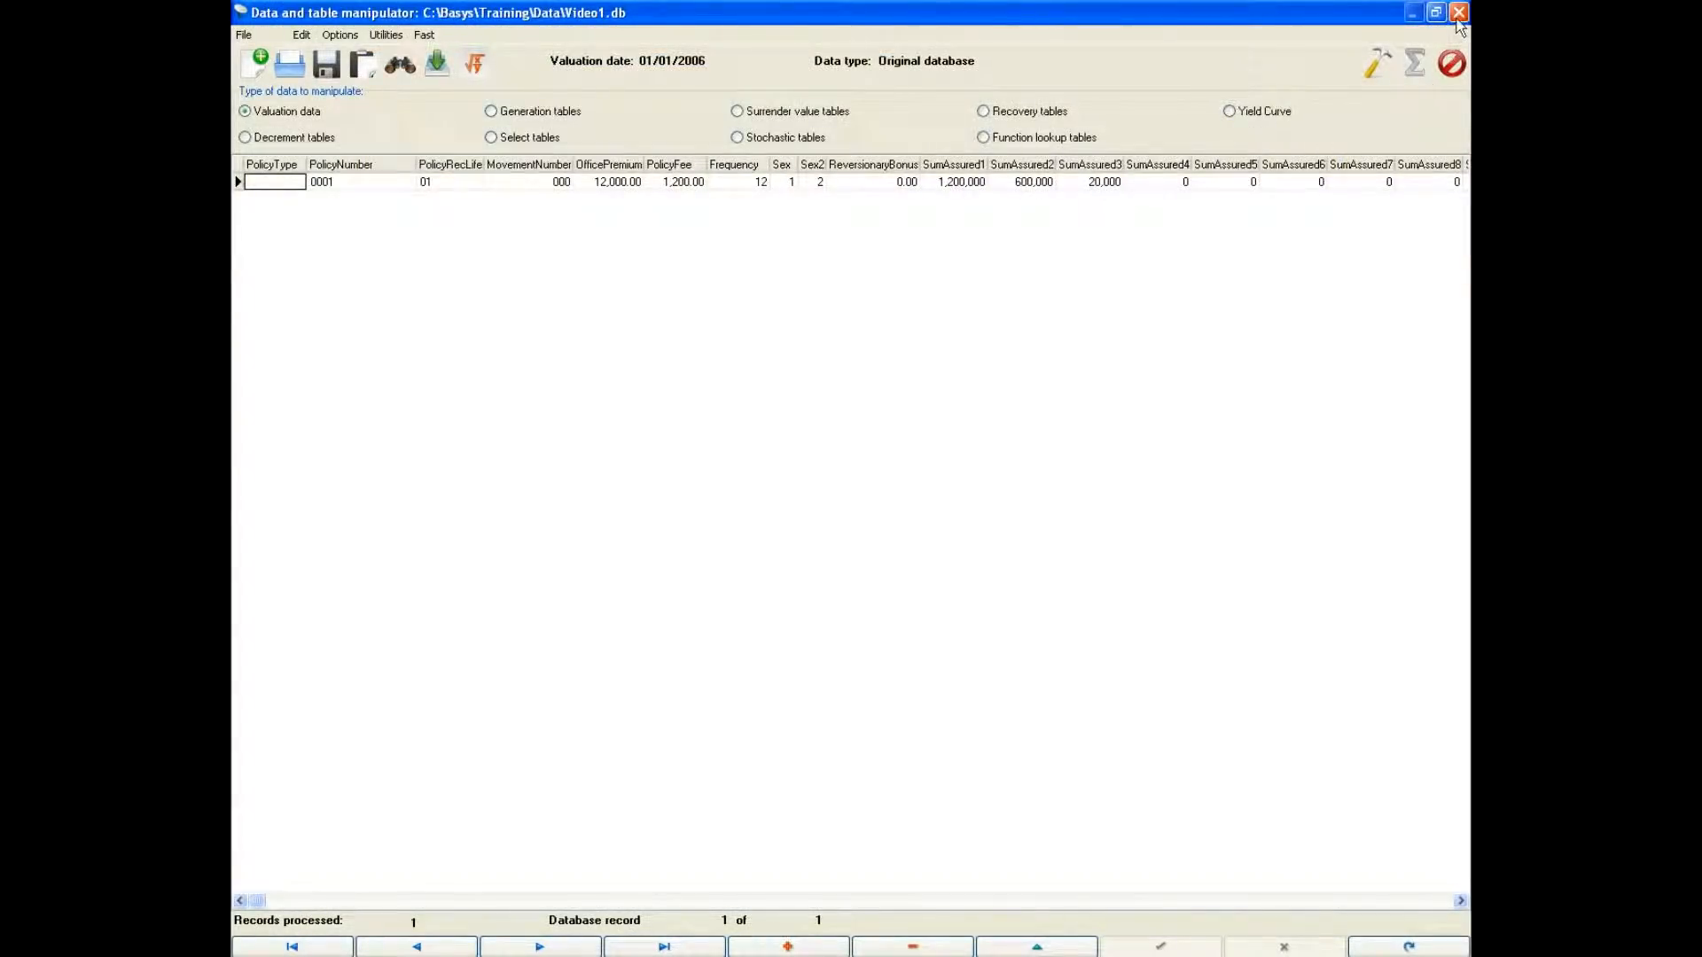
mouse_move(1459, 18)
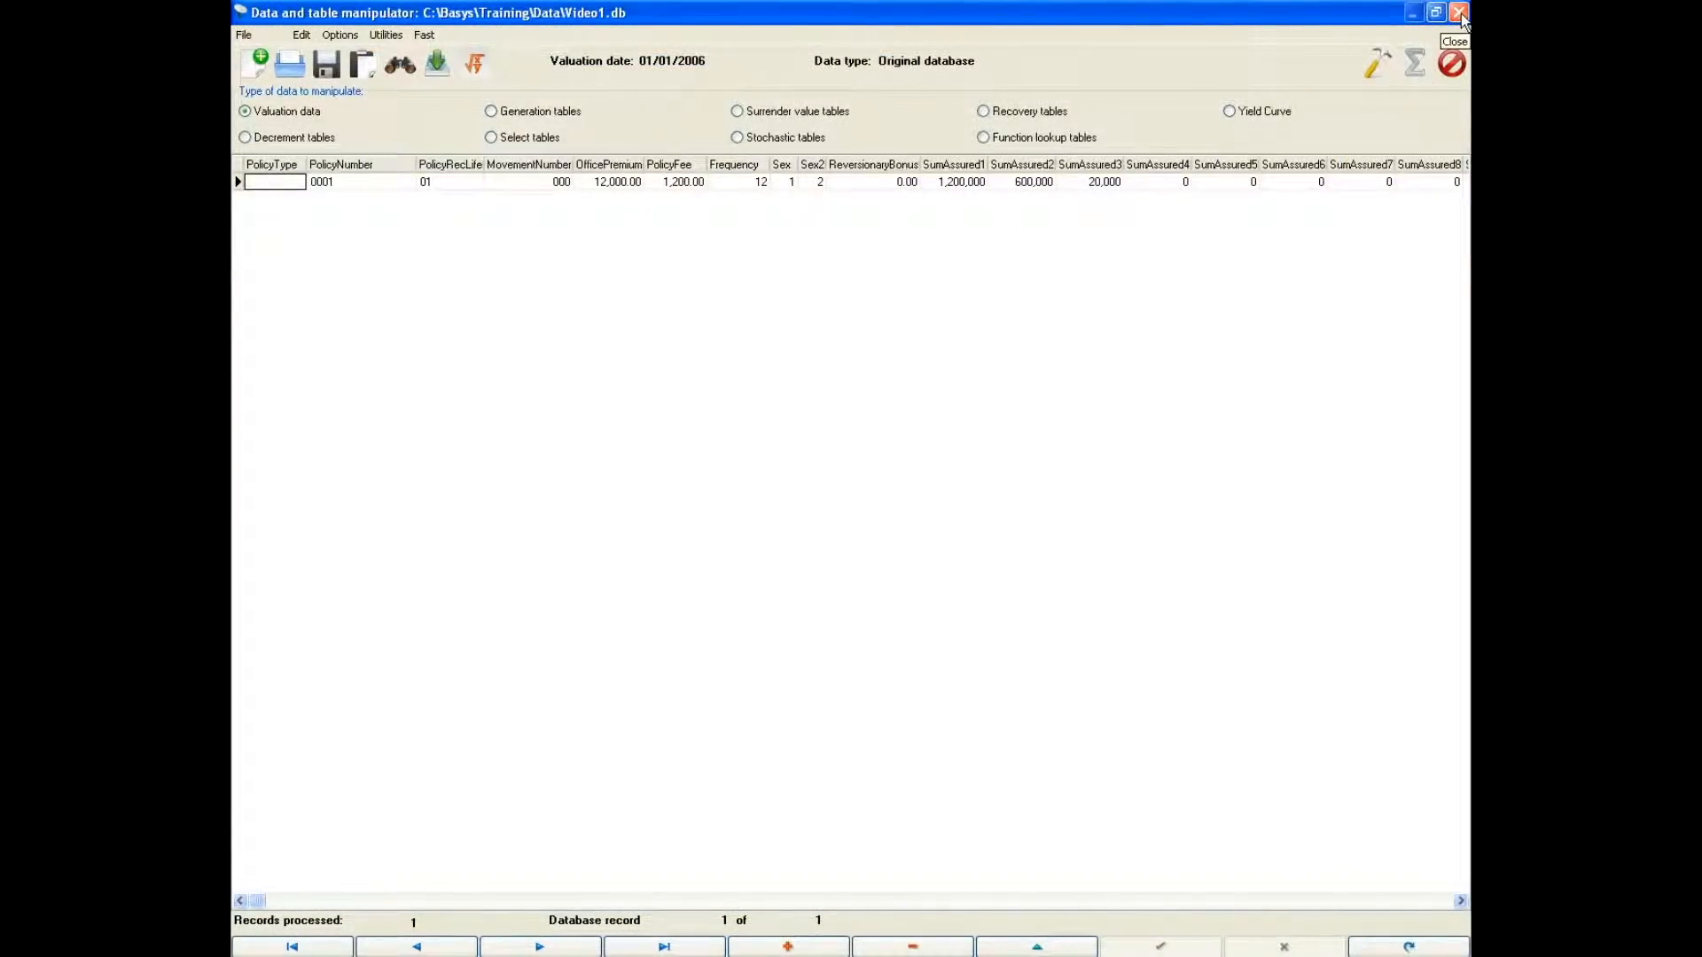
left_click(1459, 11)
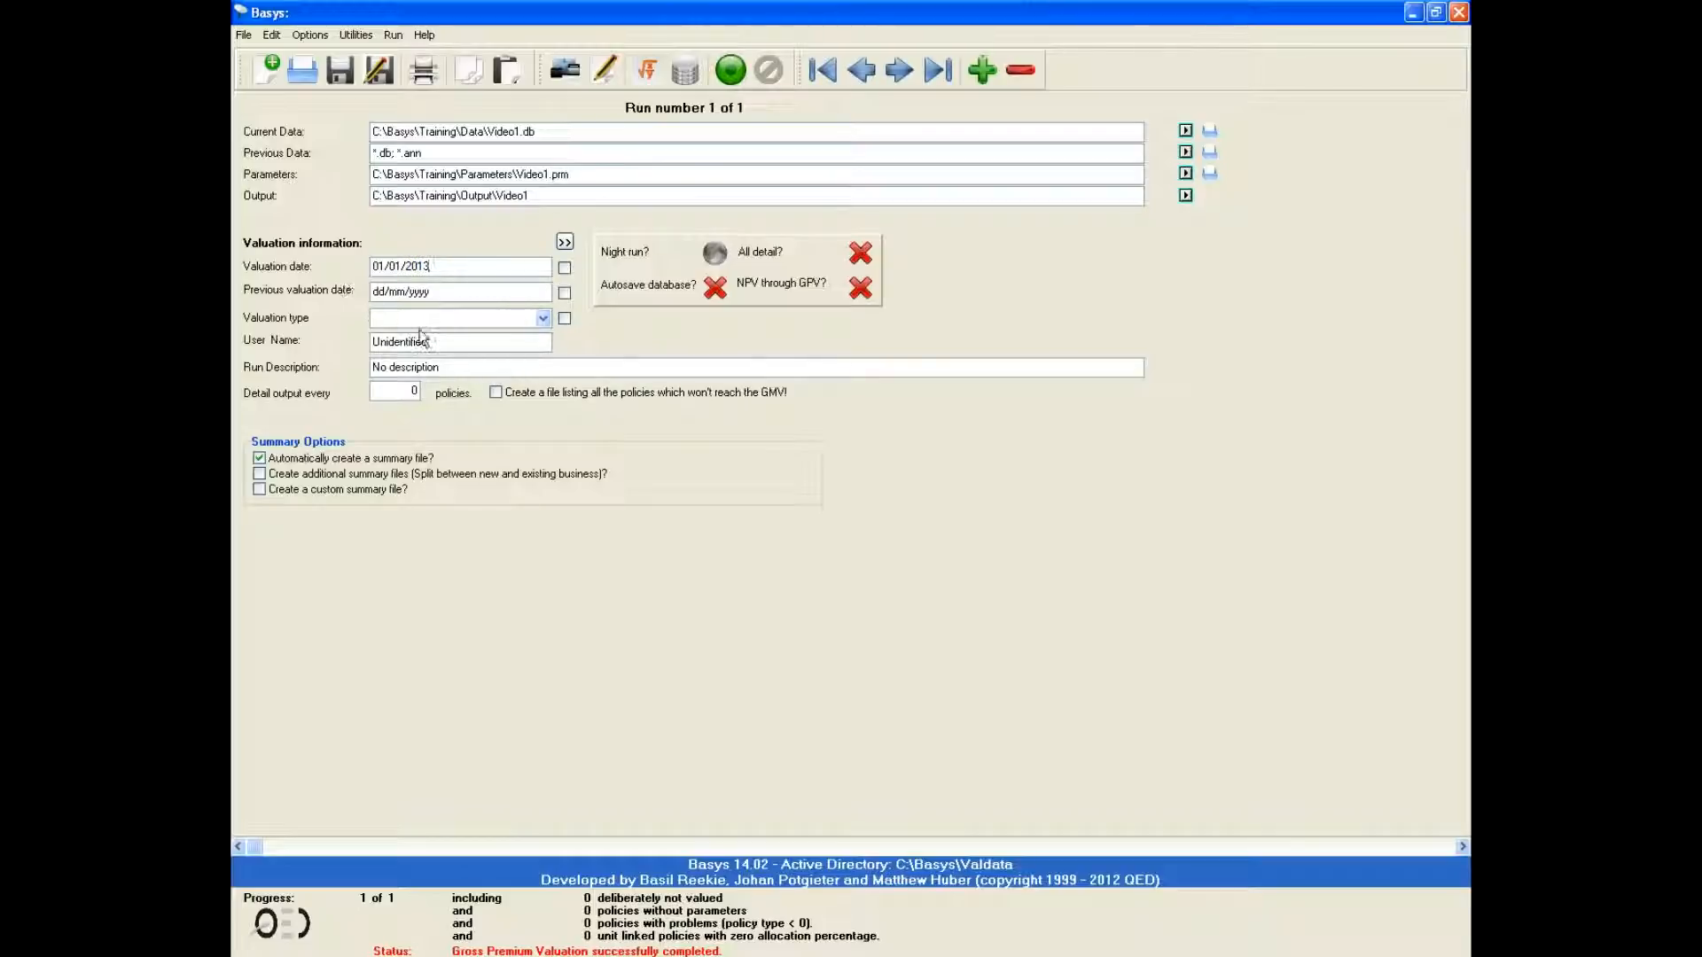
- Choose Gross Premium Valuation type, then enter user name Vid User 1 and description Vid1 GPV
left_click(542, 318)
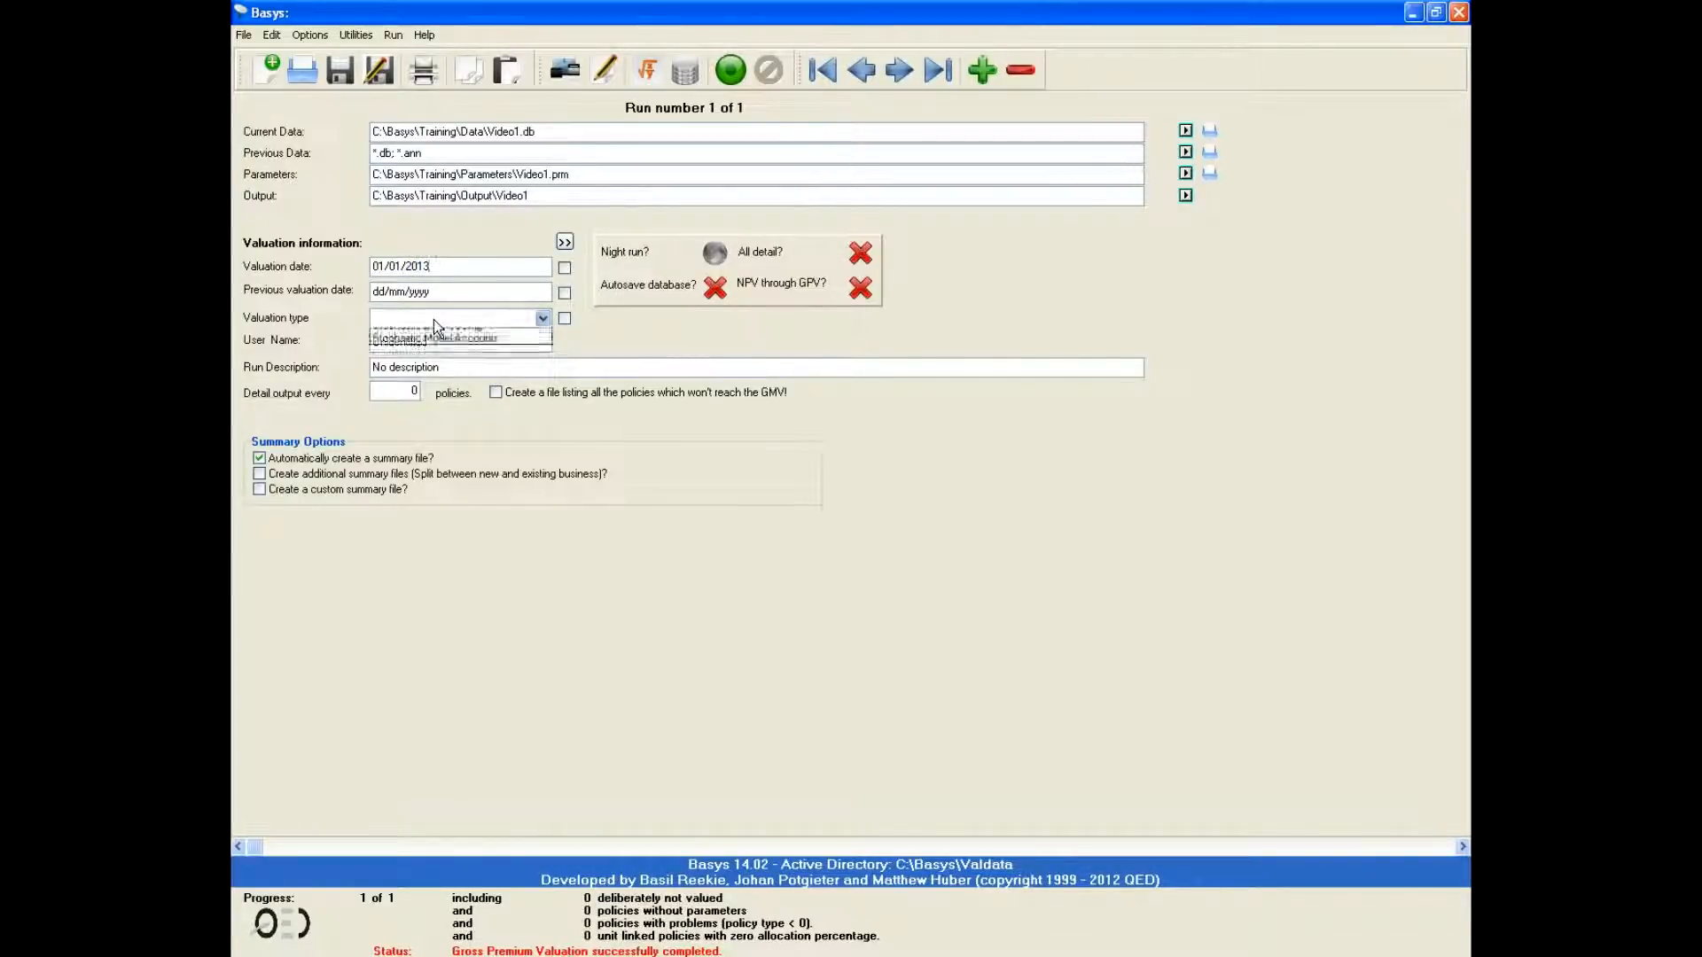
left_click(451, 318)
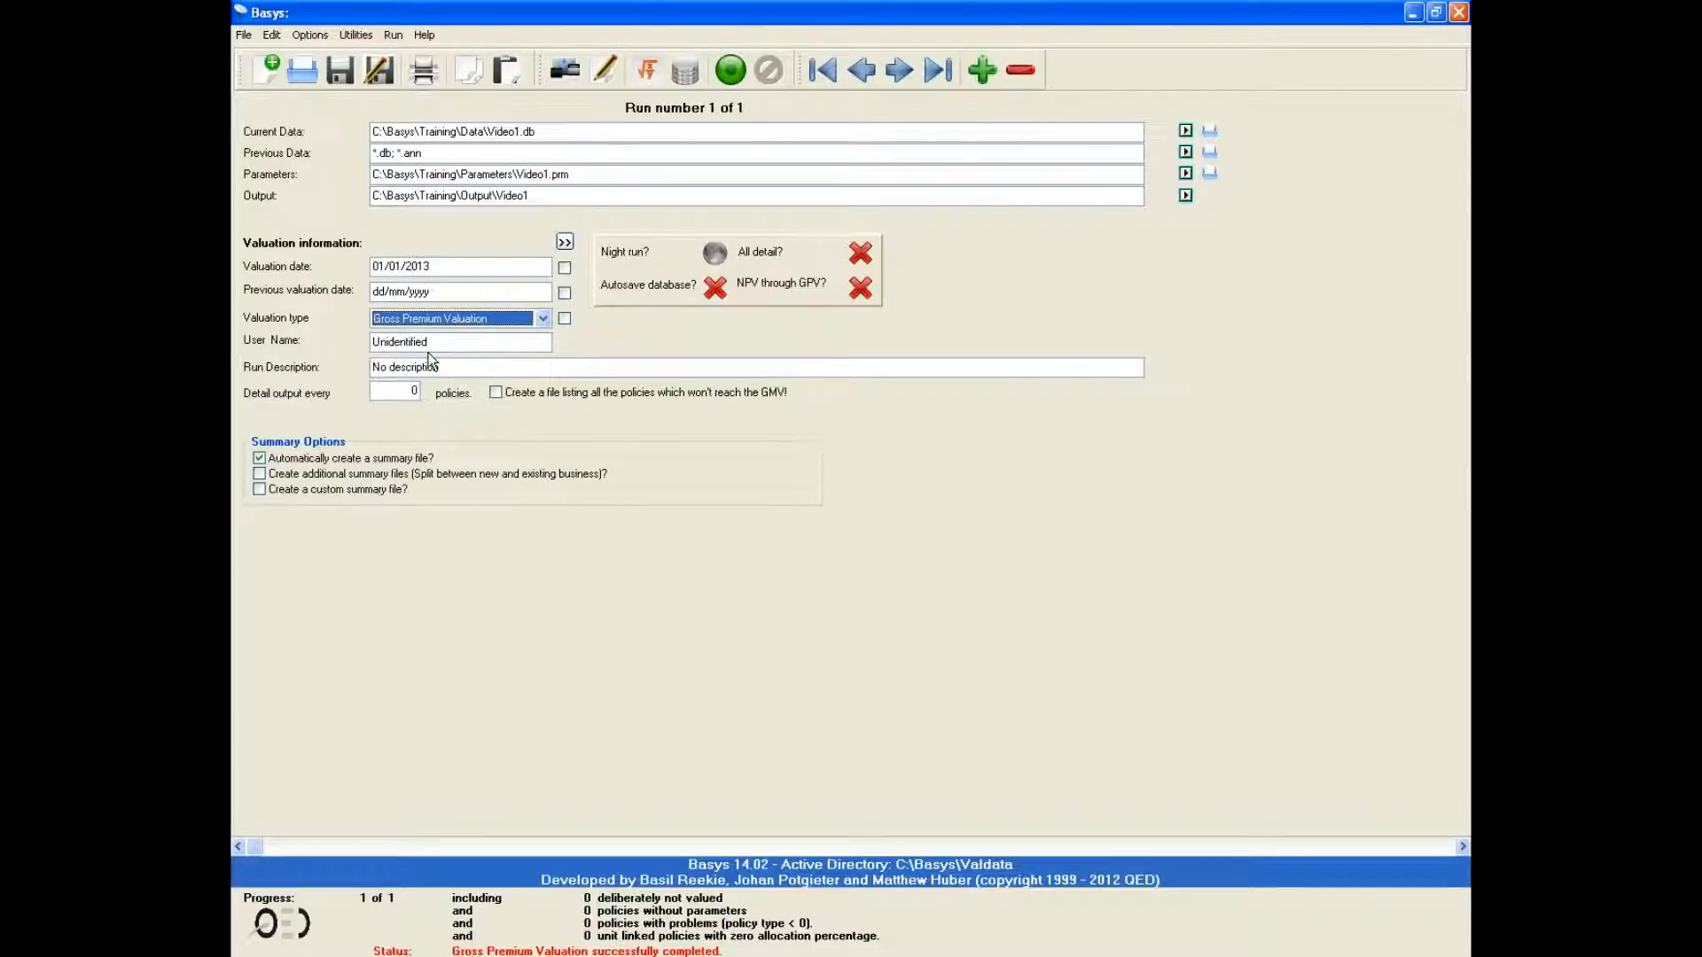
left_click(458, 340)
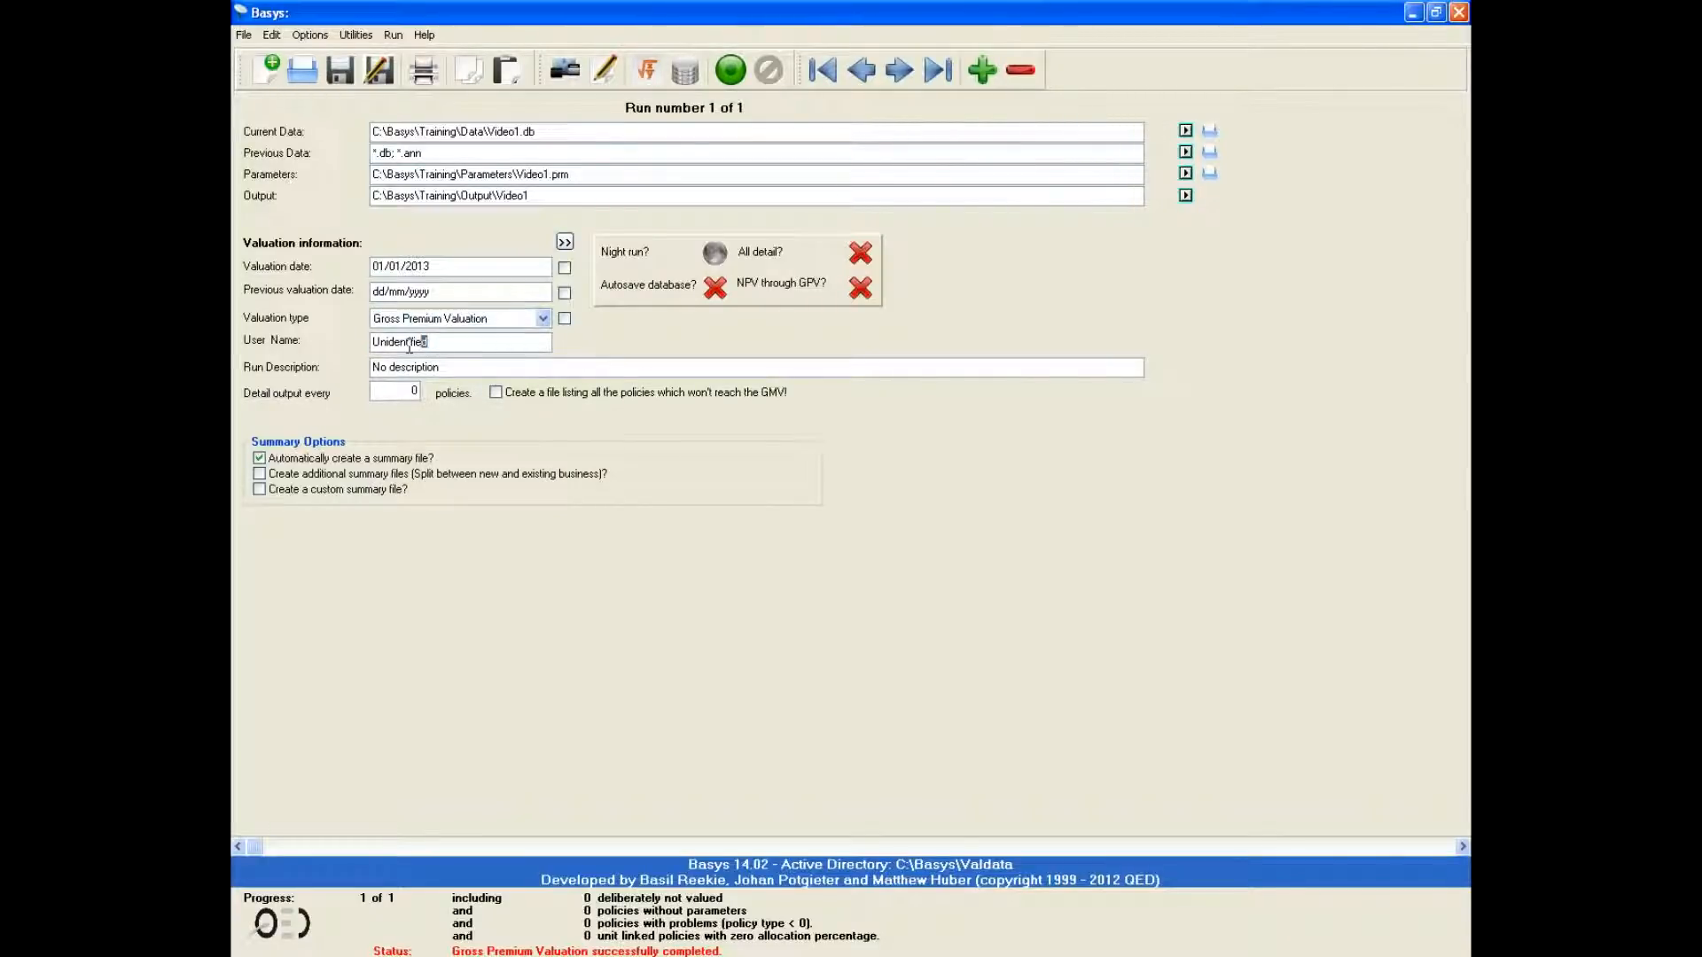
type("Vid User 1")
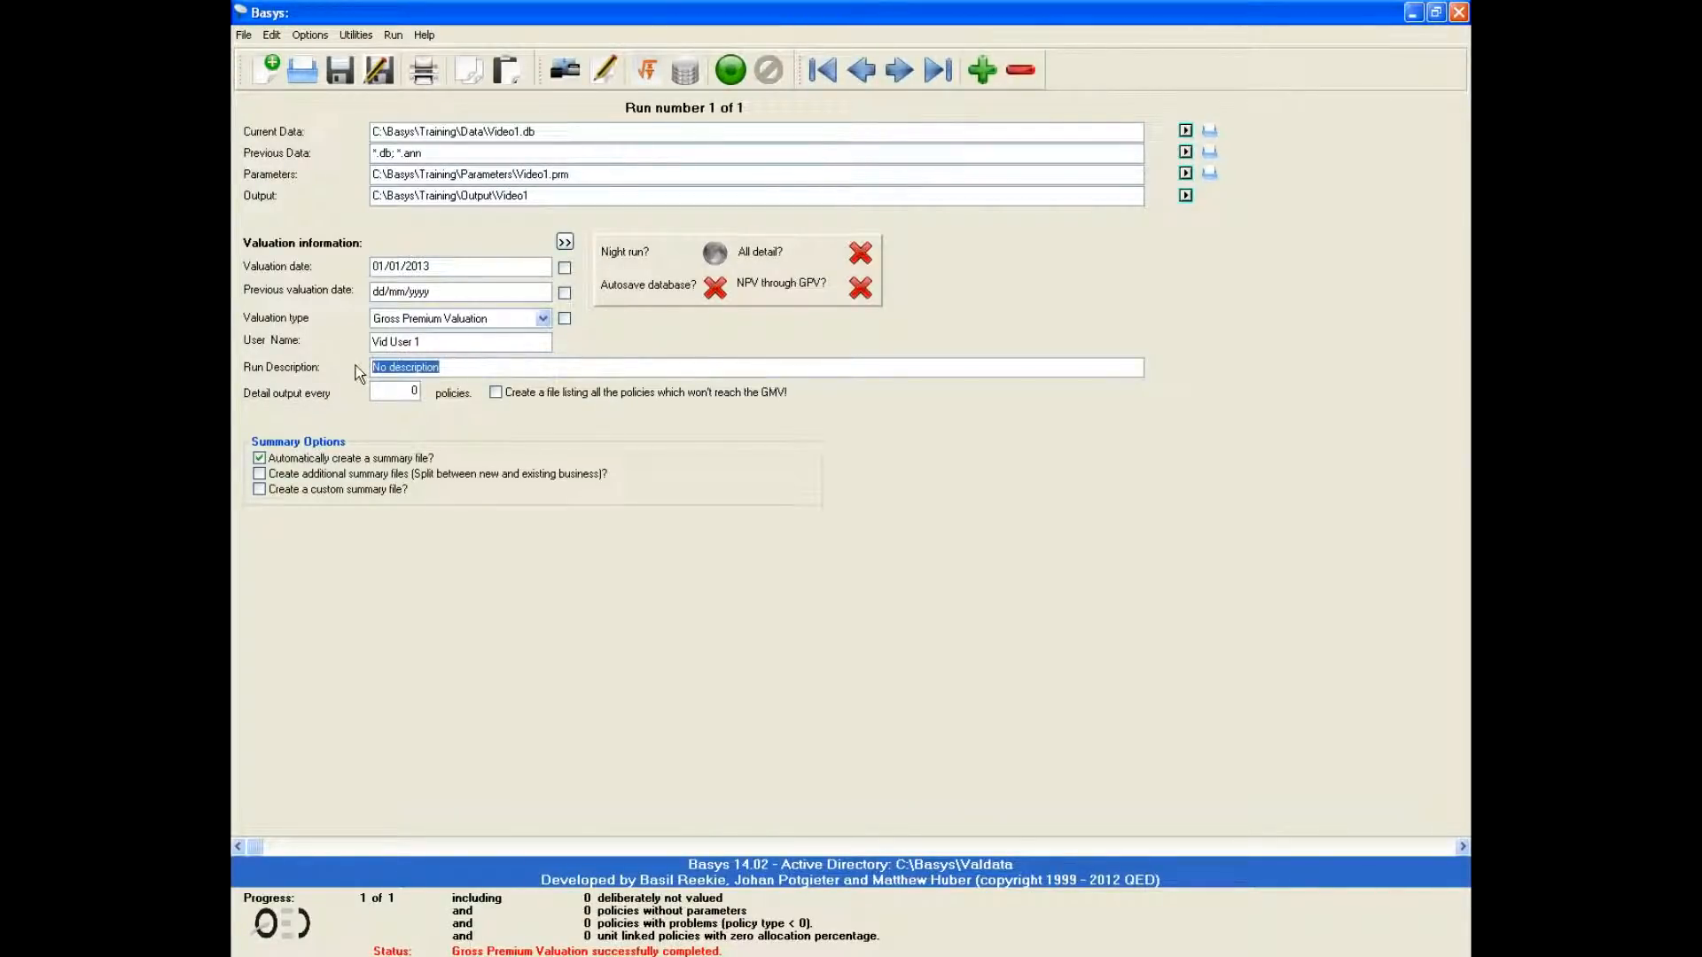
type("Vid!!")
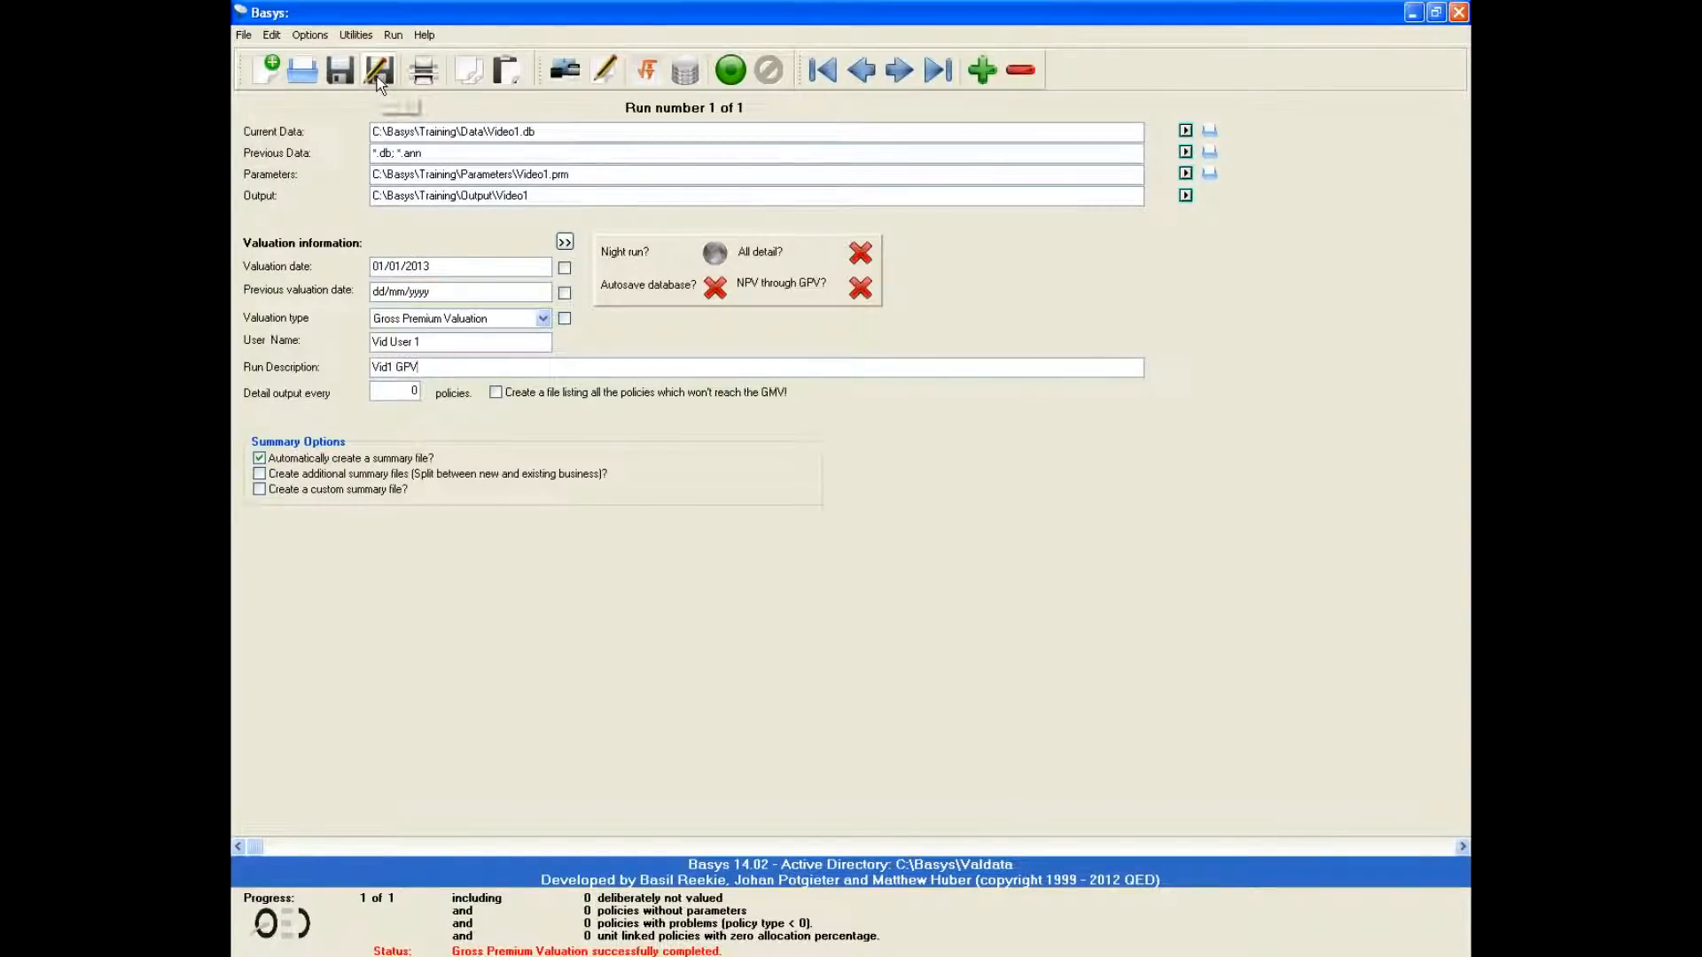
- Overwrite C:\Basys\Training\Control\Video1.con with the current setup and launch the valuation run
left_click(377, 69)
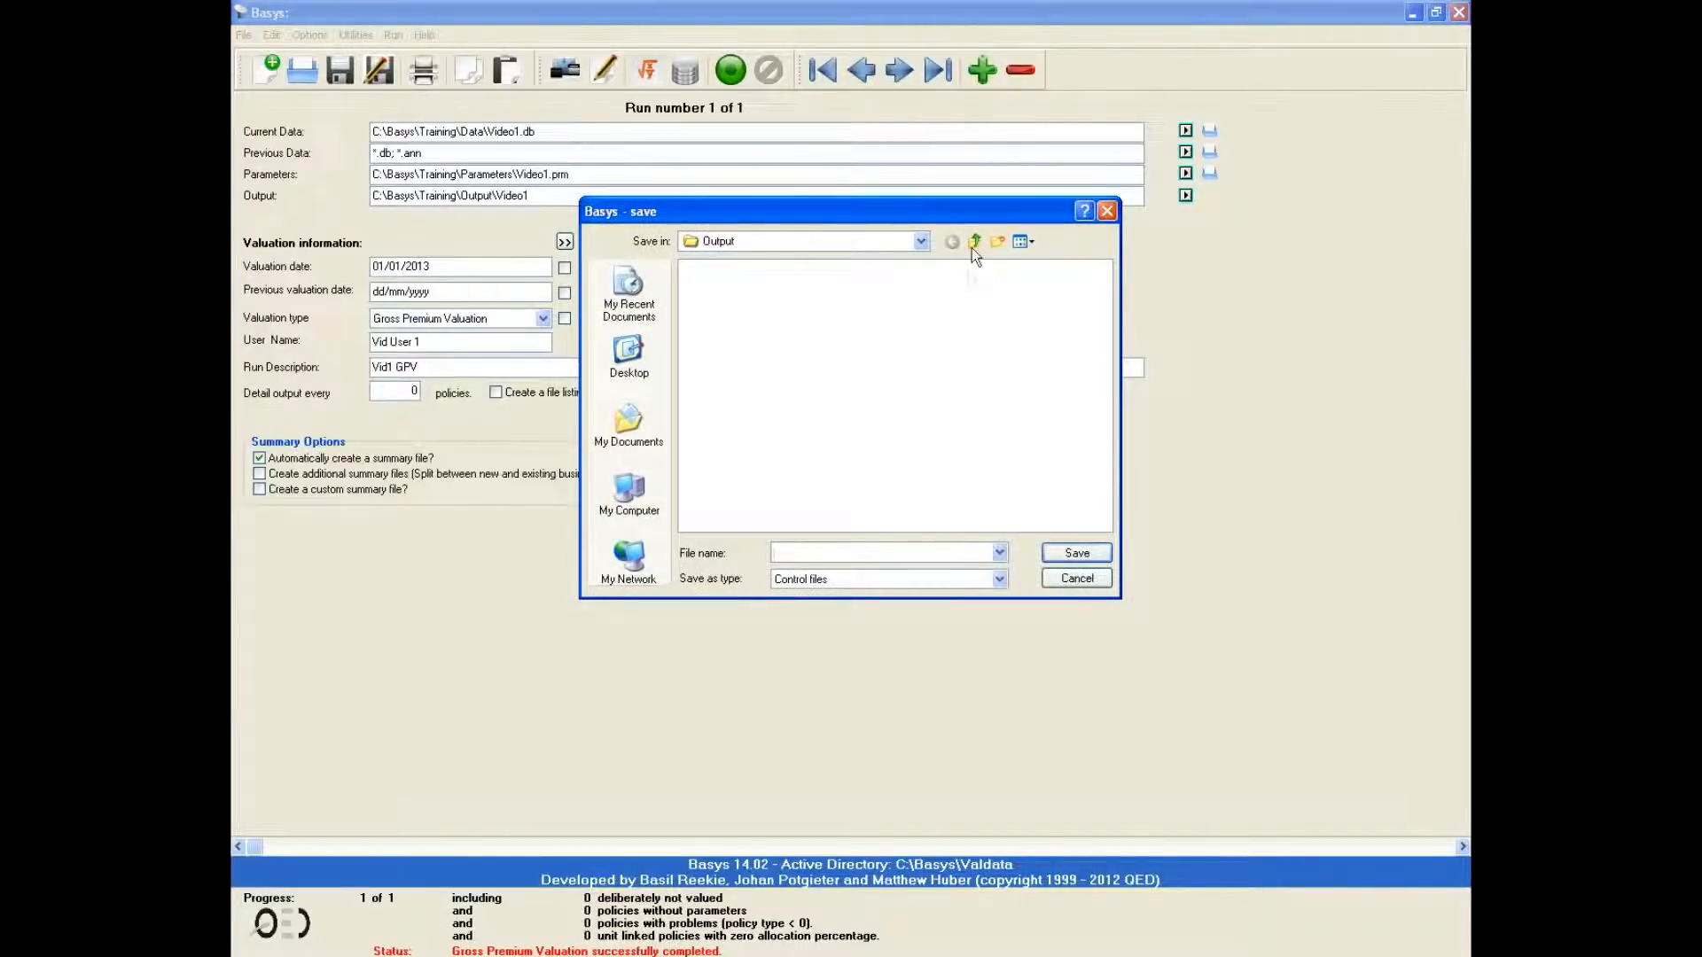
left_click(973, 241)
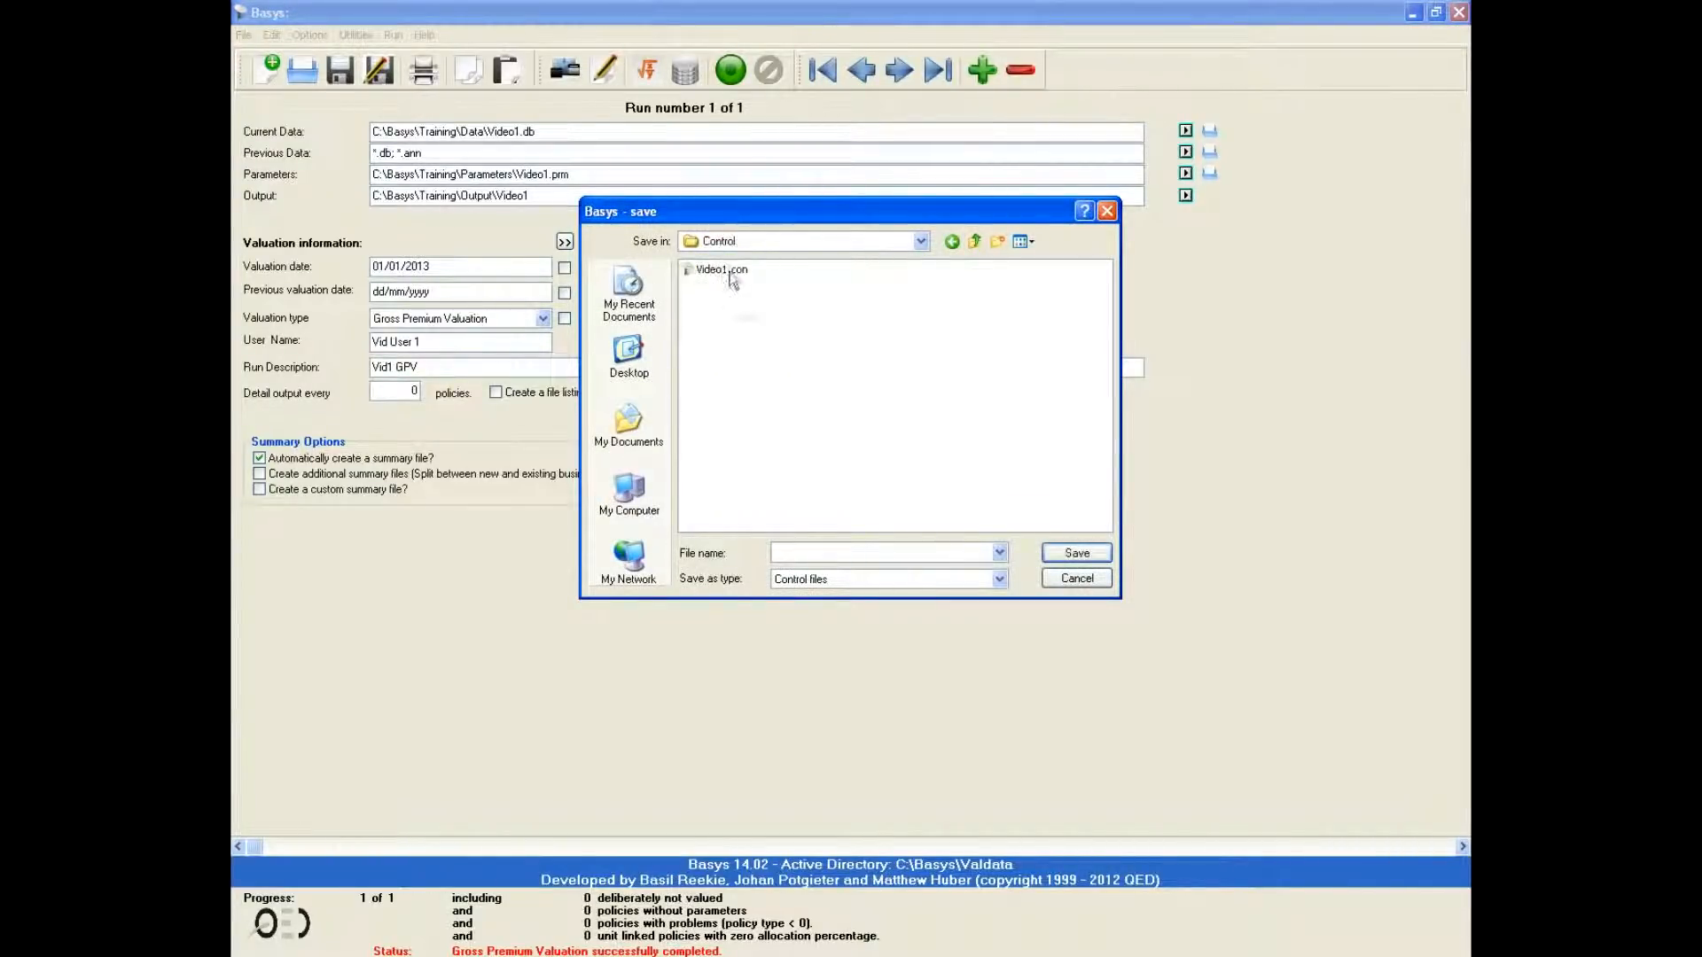
left_click(1075, 553)
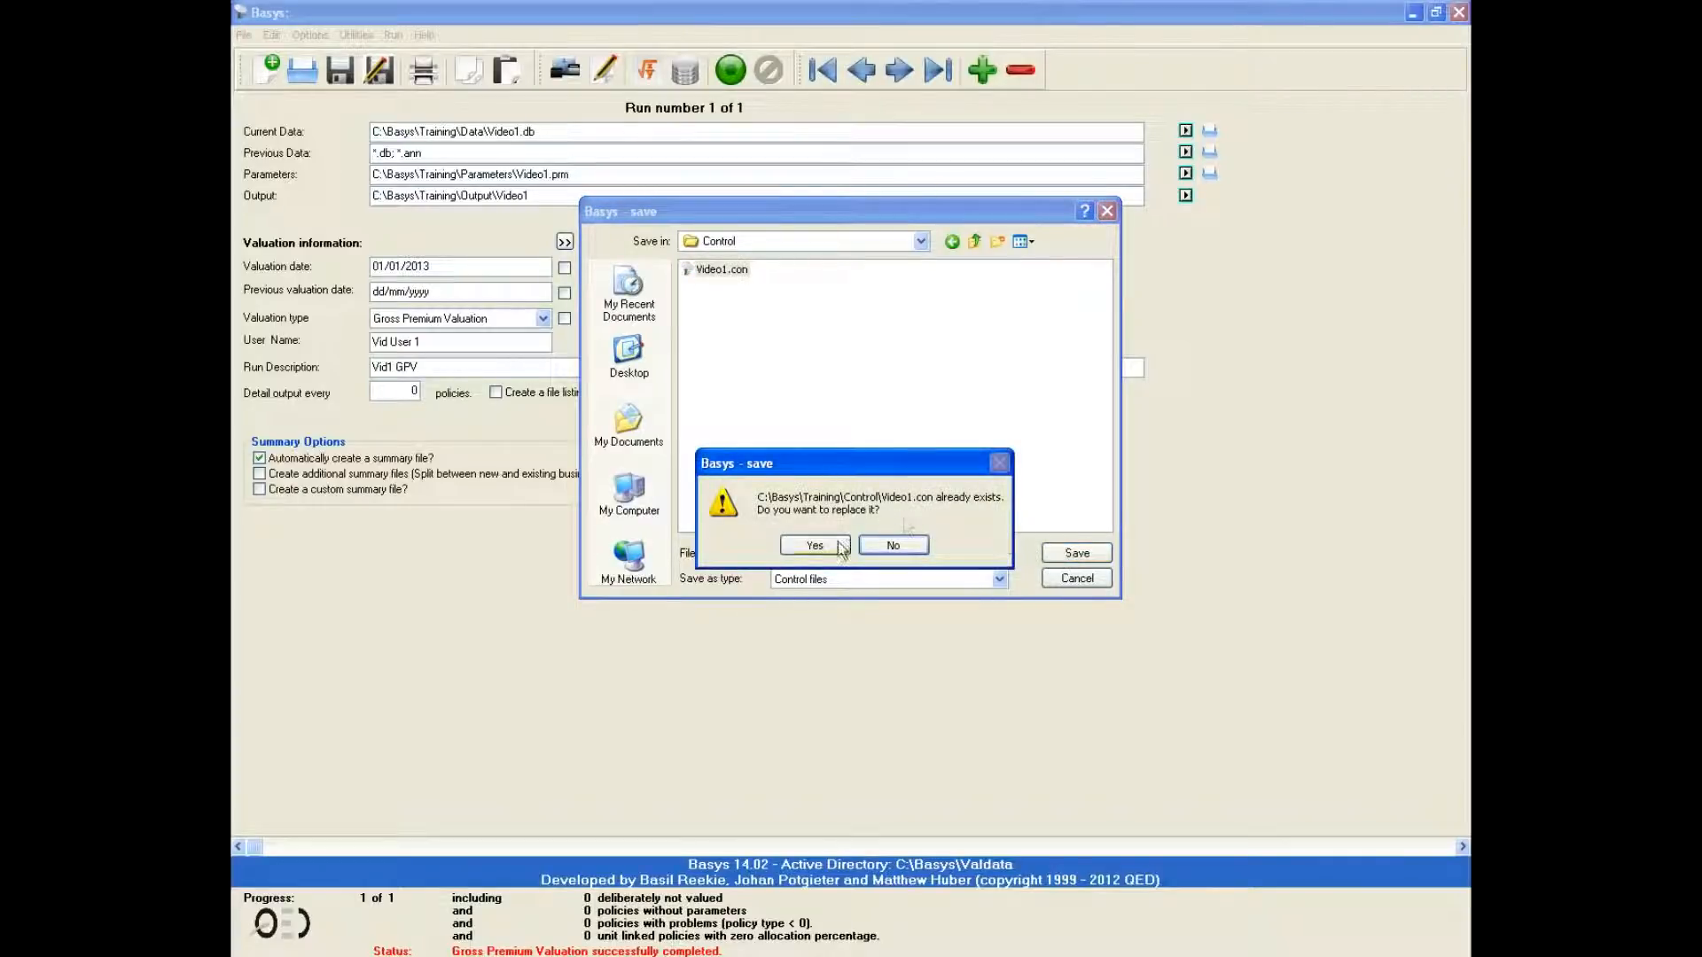
left_click(813, 545)
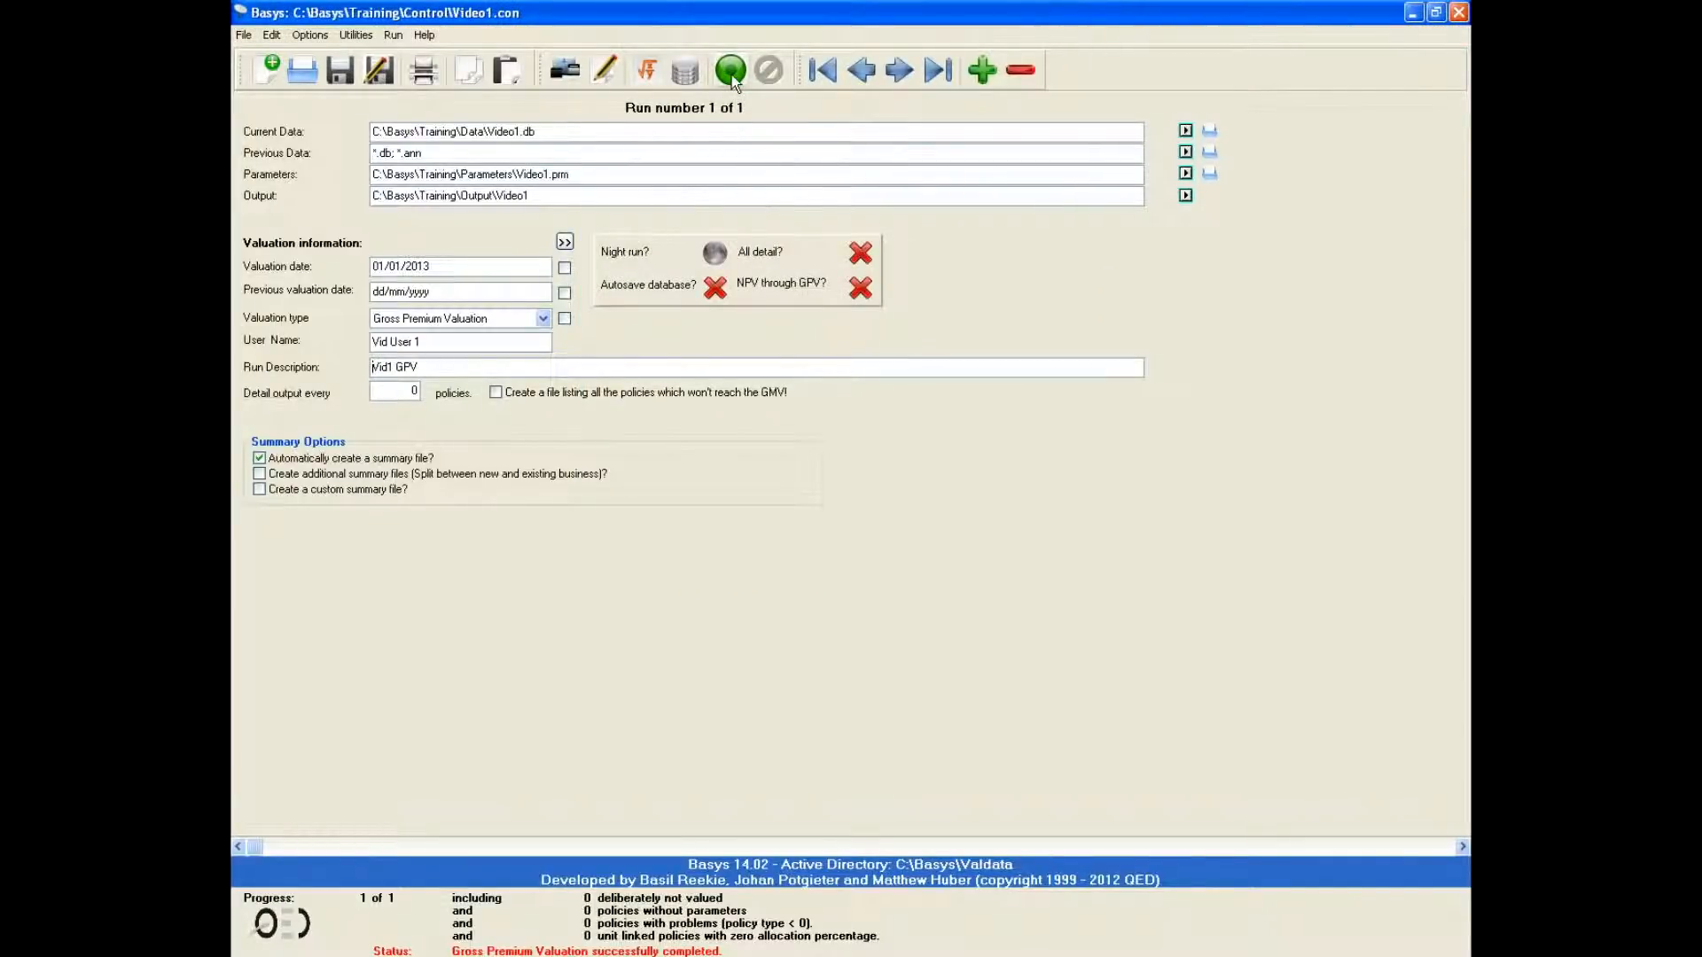
left_click(730, 69)
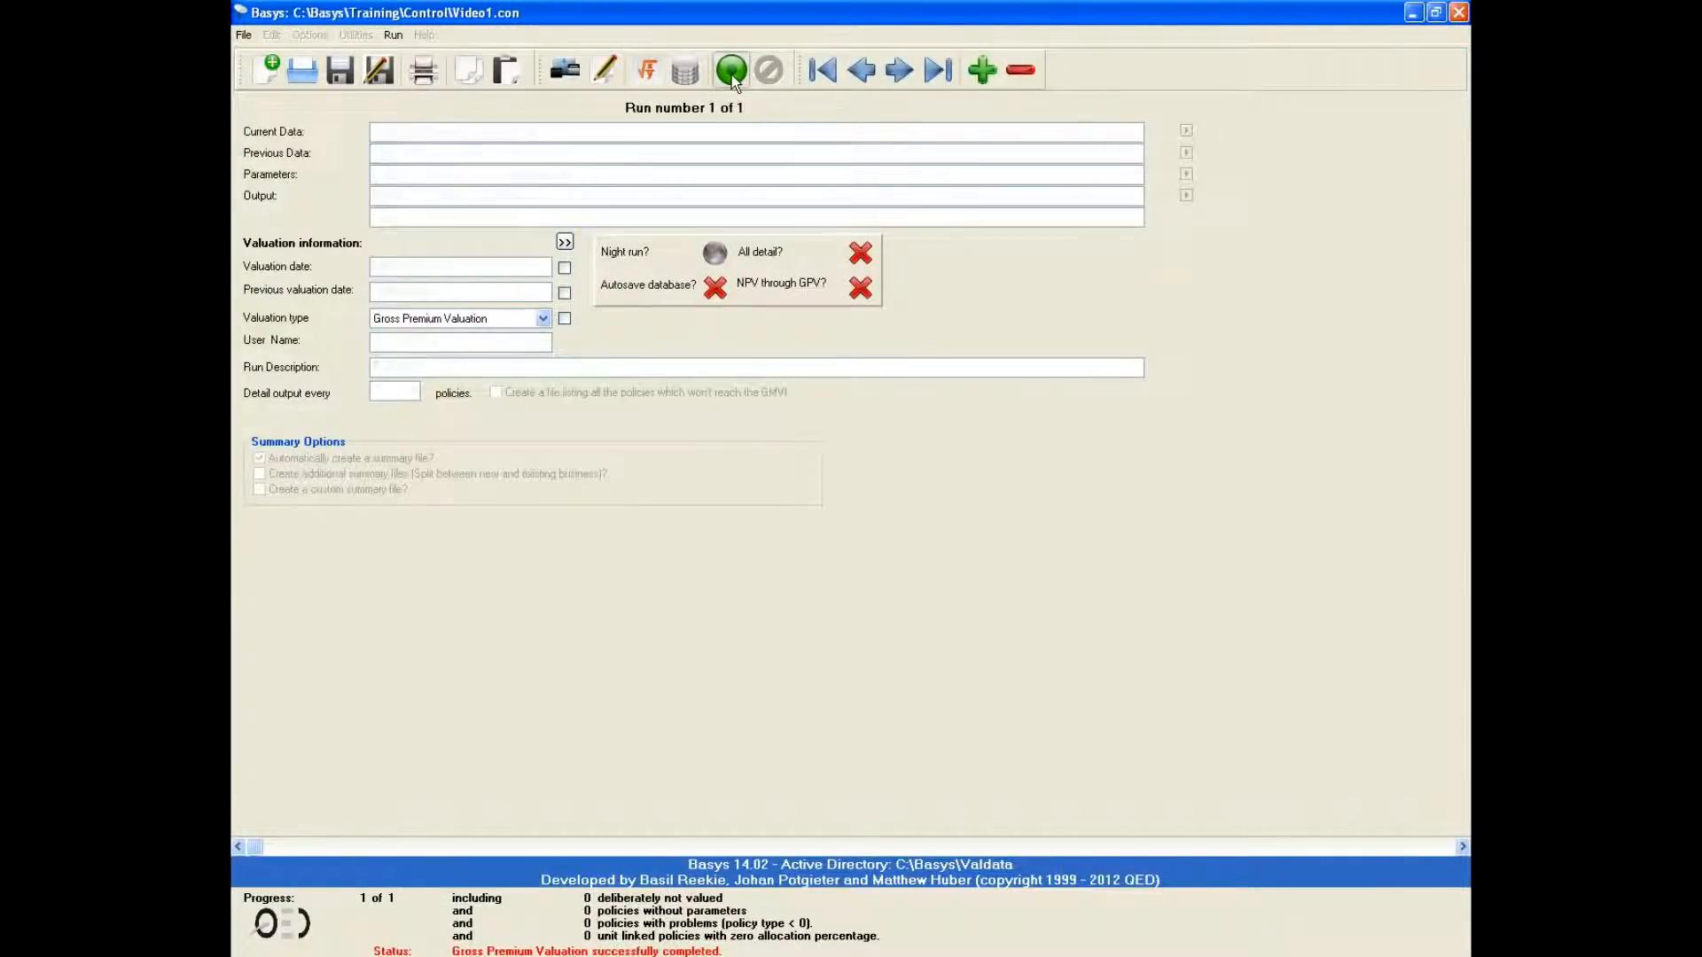